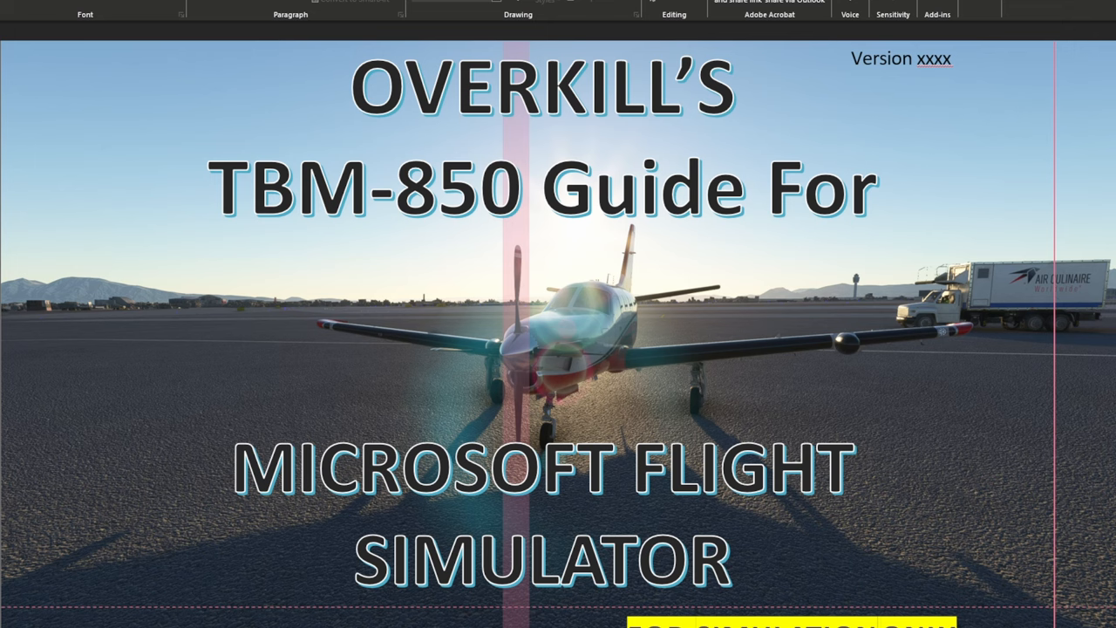
{"action": "mouse_move", "coordinate": [184, 408]}
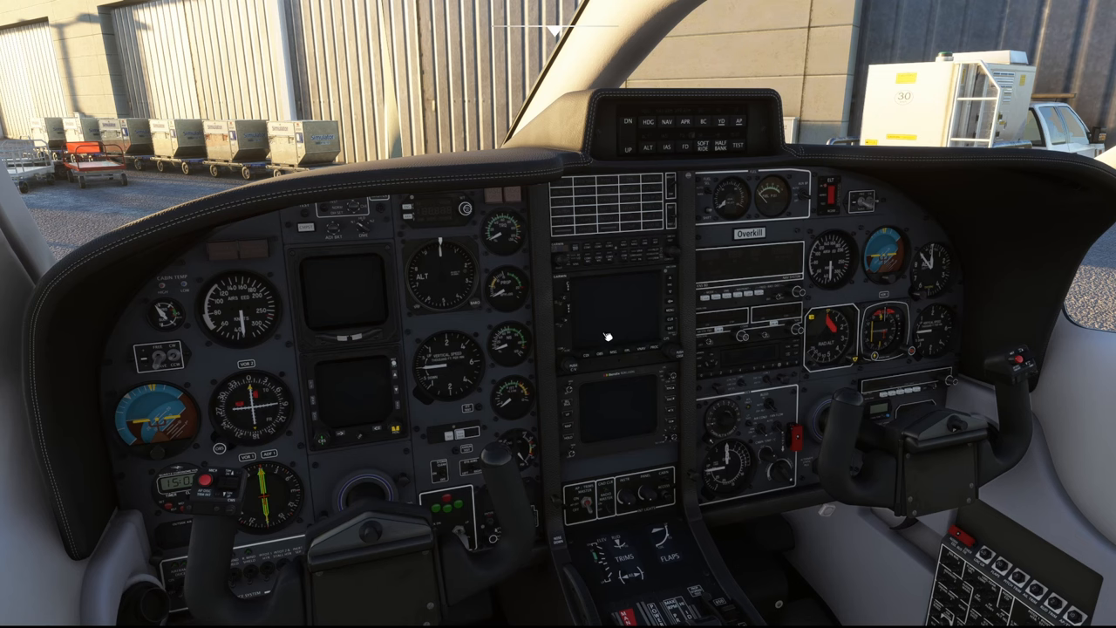
{"action": "mouse_move", "coordinate": [584, 371]}
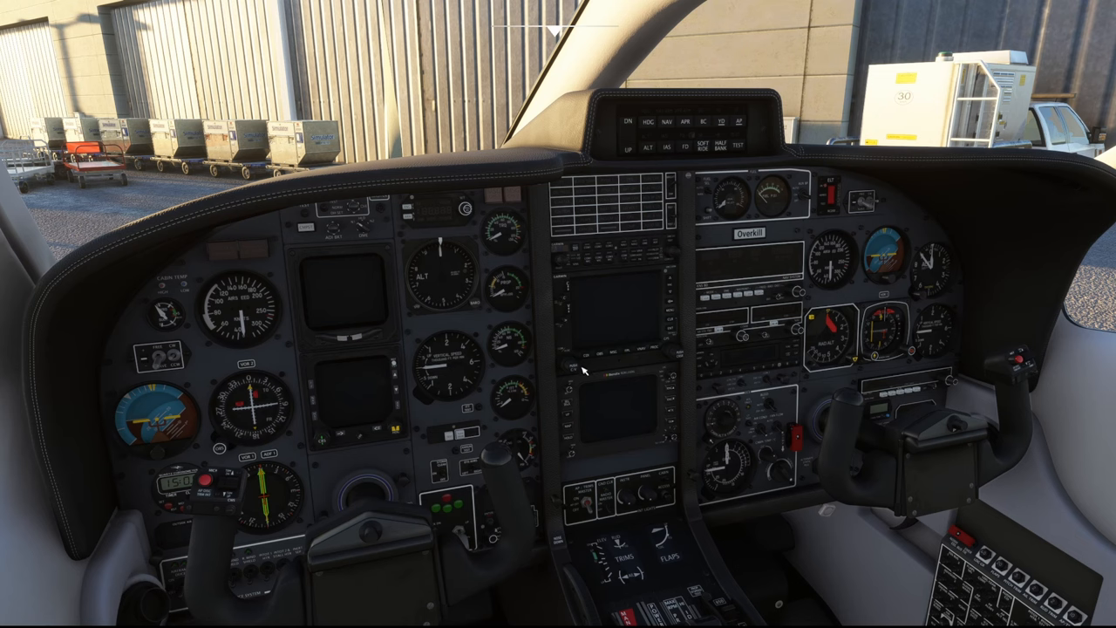
{"action": "mouse_move", "coordinate": [606, 295]}
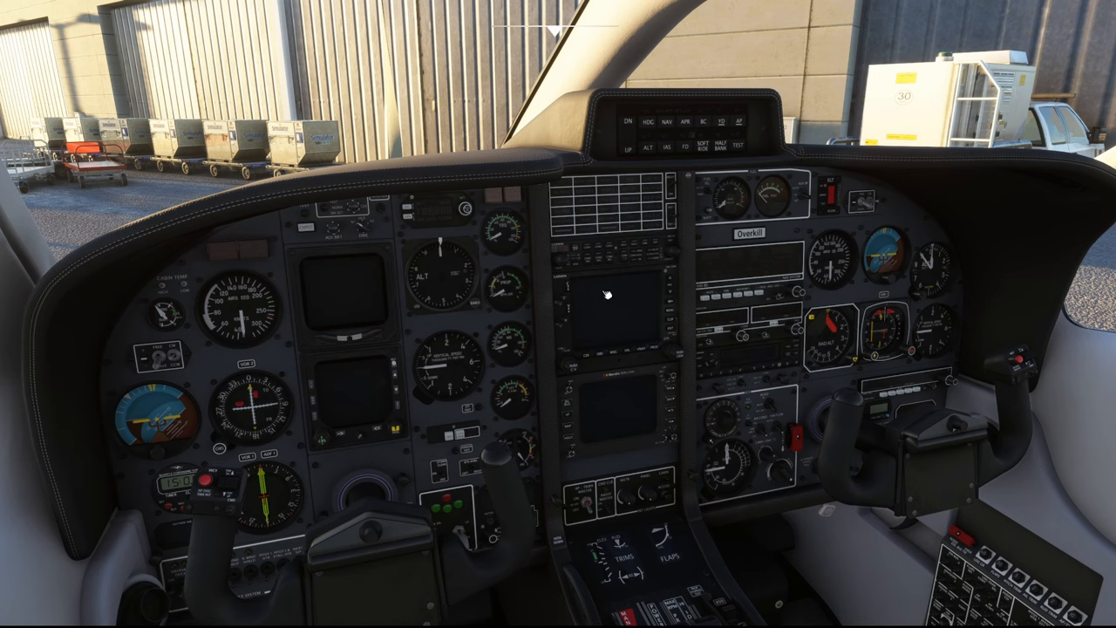
{"action": "mouse_move", "coordinate": [688, 298]}
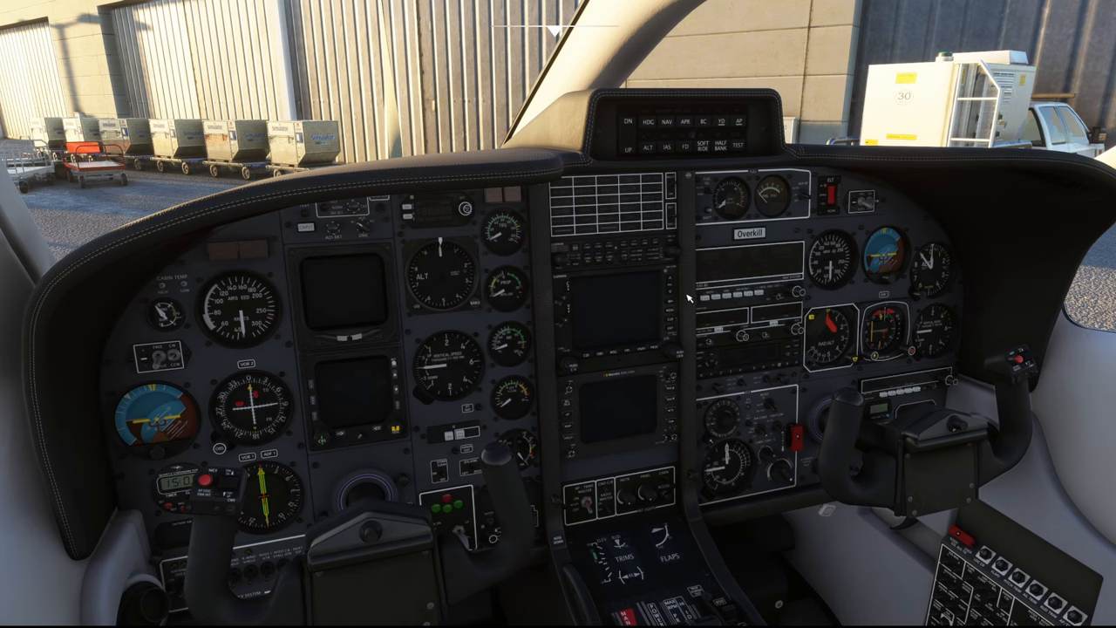
{"action": "mouse_move", "coordinate": [628, 316]}
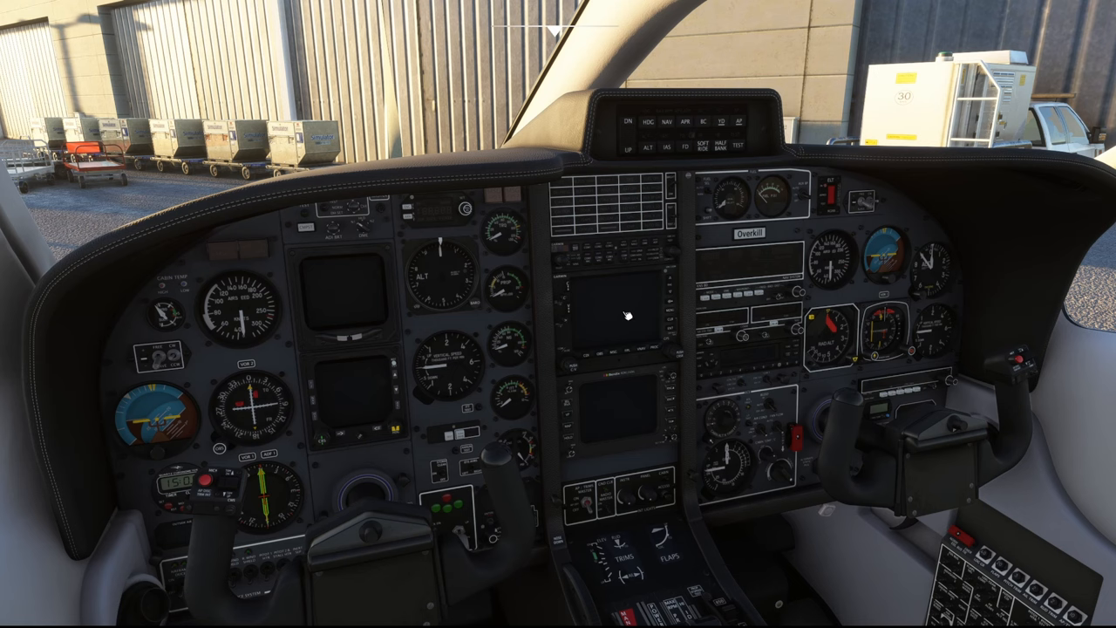
{"action": "mouse_move", "coordinate": [623, 340]}
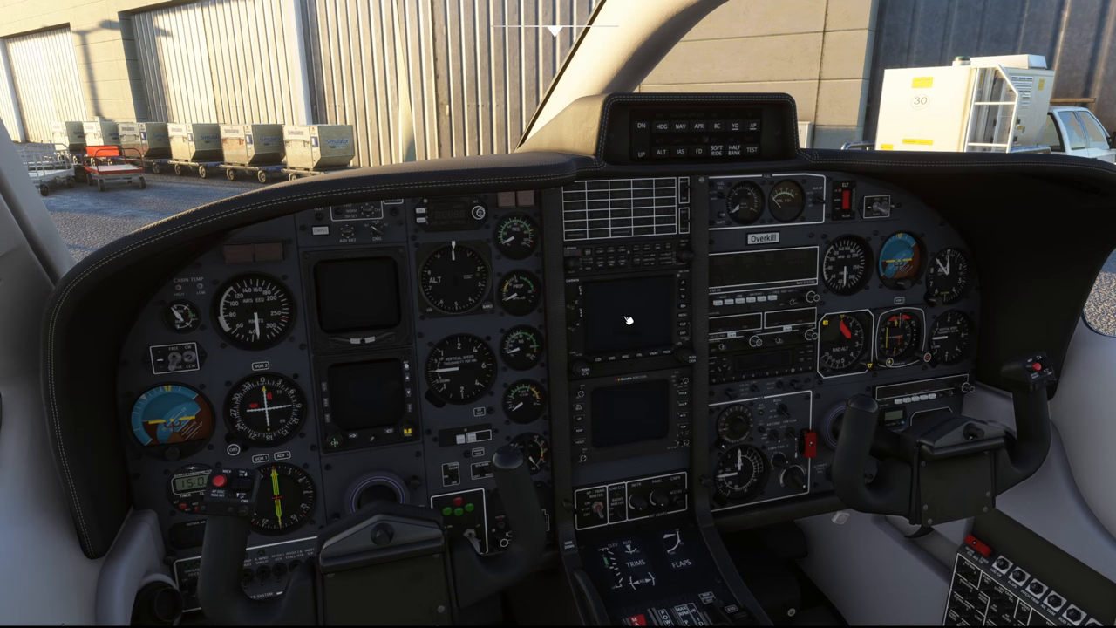
{"action": "mouse_move", "coordinate": [615, 331]}
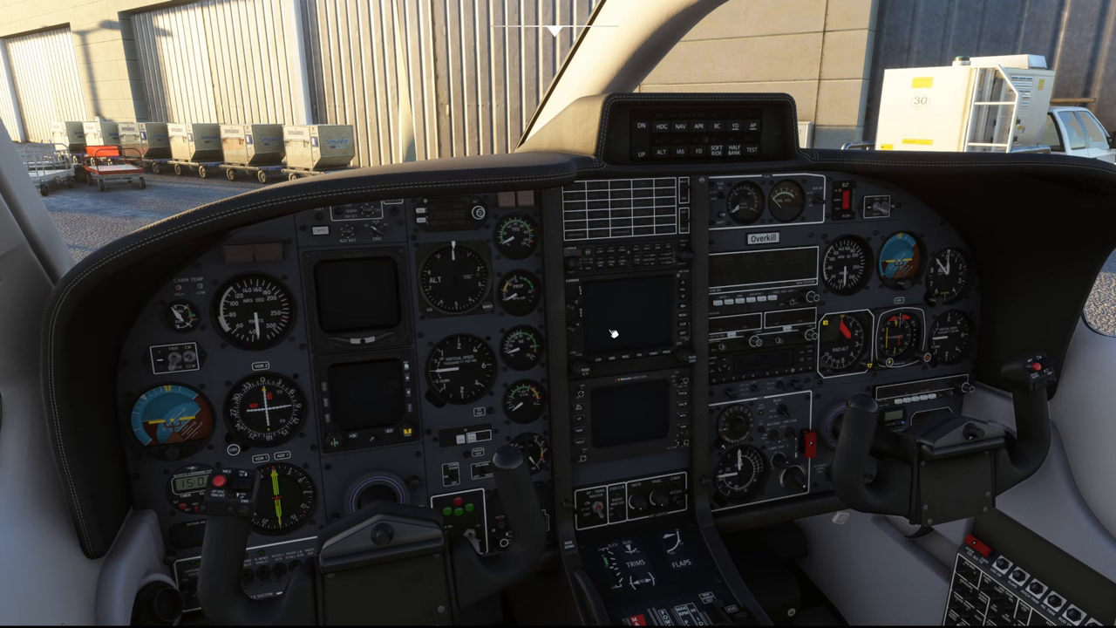
{"action": "mouse_move", "coordinate": [660, 305]}
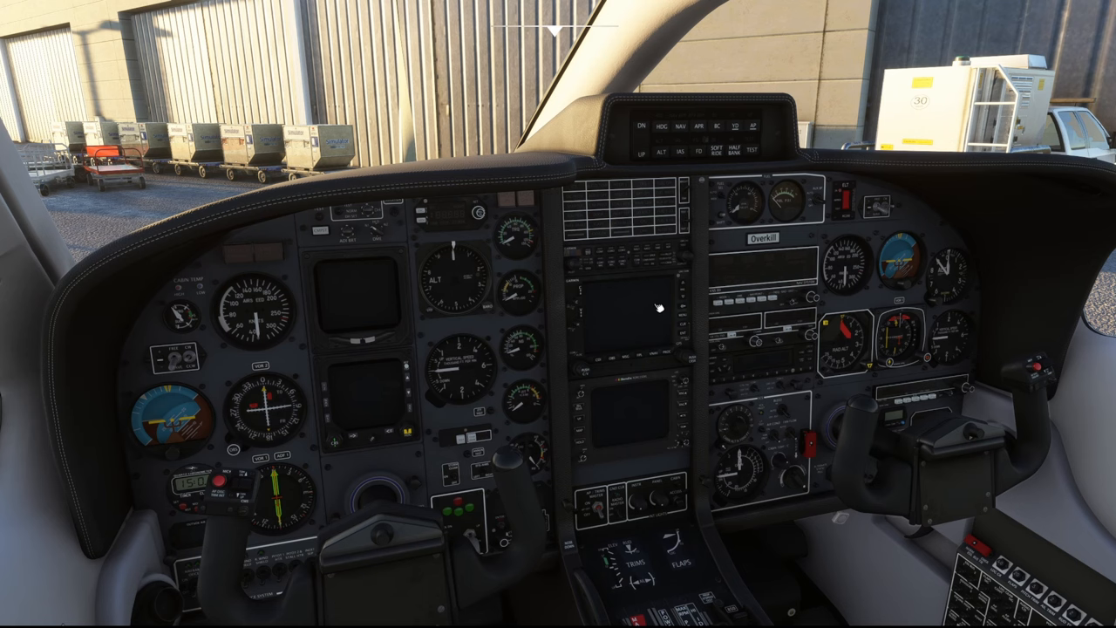
{"action": "mouse_move", "coordinate": [600, 291]}
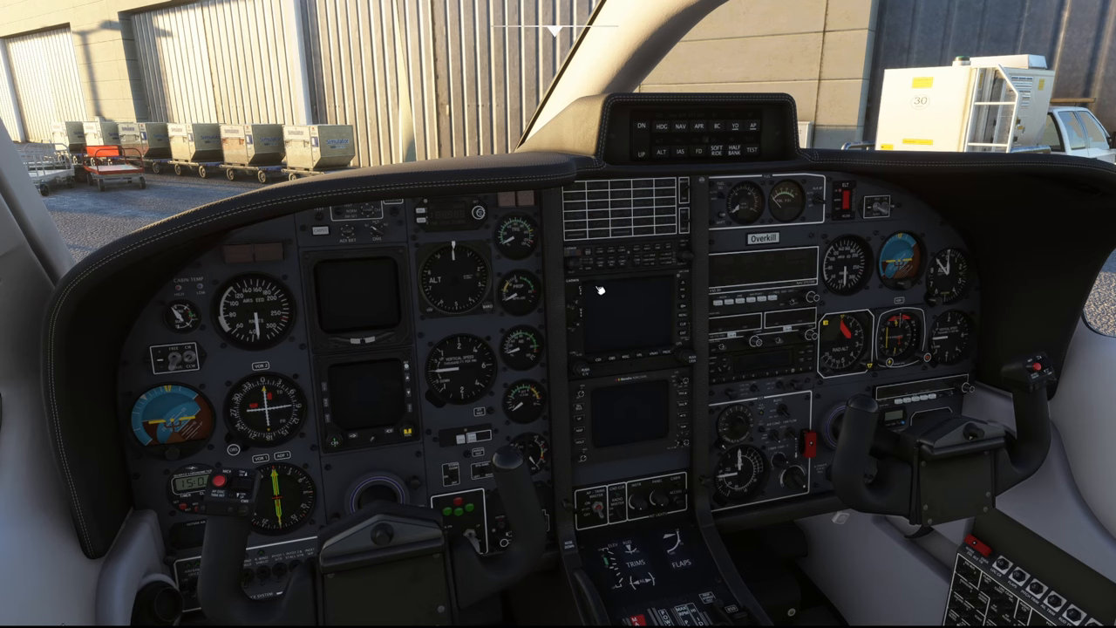
{"action": "mouse_move", "coordinate": [619, 314]}
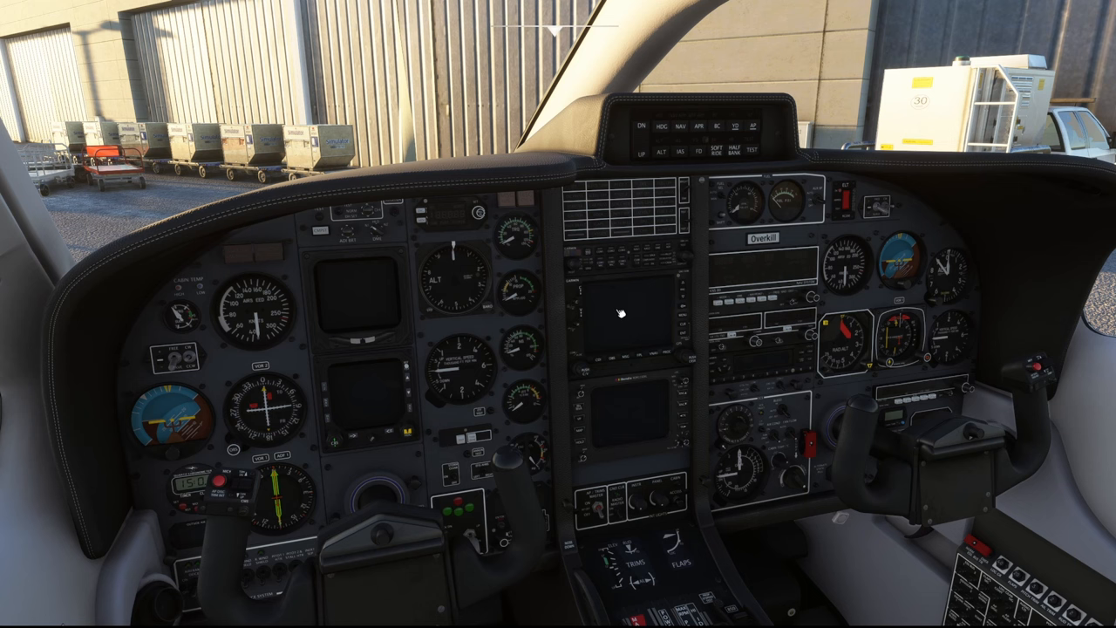
{"action": "mouse_move", "coordinate": [549, 113]}
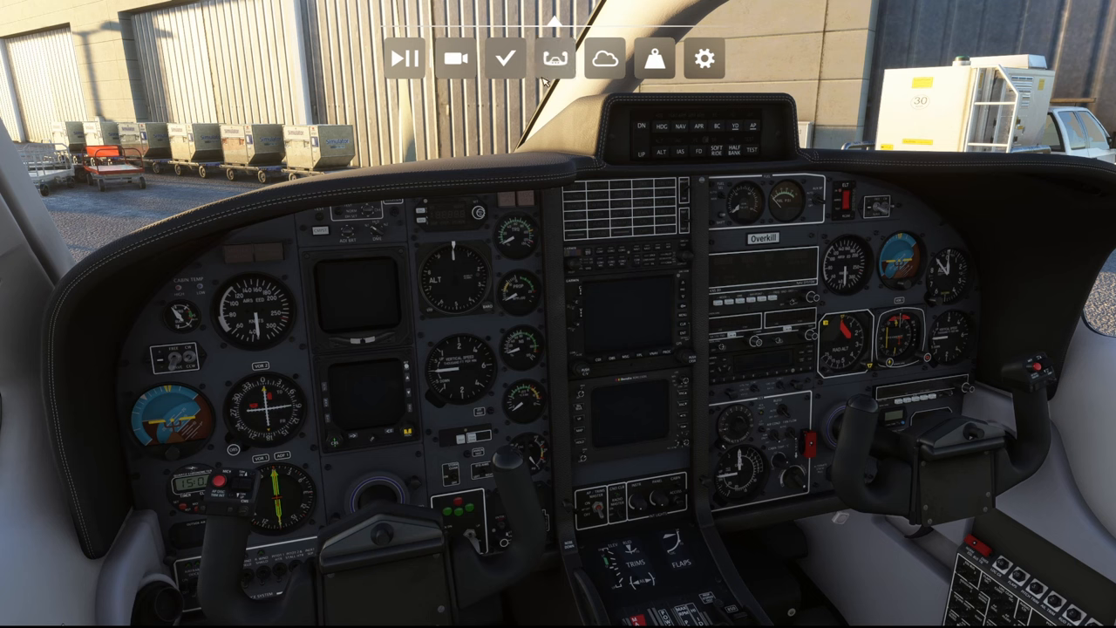
{"action": "mouse_move", "coordinate": [591, 129]}
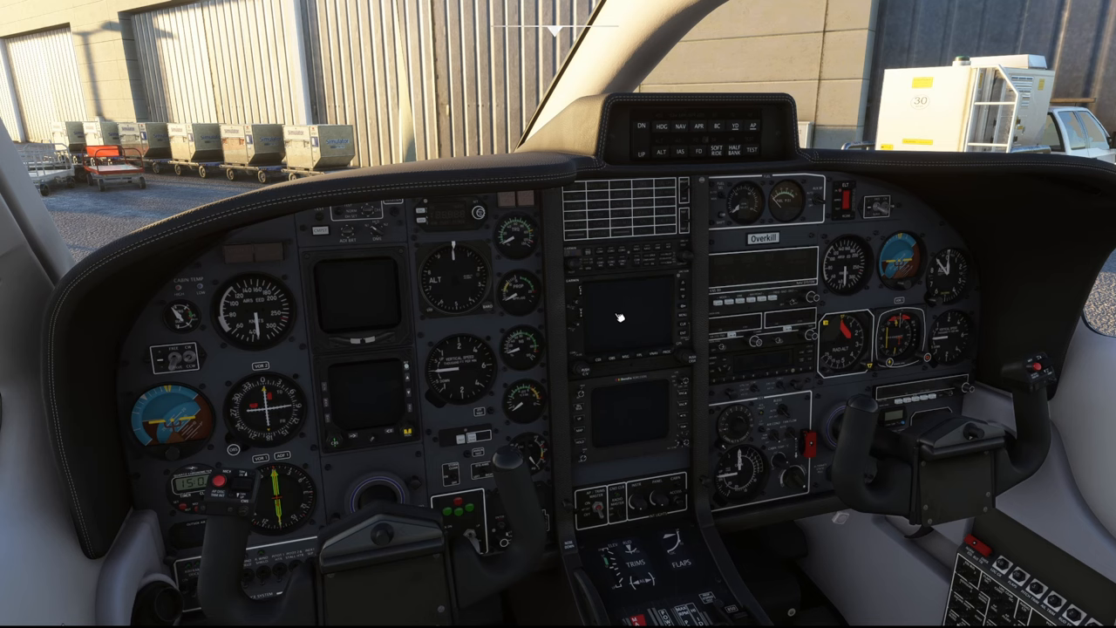
{"action": "mouse_move", "coordinate": [648, 349]}
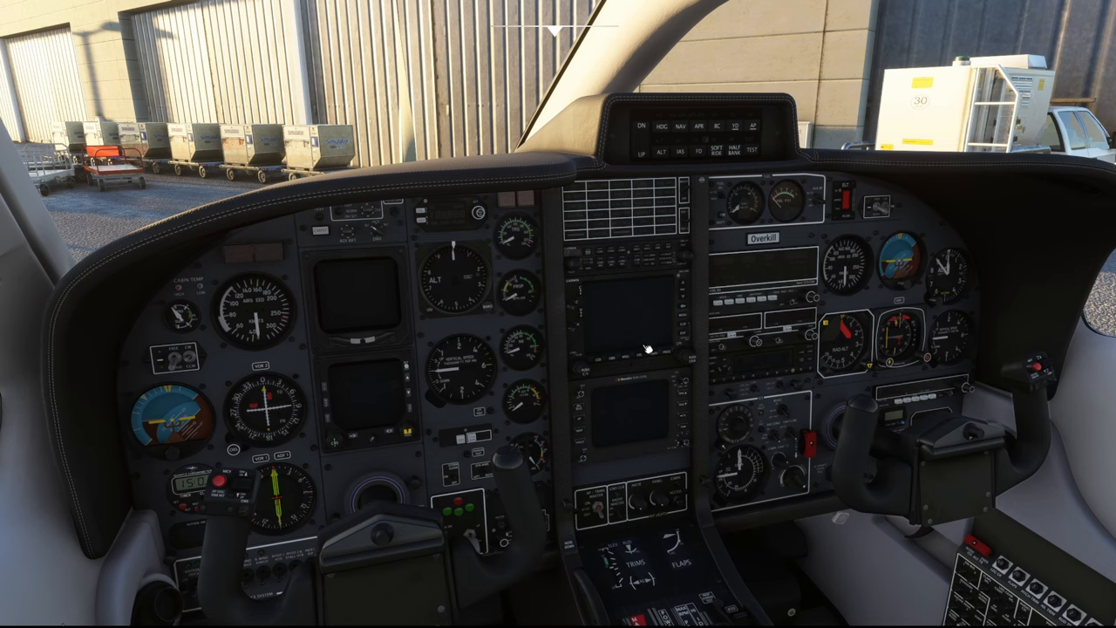
{"action": "mouse_move", "coordinate": [599, 320]}
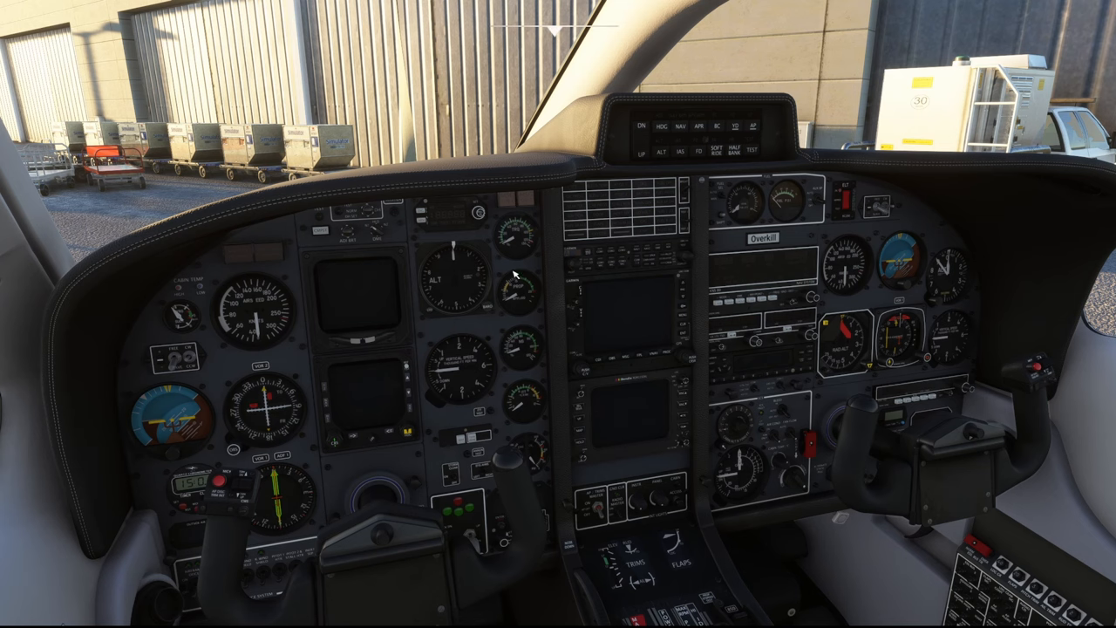
{"action": "mouse_move", "coordinate": [485, 256]}
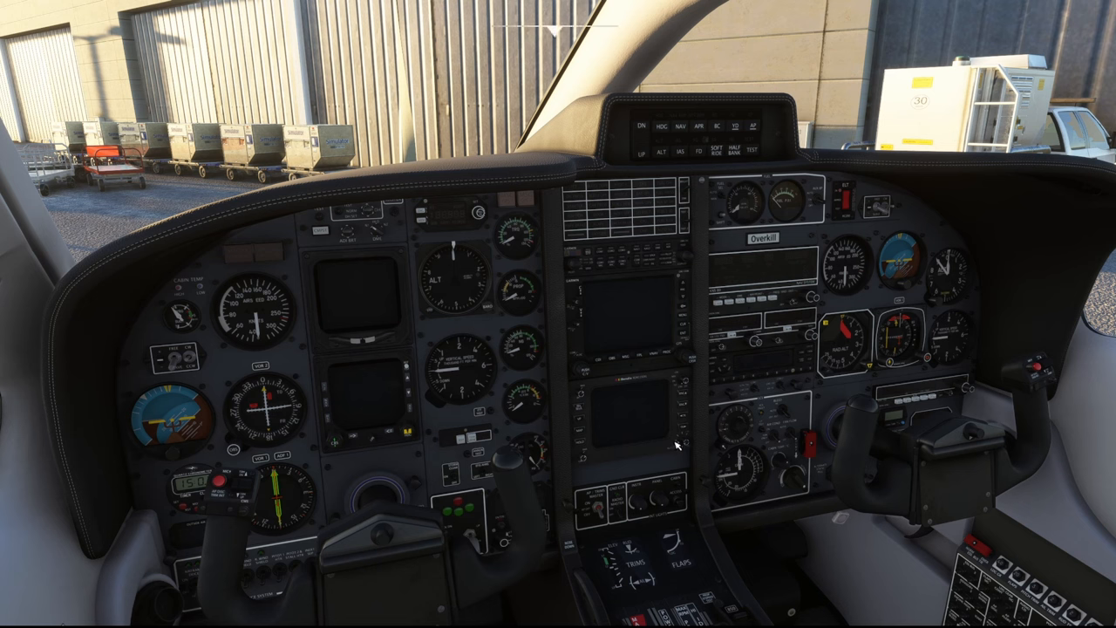
{"action": "mouse_move", "coordinate": [675, 458]}
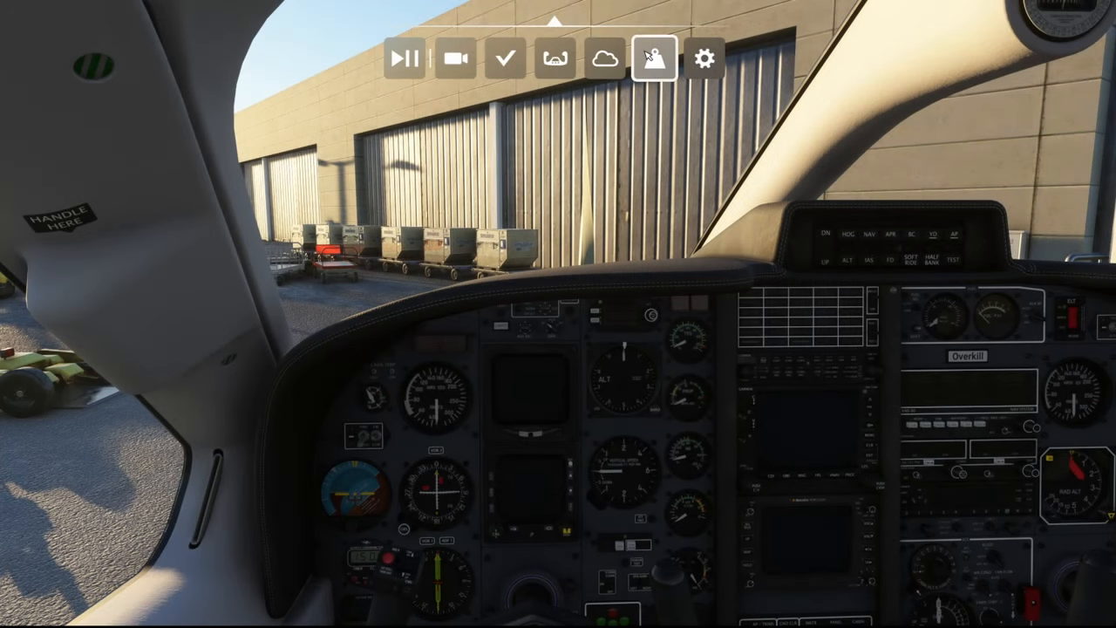
Step: In Weight and Balance, set fuel to 55% and payload to 56% (109 lb per station)
{"action": "left_click", "coordinate": [653, 58]}
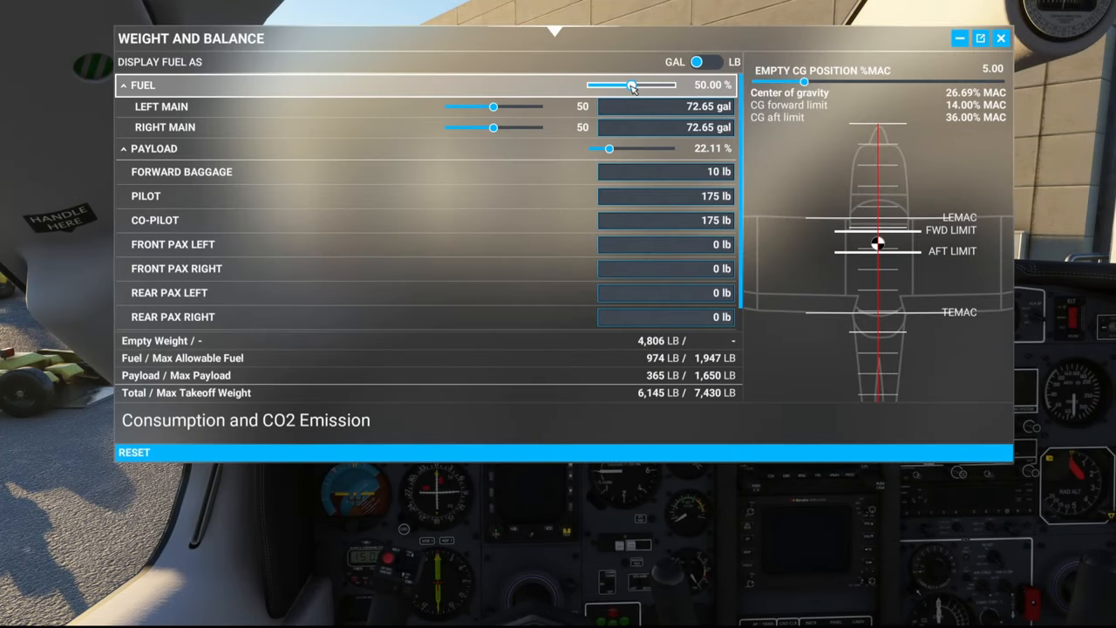
{"action": "left_click_drag", "start_coordinate": [631, 84], "coordinate": [636, 84]}
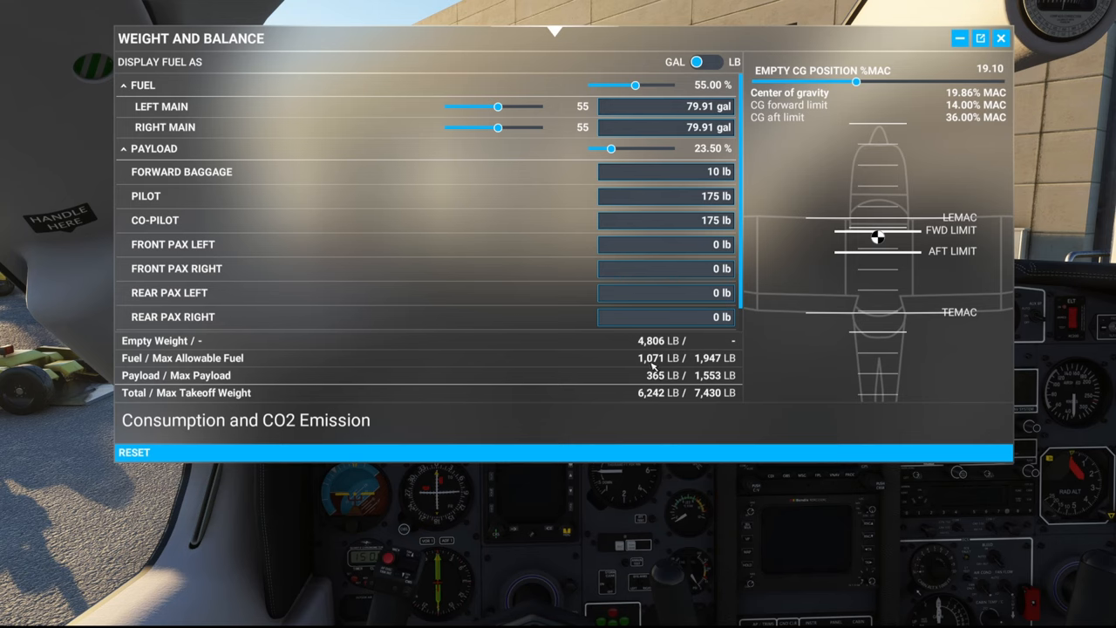
{"action": "mouse_move", "coordinate": [661, 377]}
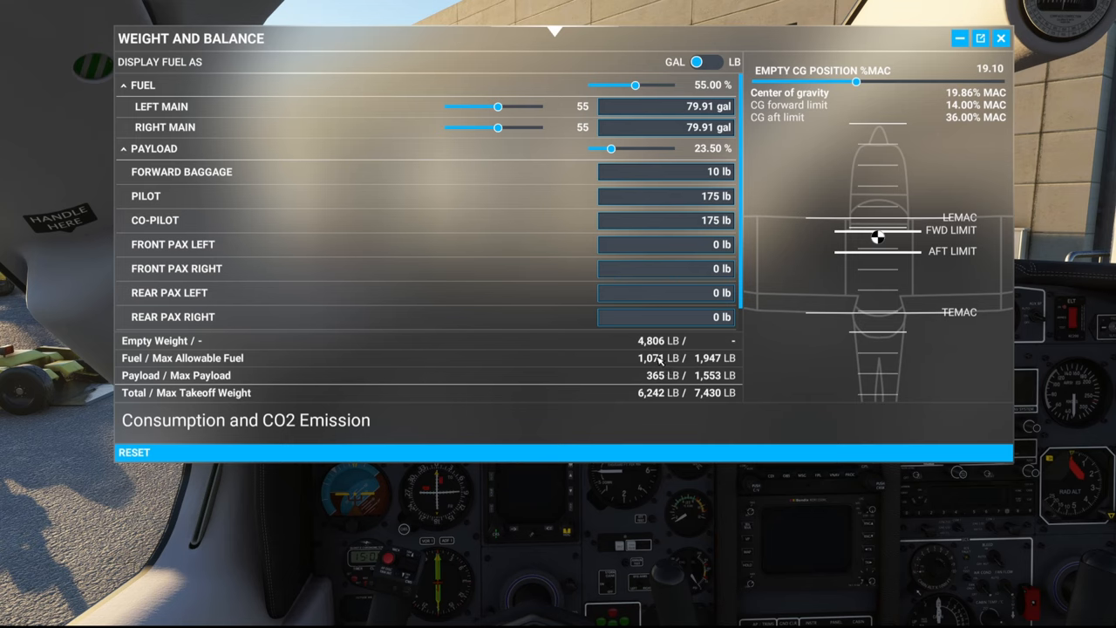
{"action": "mouse_move", "coordinate": [684, 362]}
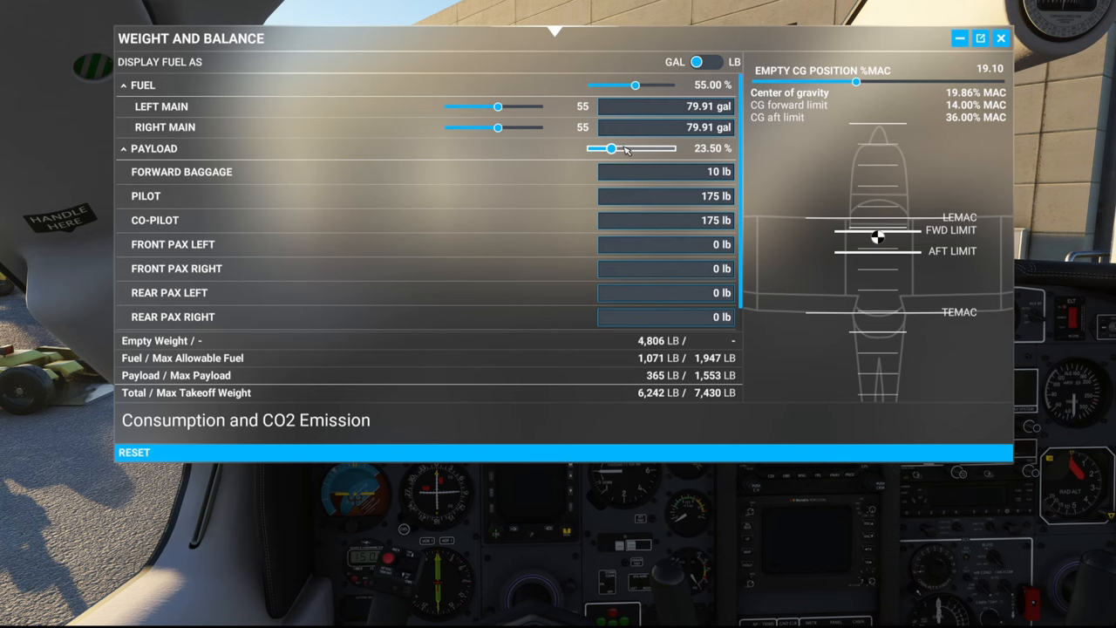
{"action": "left_click_drag", "start_coordinate": [610, 149], "coordinate": [626, 149]}
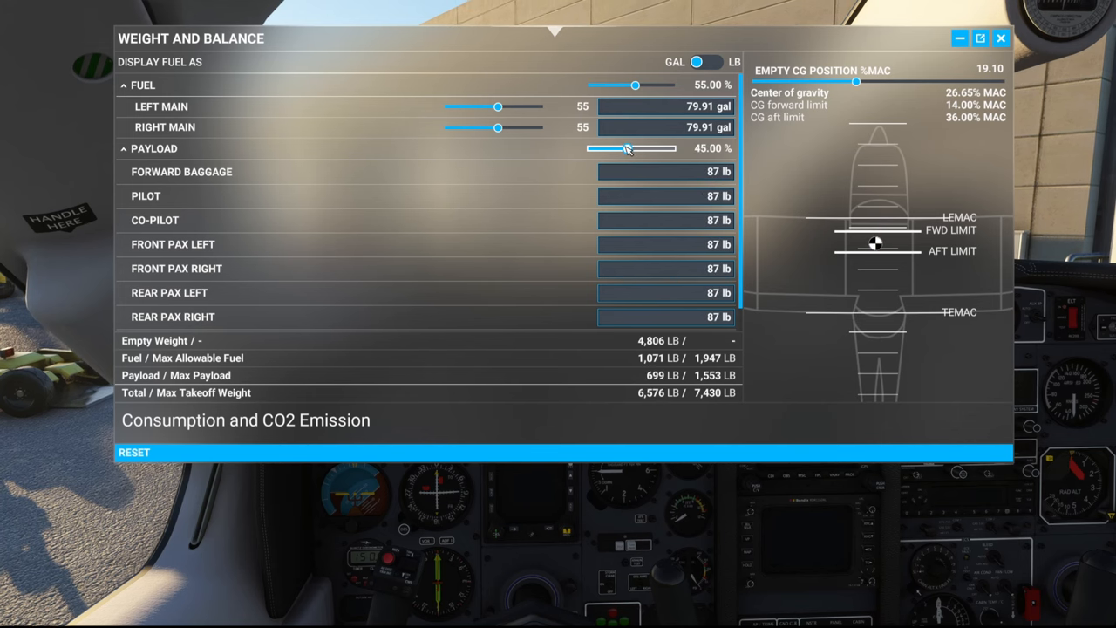
{"action": "left_click_drag", "start_coordinate": [626, 148], "coordinate": [636, 147]}
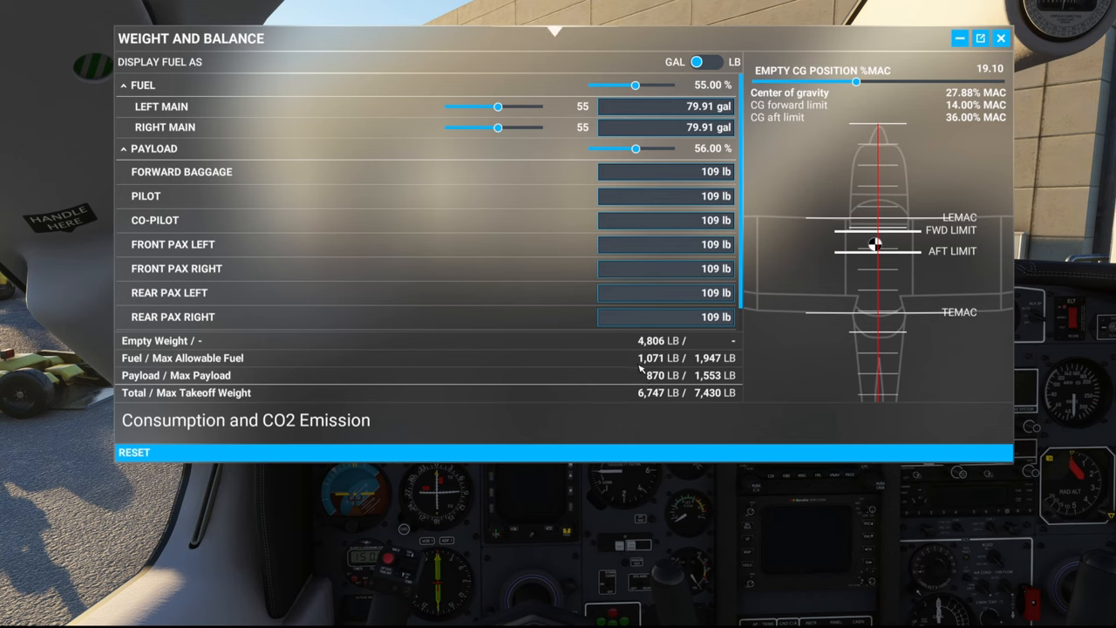
{"action": "mouse_move", "coordinate": [953, 120]}
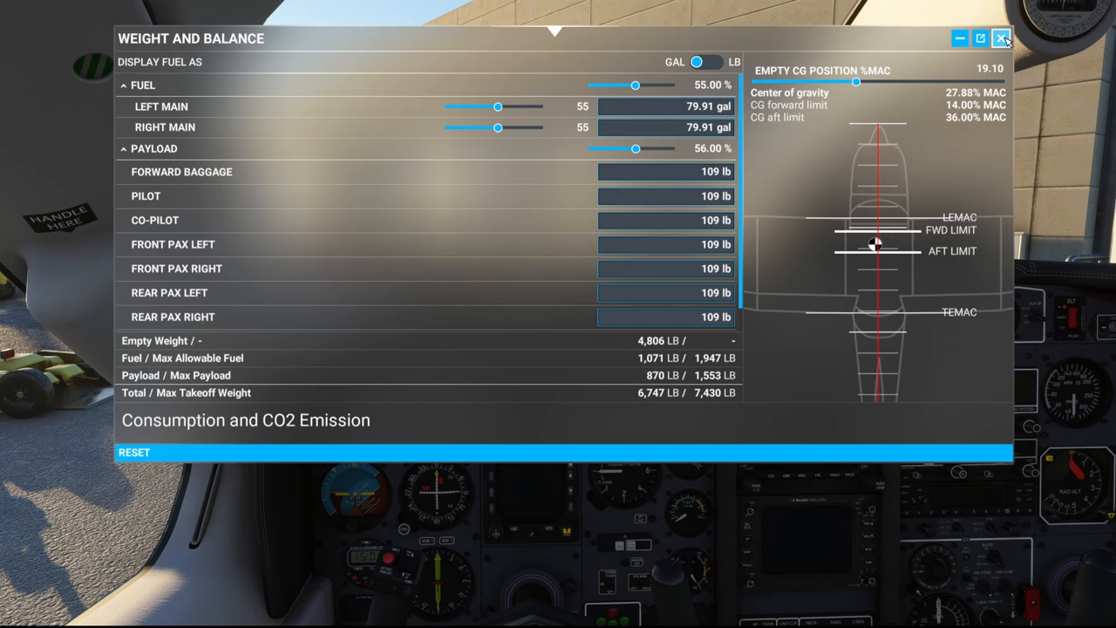
Step: Close Weight and Balance and flip up the overhead electric power switch guards
{"action": "left_click", "coordinate": [1001, 38]}
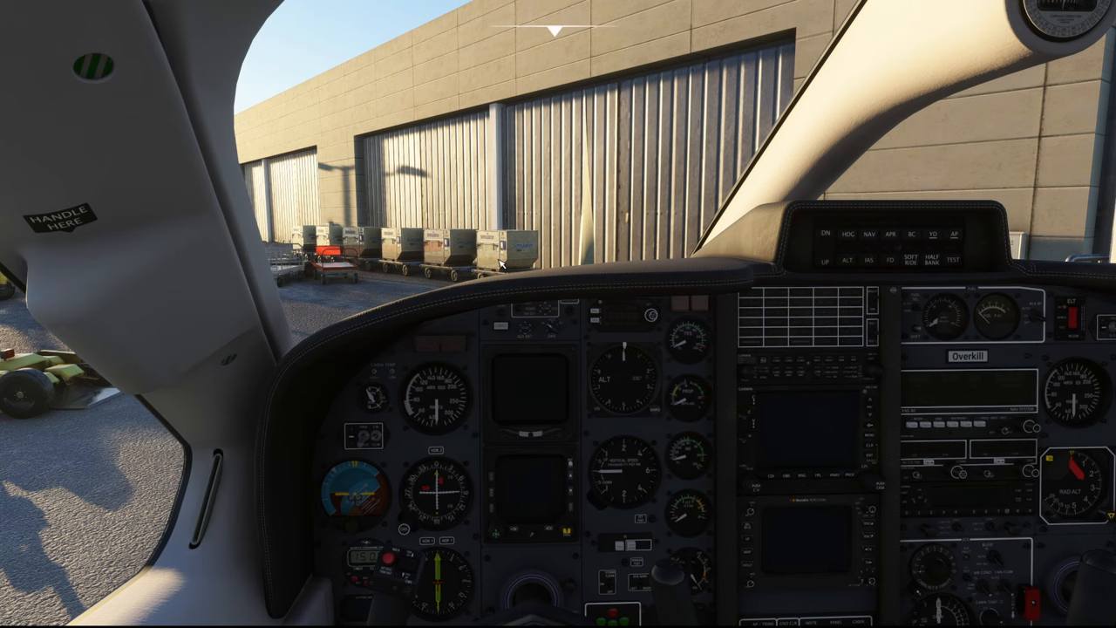
{"action": "mouse_move", "coordinate": [493, 262]}
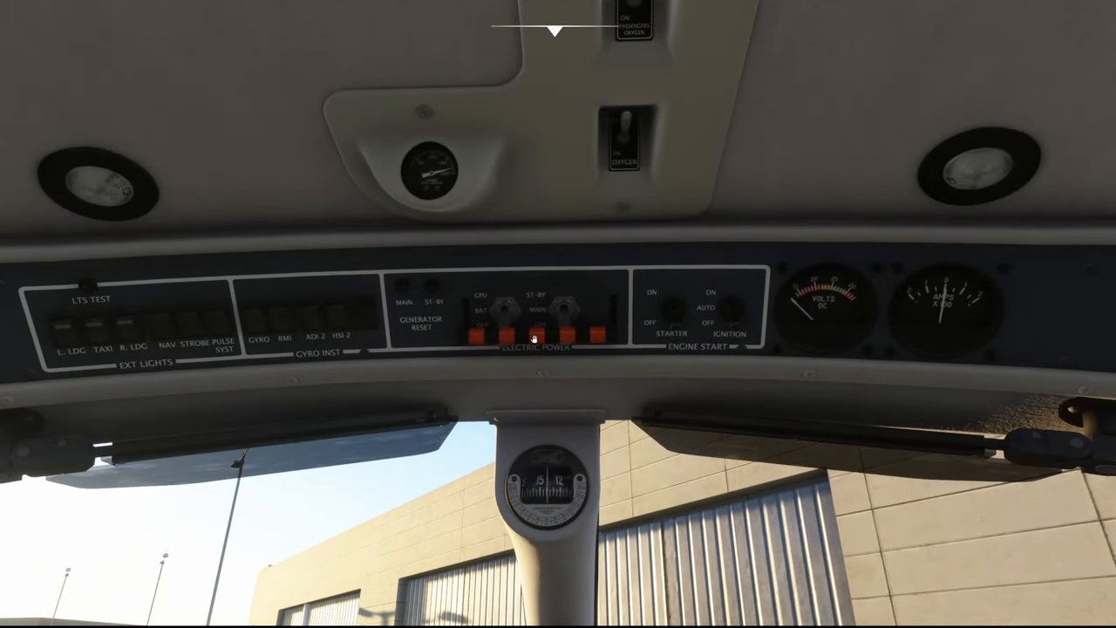
{"action": "left_click", "coordinate": [530, 336]}
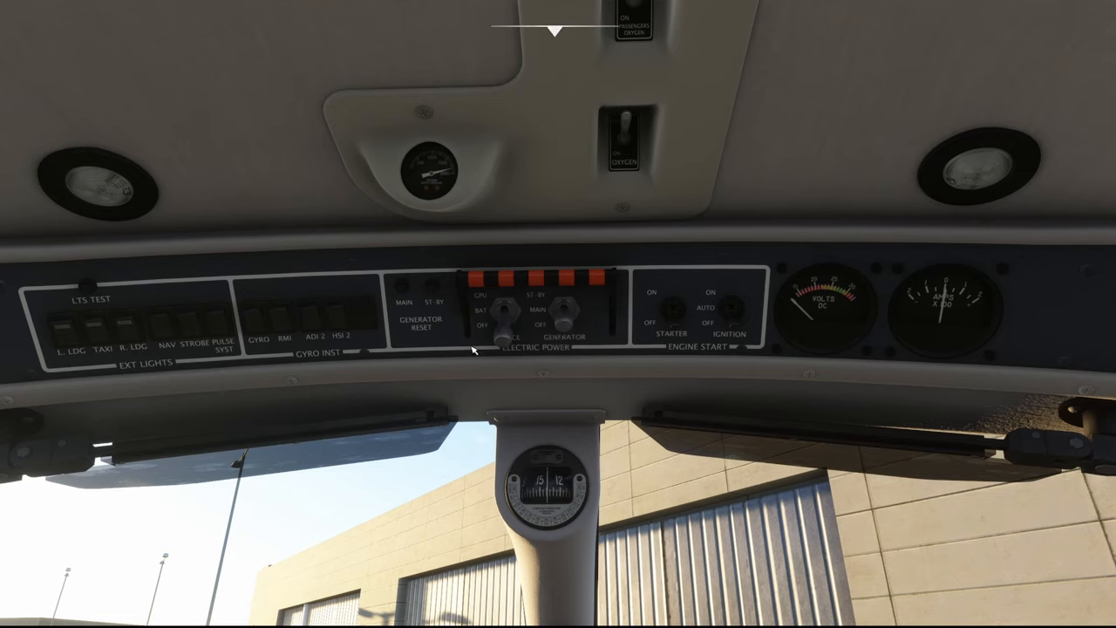
{"action": "mouse_move", "coordinate": [658, 327]}
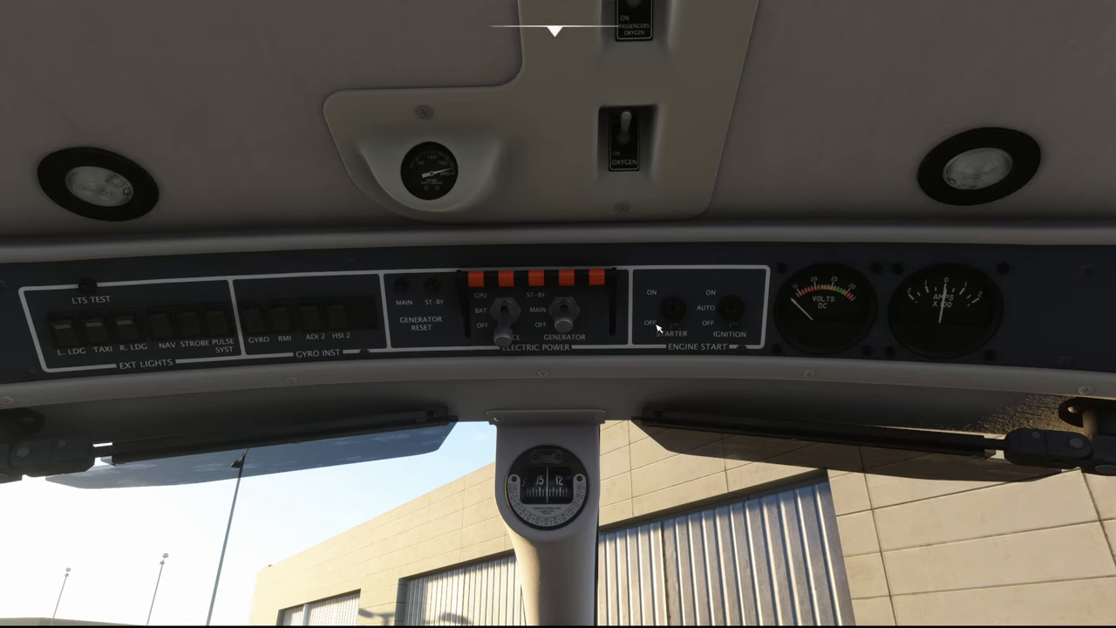
{"action": "mouse_move", "coordinate": [748, 332]}
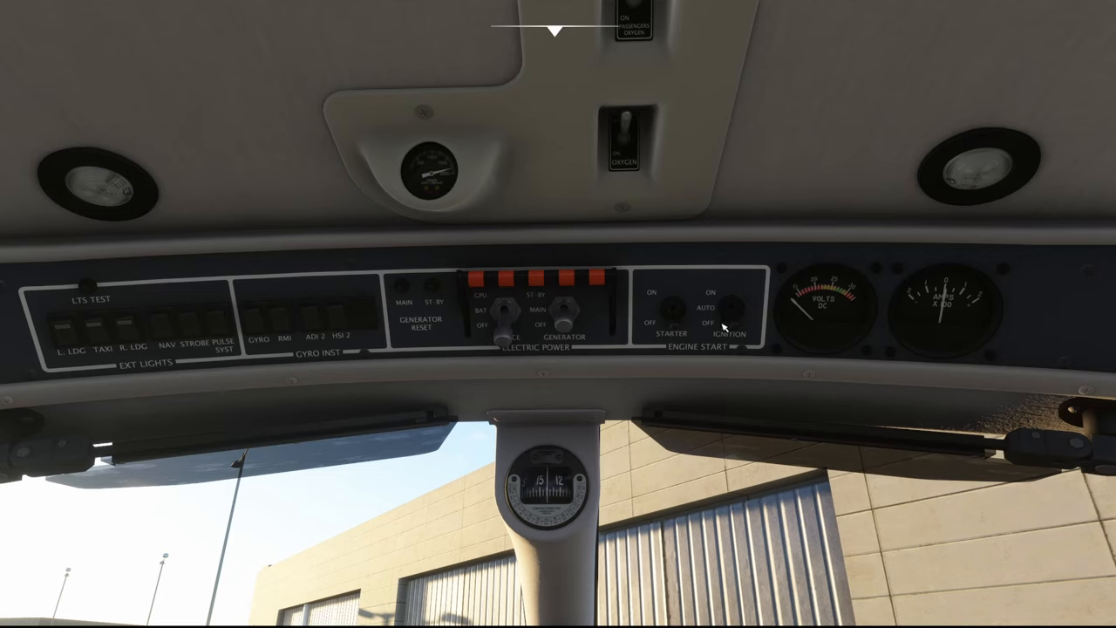
{"action": "mouse_move", "coordinate": [164, 342]}
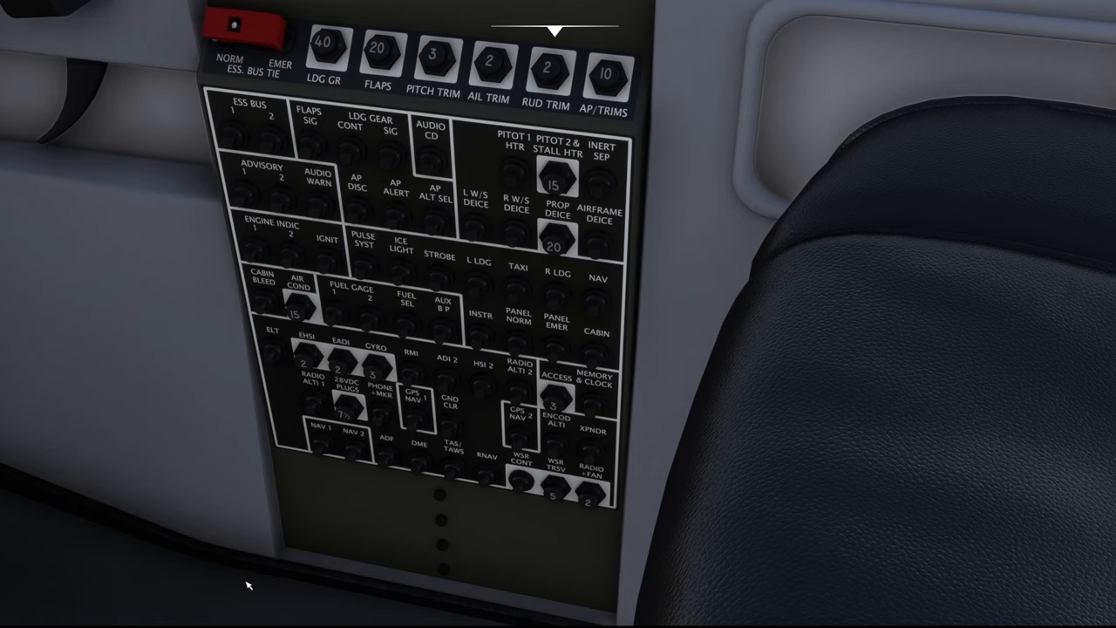
{"action": "mouse_move", "coordinate": [701, 290]}
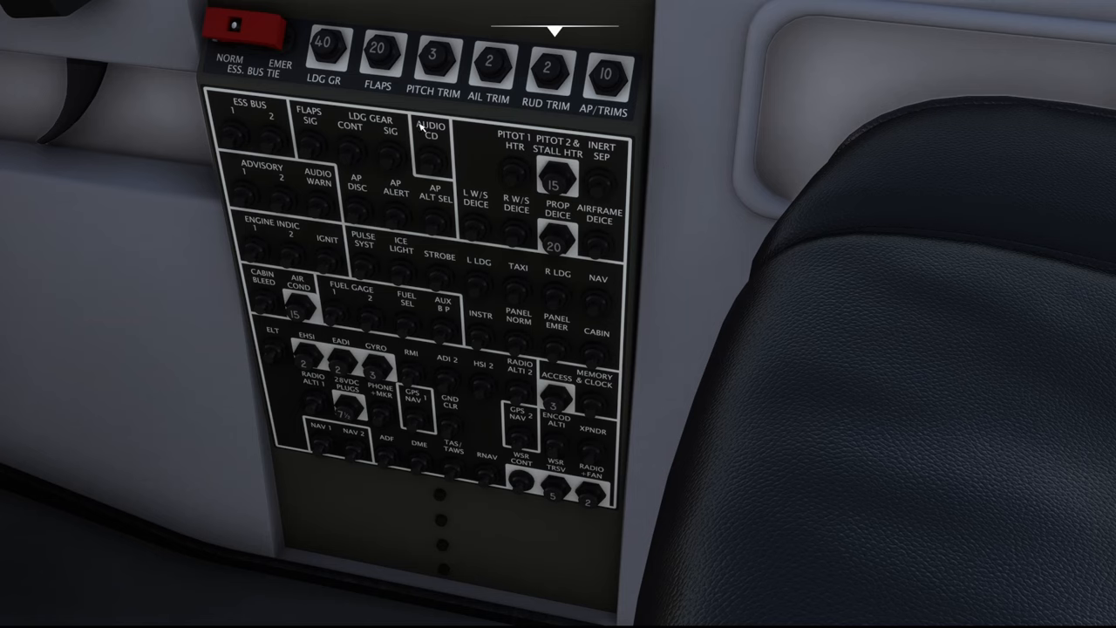
{"action": "mouse_move", "coordinate": [704, 204]}
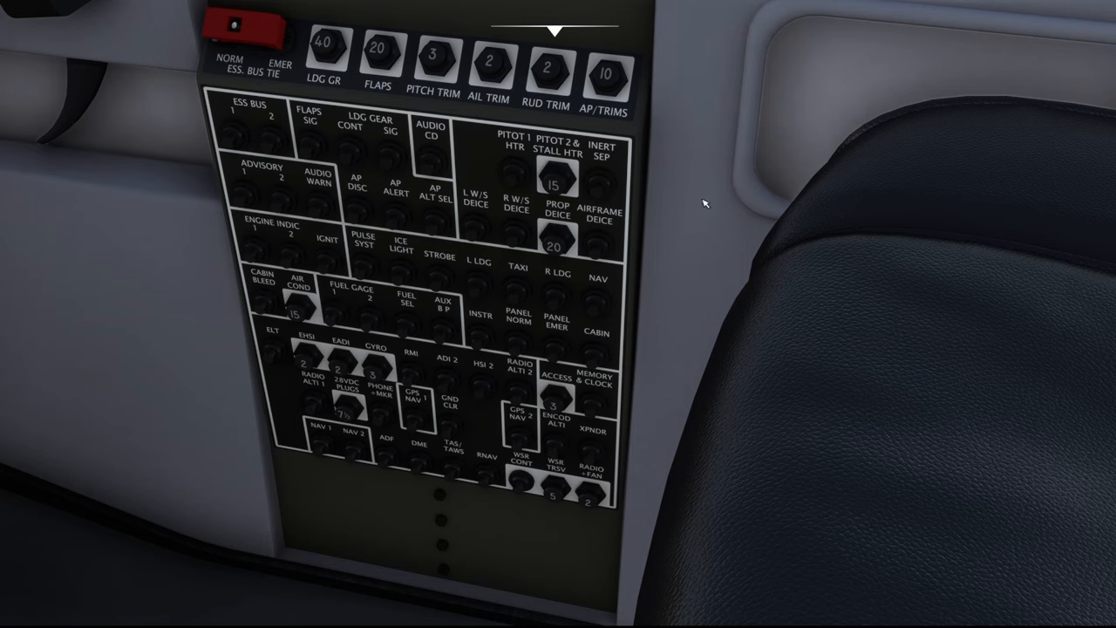
{"action": "mouse_move", "coordinate": [563, 382]}
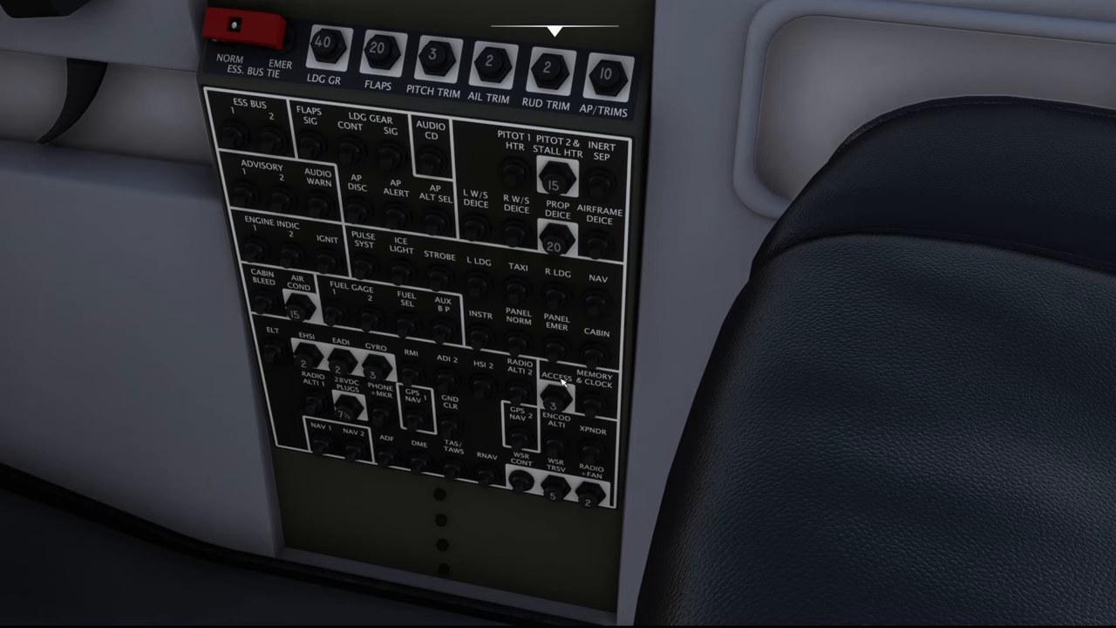
{"action": "mouse_move", "coordinate": [436, 527]}
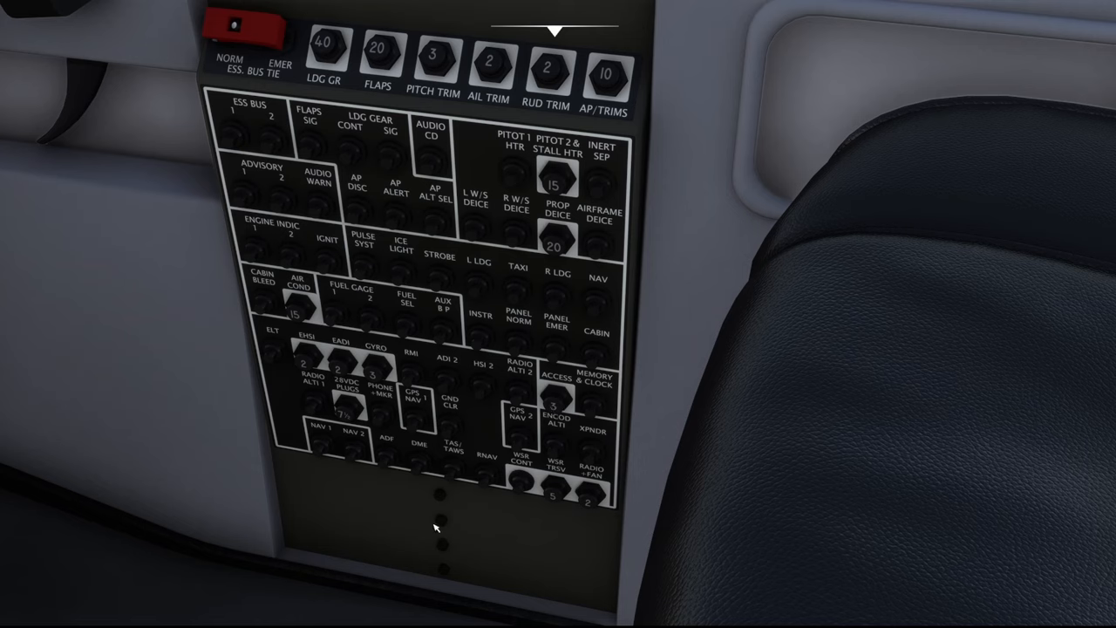
{"action": "left_click", "coordinate": [452, 474]}
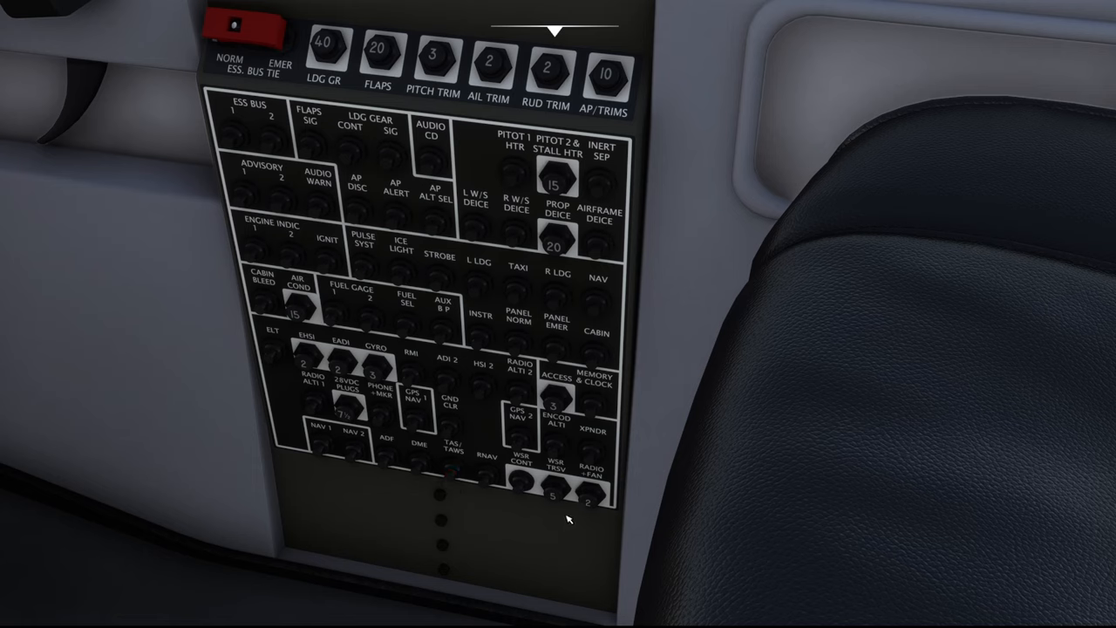
{"action": "mouse_move", "coordinate": [403, 283]}
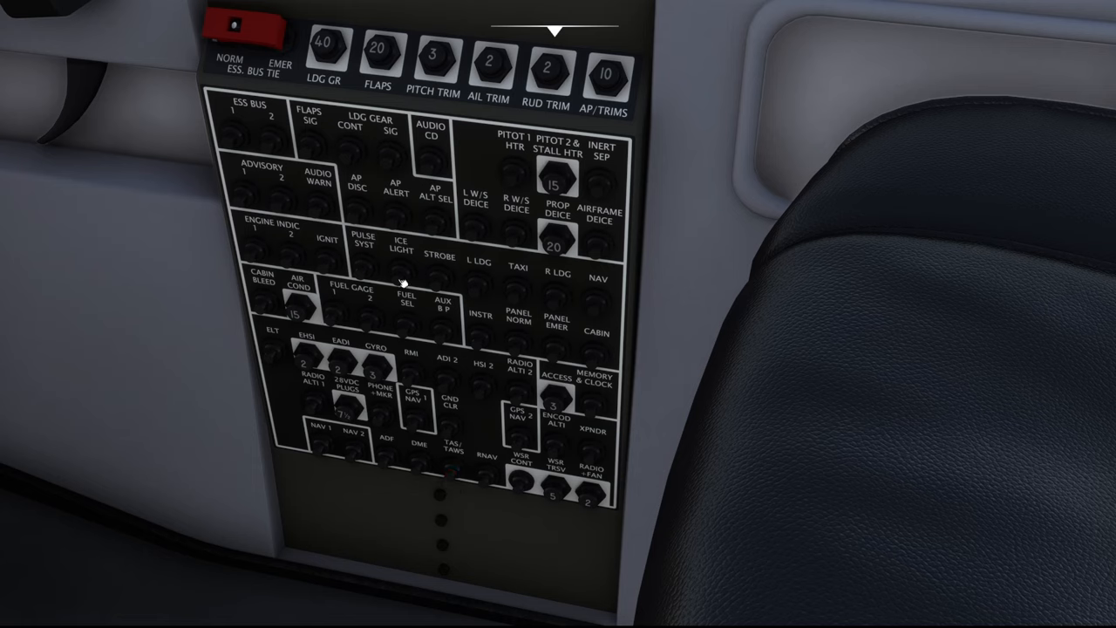
{"action": "mouse_move", "coordinate": [513, 392]}
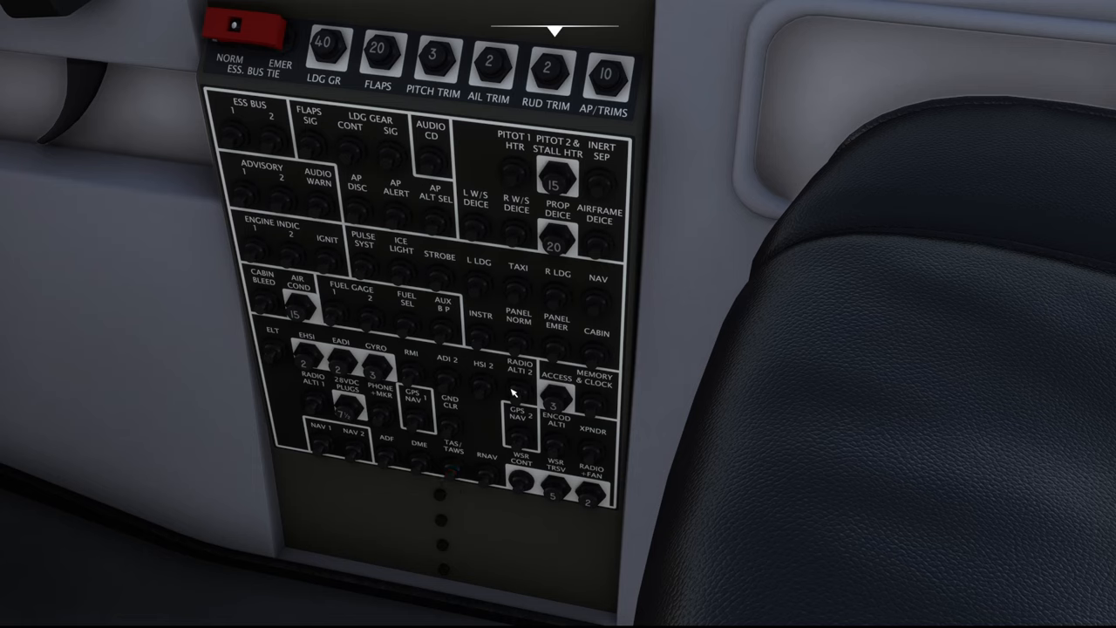
{"action": "mouse_move", "coordinate": [713, 305]}
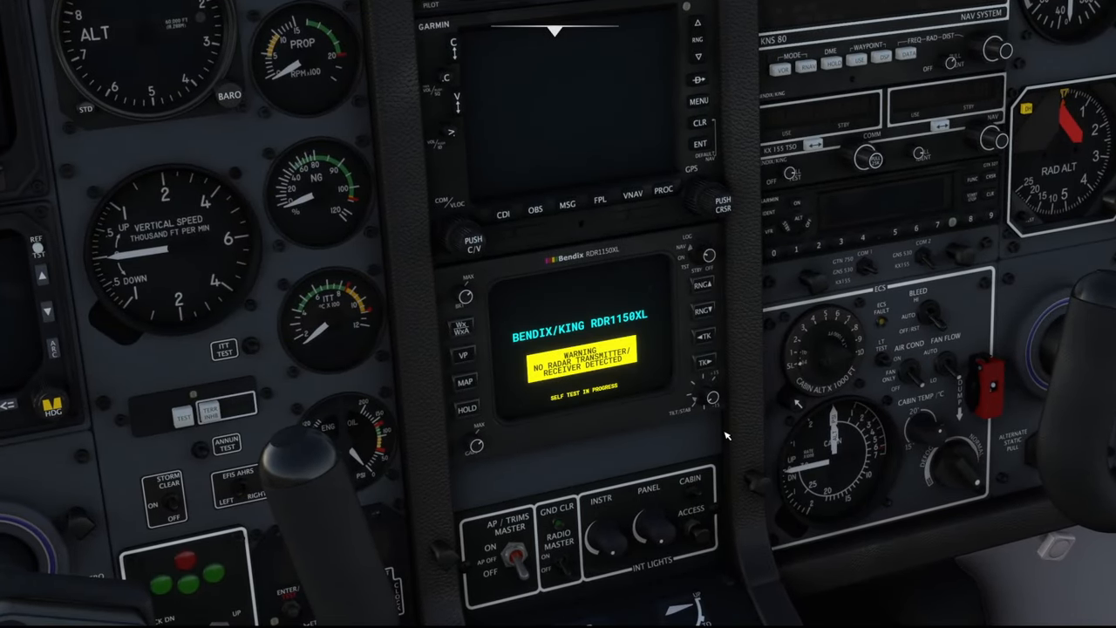
{"action": "mouse_move", "coordinate": [665, 444]}
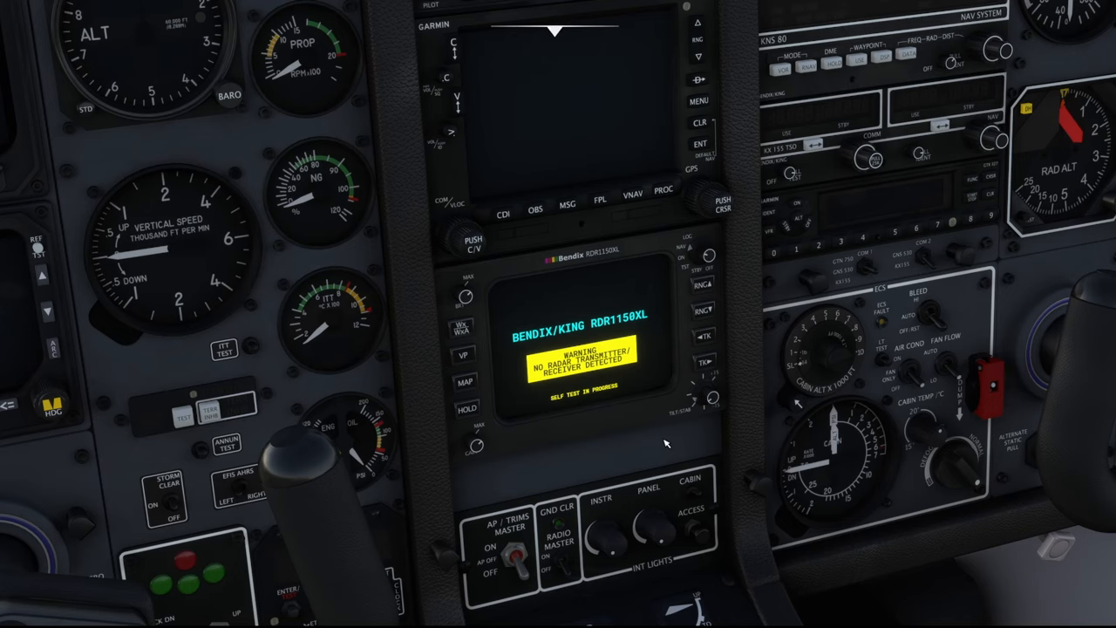
{"action": "mouse_move", "coordinate": [621, 344]}
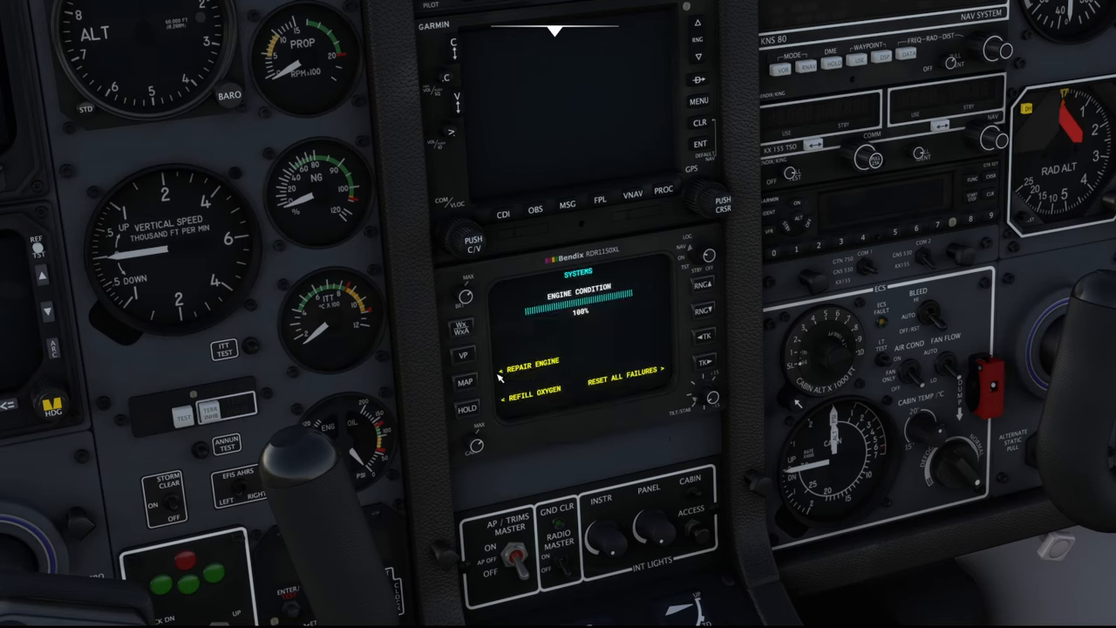
{"action": "mouse_move", "coordinate": [581, 395]}
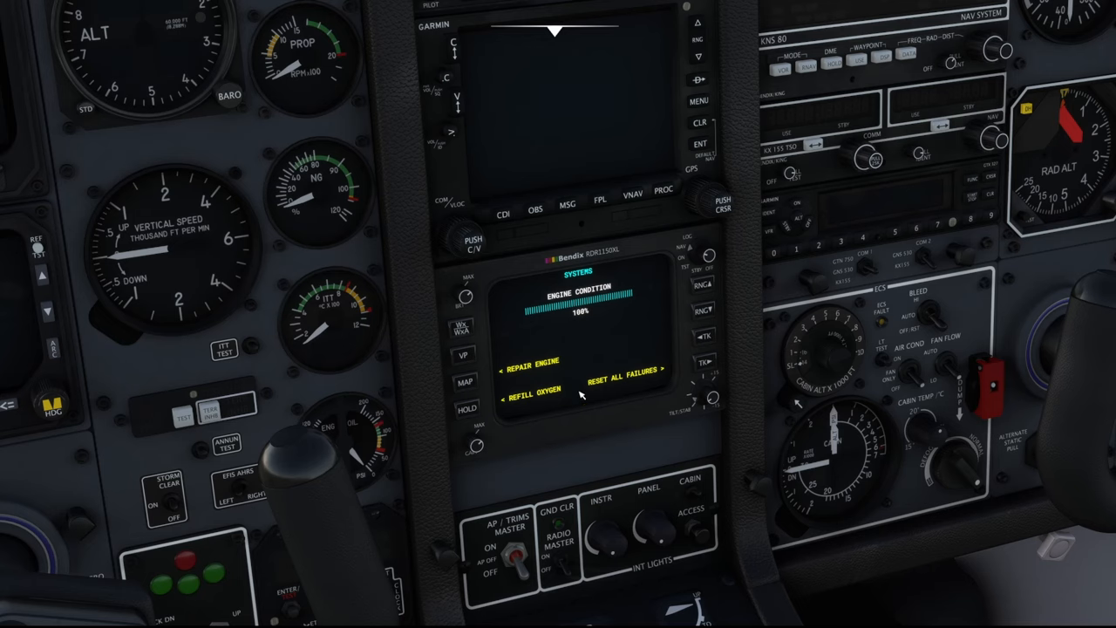
{"action": "mouse_move", "coordinate": [685, 357]}
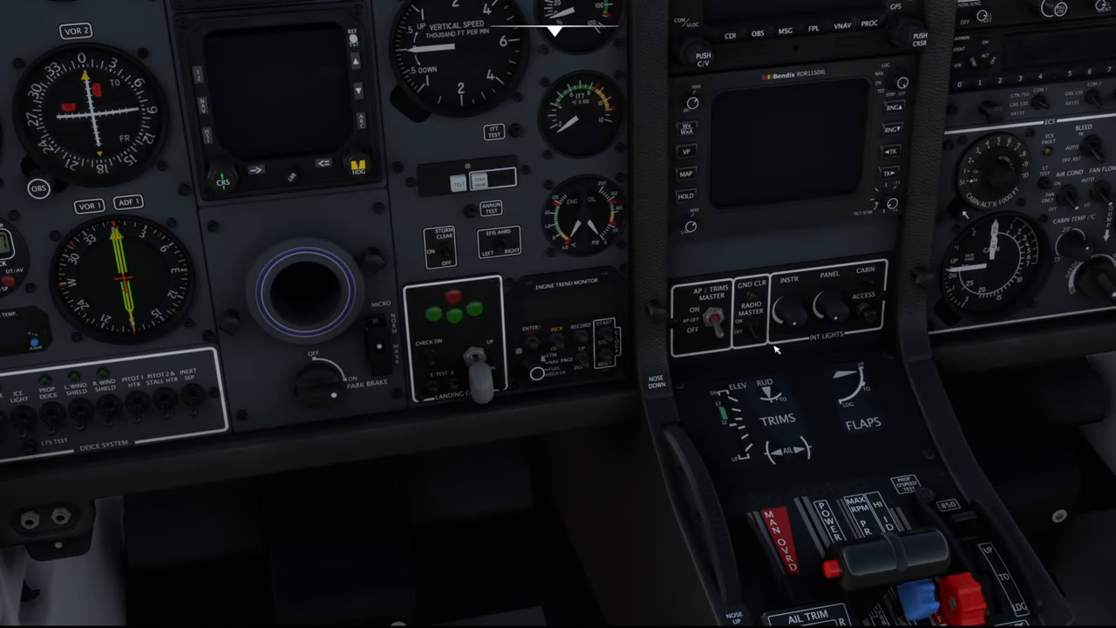
{"action": "mouse_move", "coordinate": [682, 408]}
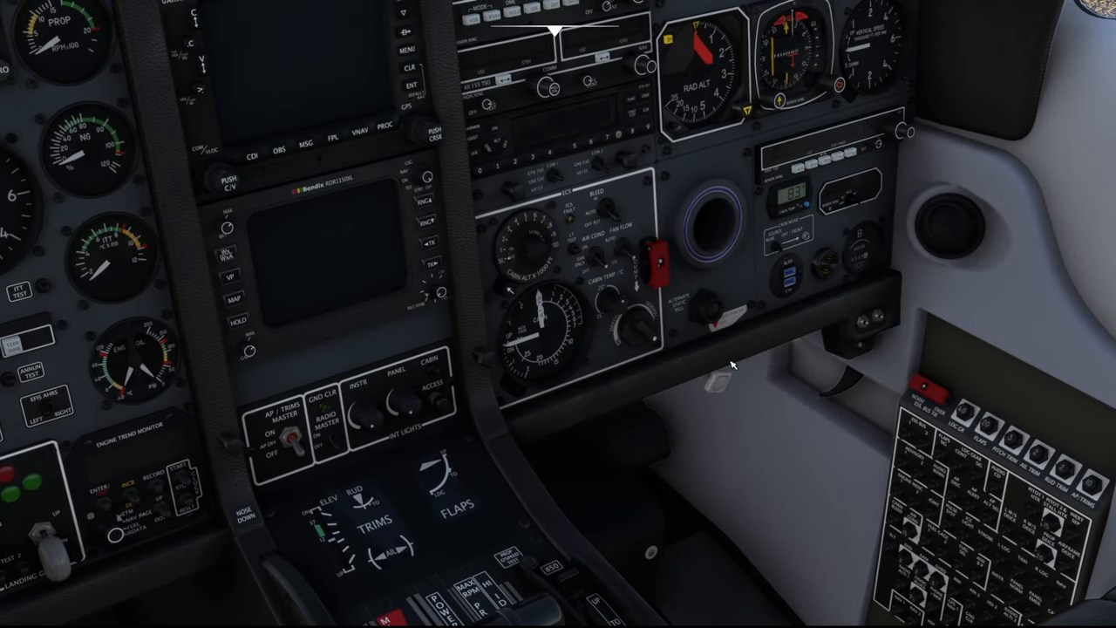
{"action": "mouse_move", "coordinate": [705, 392]}
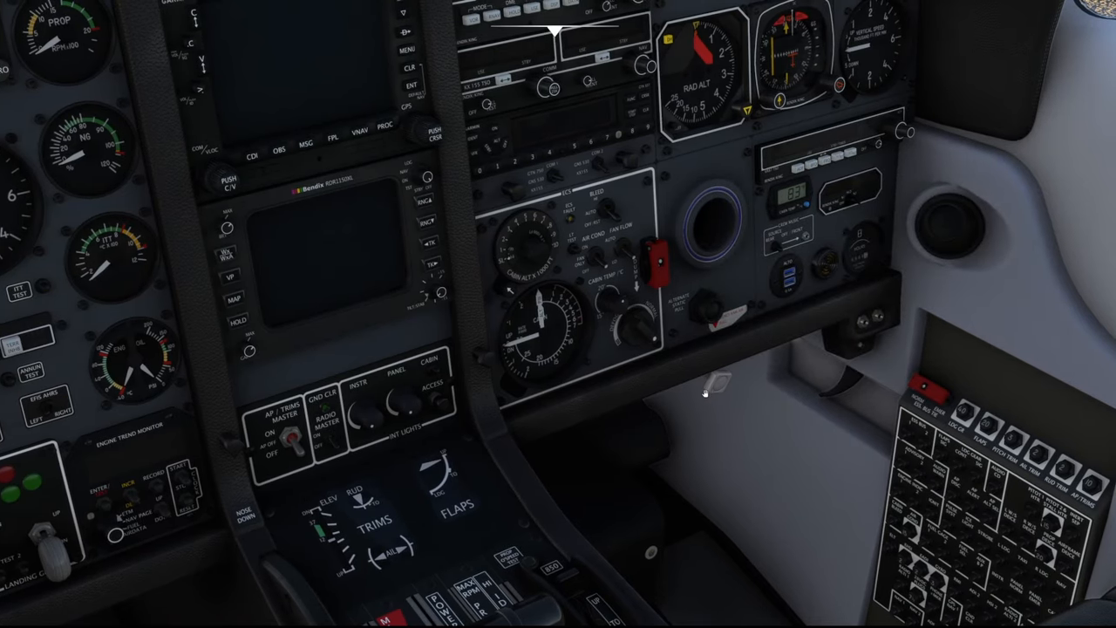
{"action": "mouse_move", "coordinate": [689, 417]}
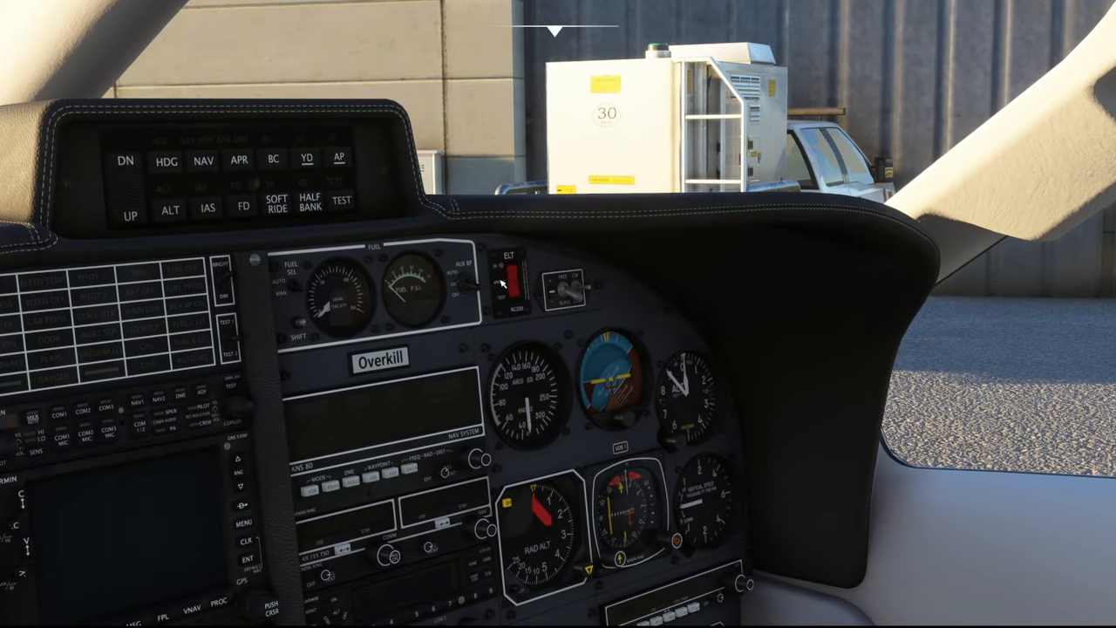
{"action": "mouse_move", "coordinate": [528, 315]}
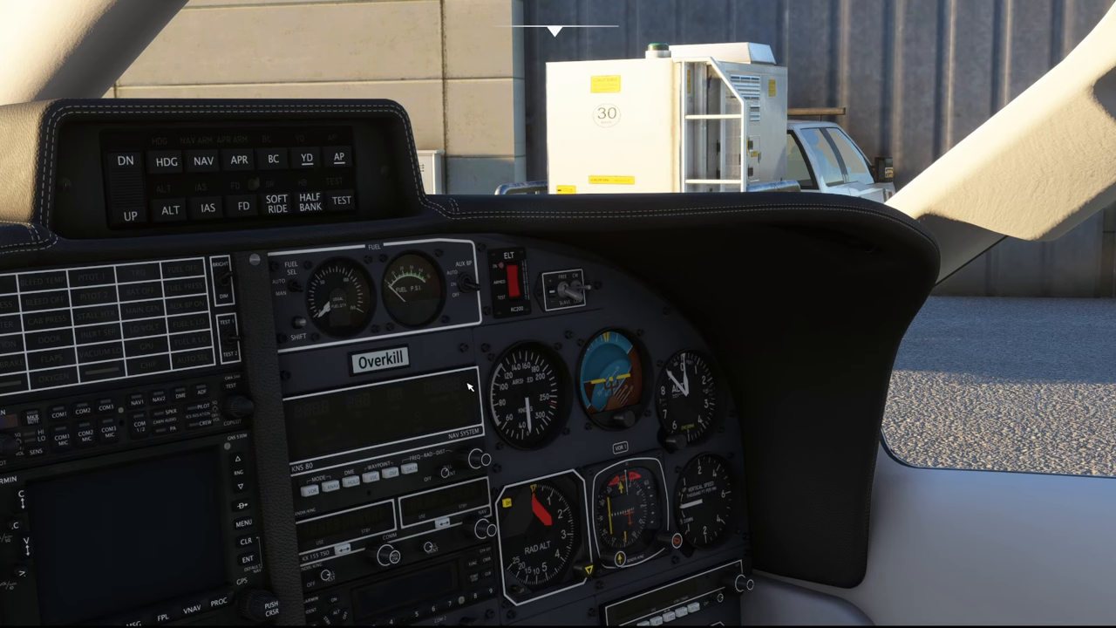
{"action": "mouse_move", "coordinate": [508, 368]}
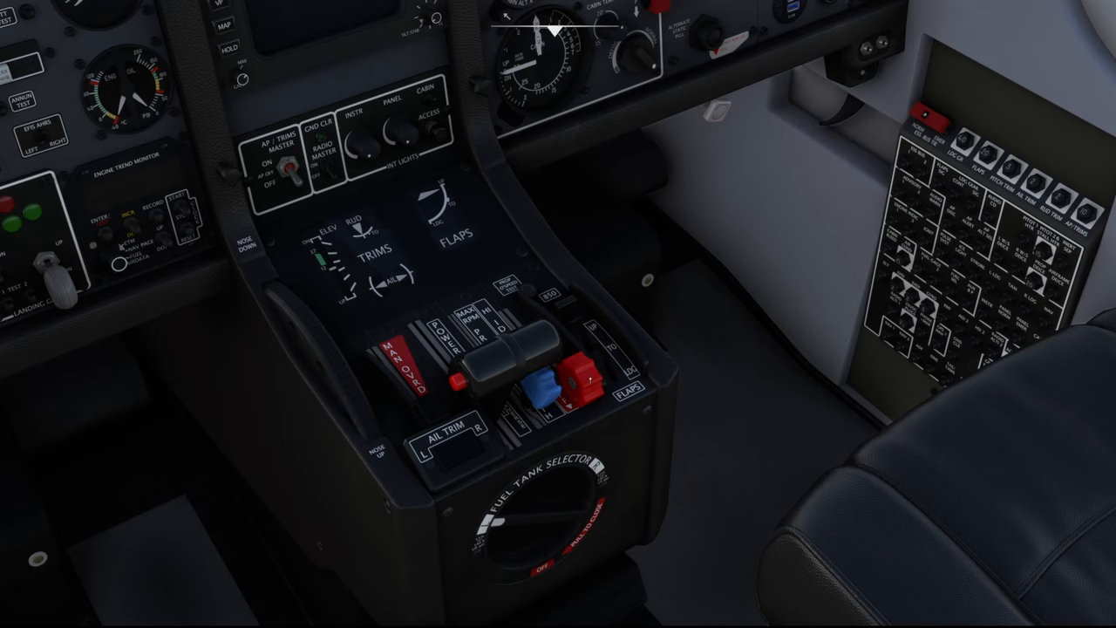
Step: Push the blue pedestal lever forward, leaving the condition lever at cutoff
{"action": "left_click_drag", "start_coordinate": [540, 384], "coordinate": [457, 275]}
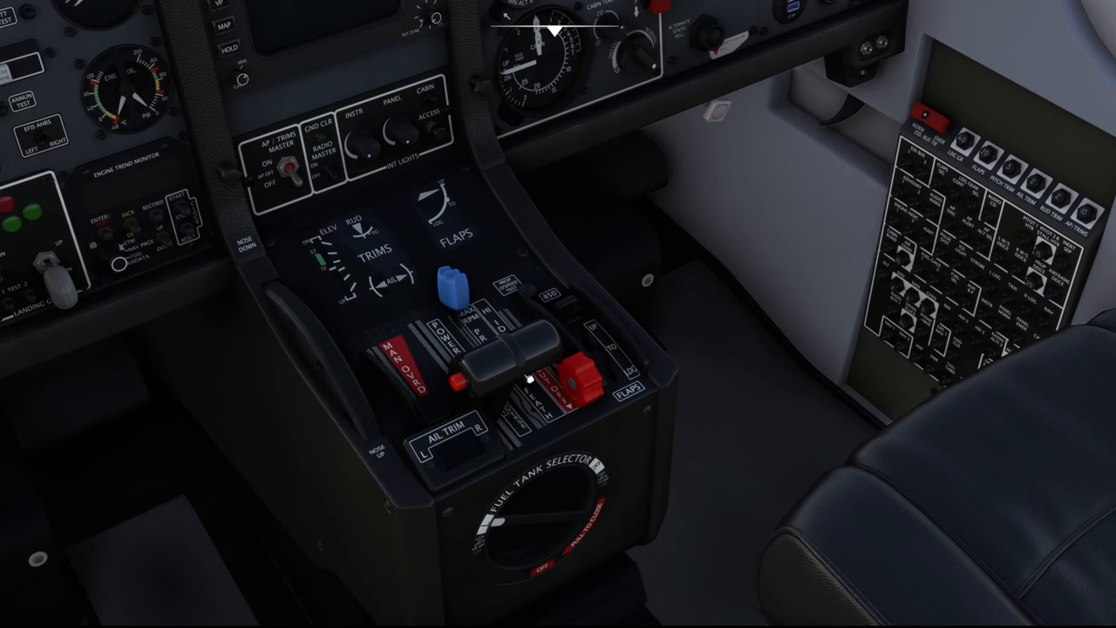
{"action": "mouse_move", "coordinate": [529, 378]}
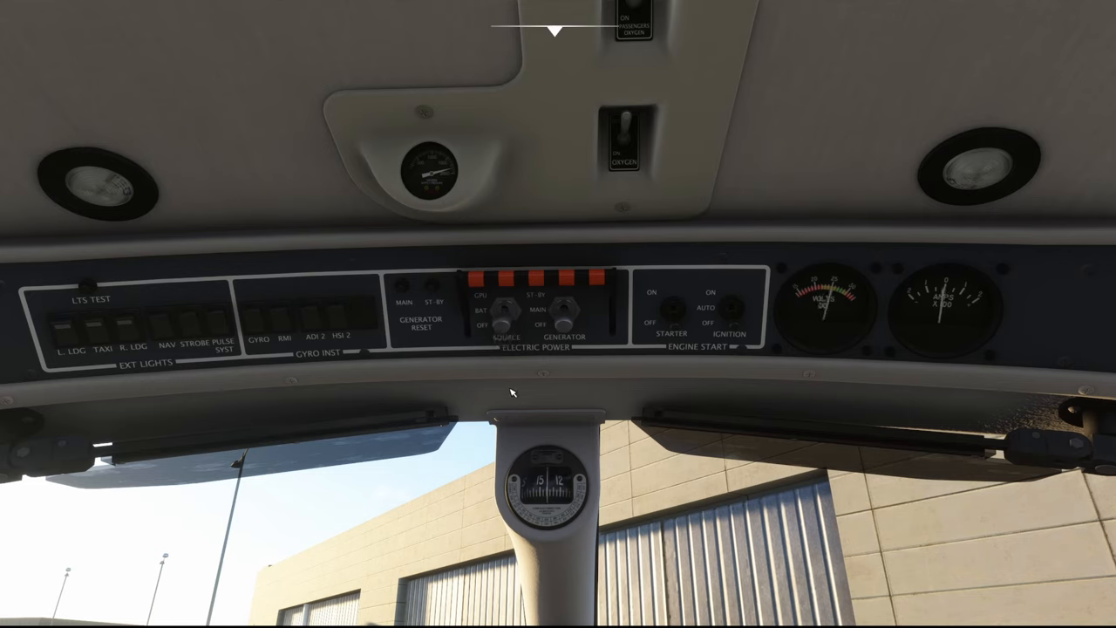
{"action": "mouse_move", "coordinate": [844, 285]}
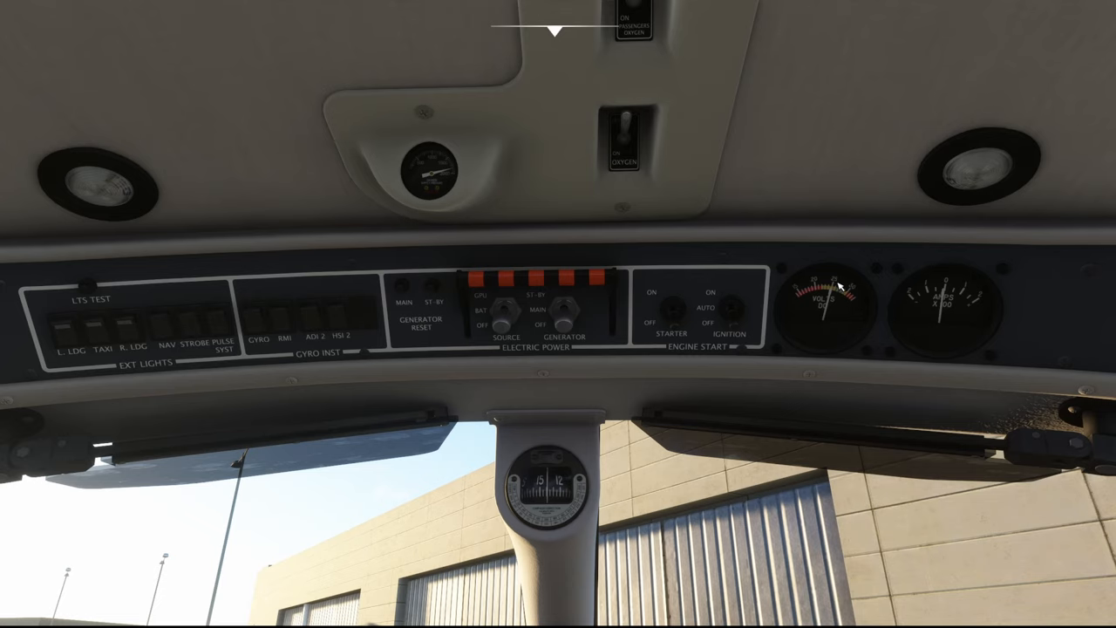
{"action": "mouse_move", "coordinate": [883, 338]}
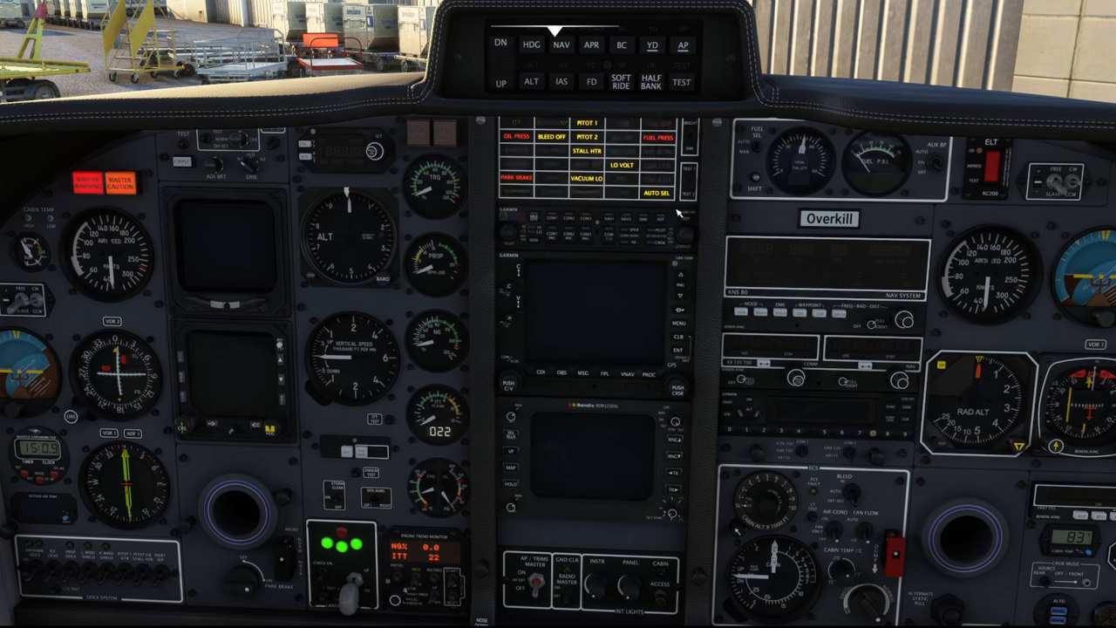
{"action": "mouse_move", "coordinate": [553, 217]}
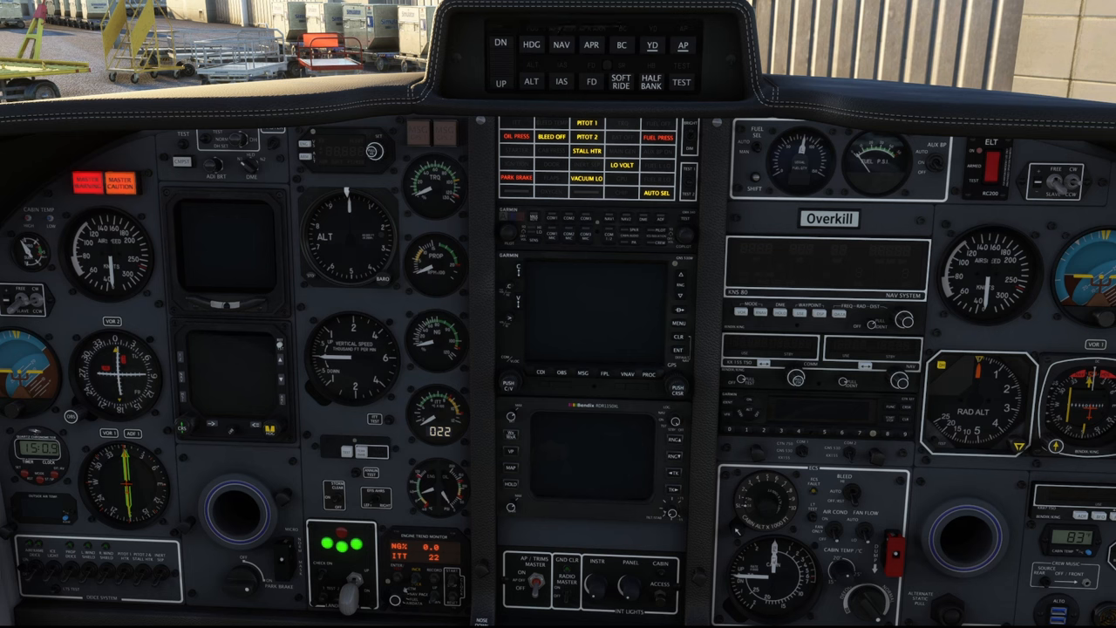
{"action": "scroll", "scroll_direction": "down", "scroll_amount": 3}
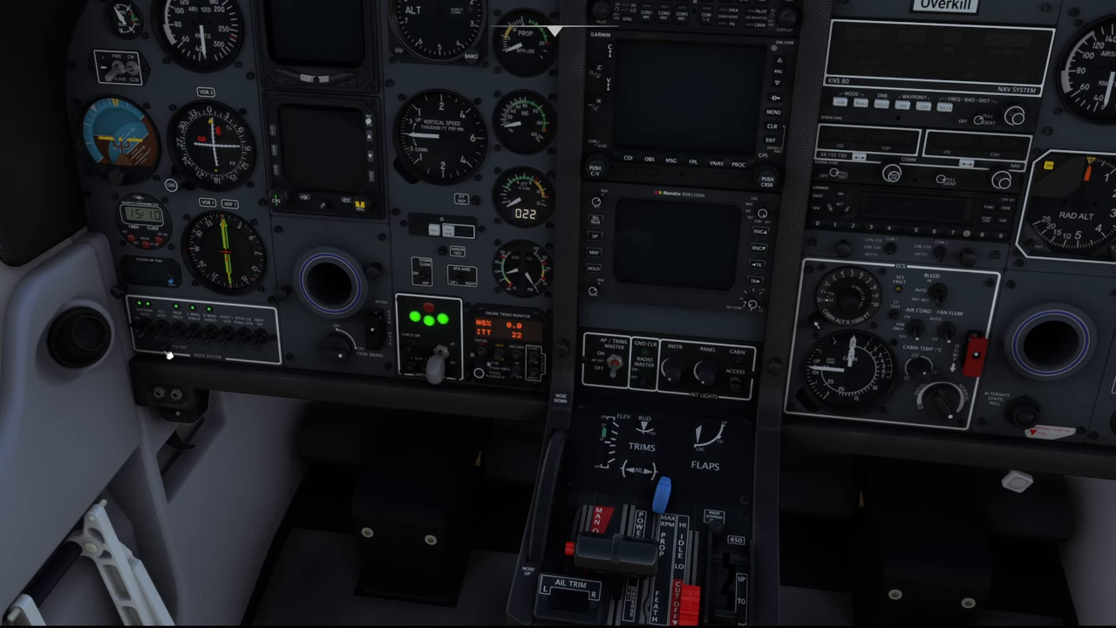
{"action": "mouse_move", "coordinate": [266, 407]}
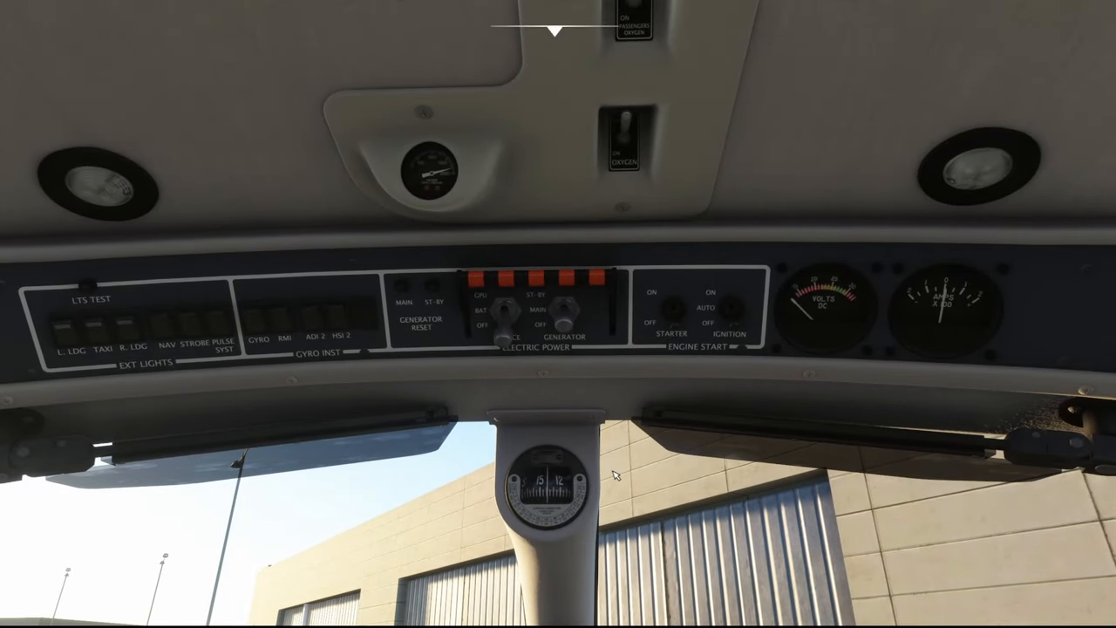
{"action": "mouse_move", "coordinate": [556, 404]}
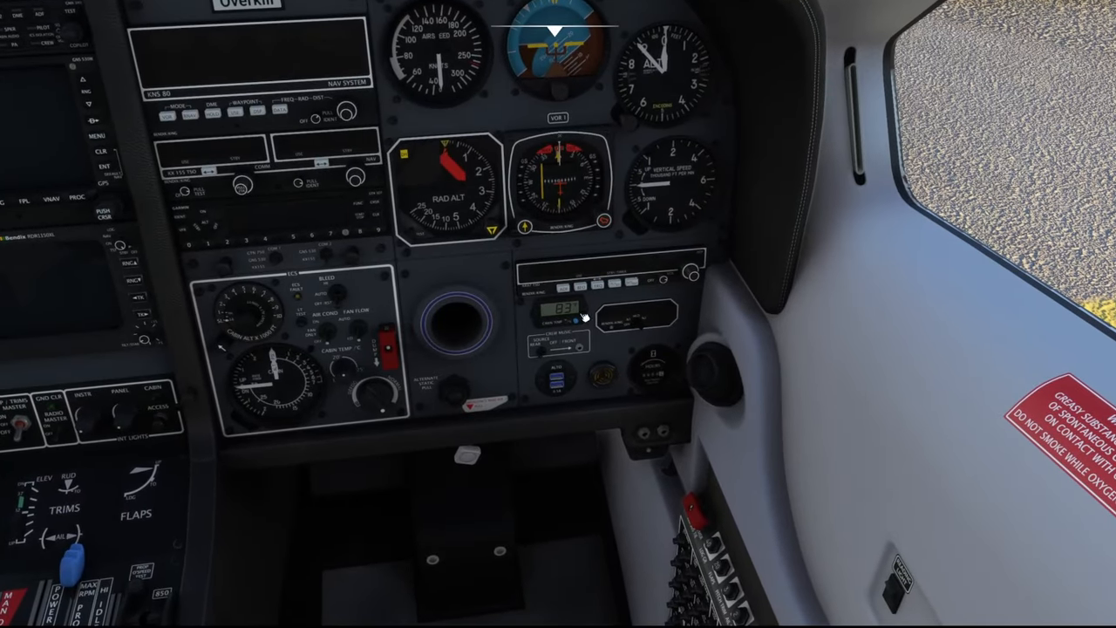
{"action": "mouse_move", "coordinate": [580, 336]}
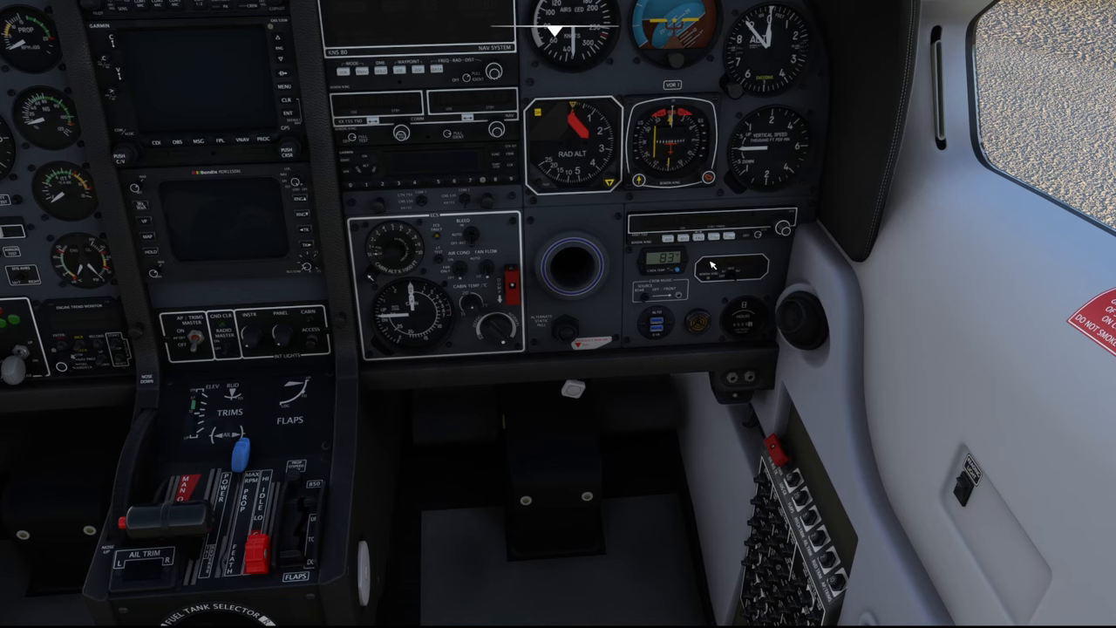
{"action": "mouse_move", "coordinate": [687, 304]}
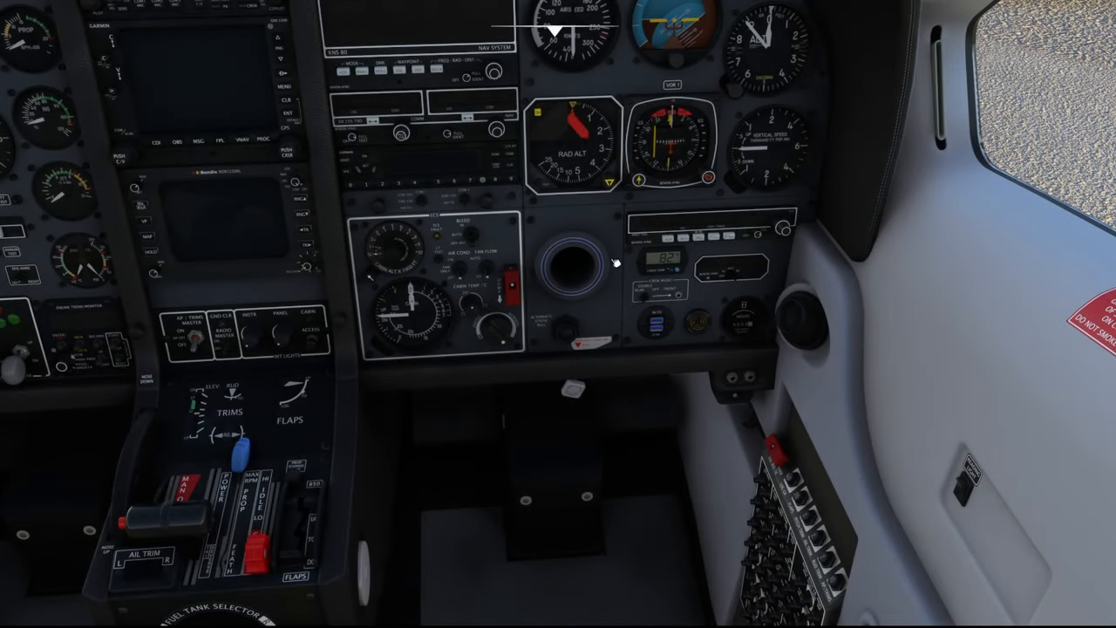
{"action": "mouse_move", "coordinate": [679, 322]}
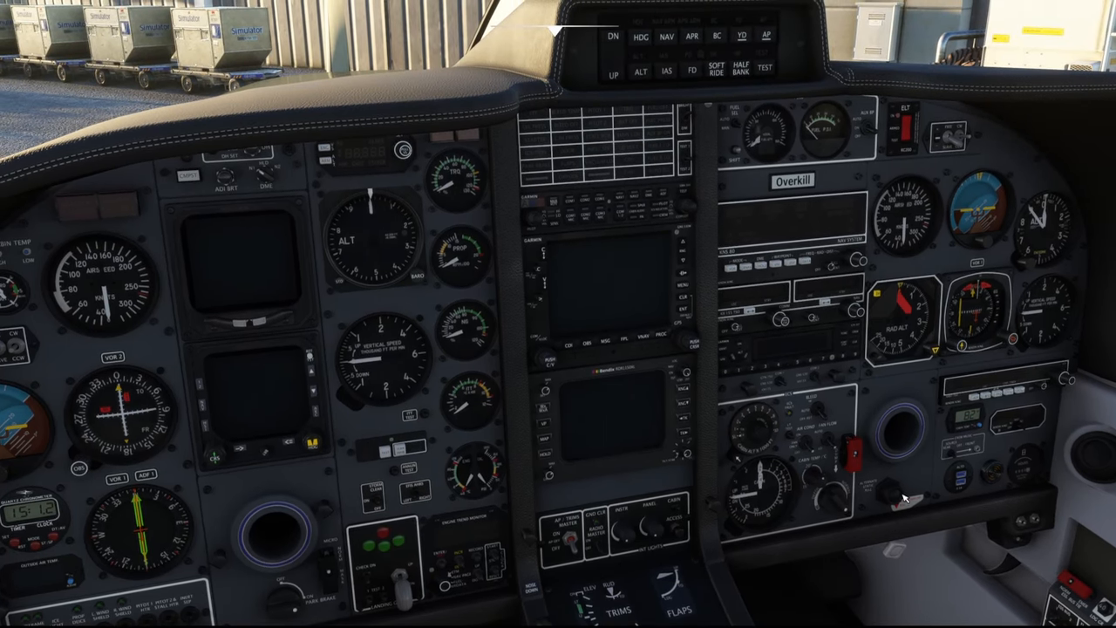
{"action": "mouse_move", "coordinate": [436, 399]}
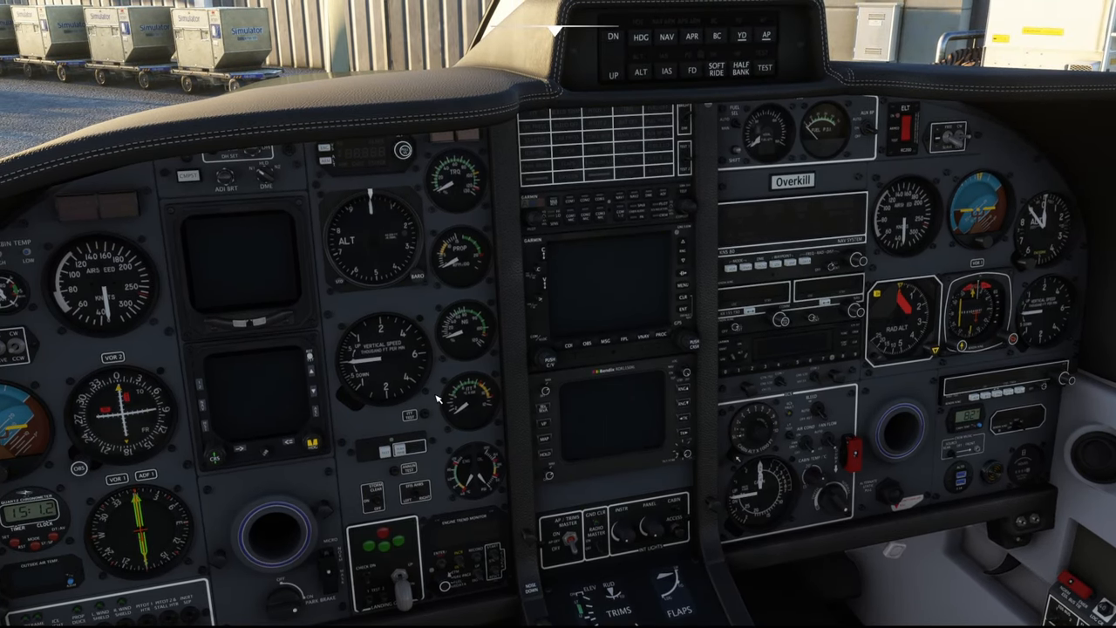
{"action": "mouse_move", "coordinate": [933, 439]}
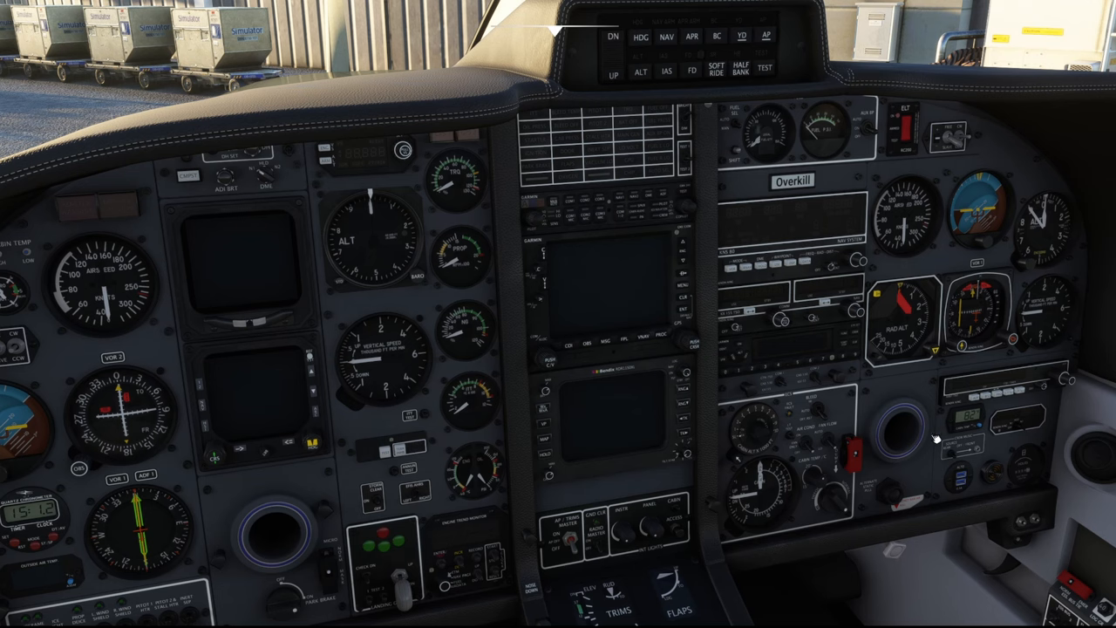
{"action": "mouse_move", "coordinate": [983, 443]}
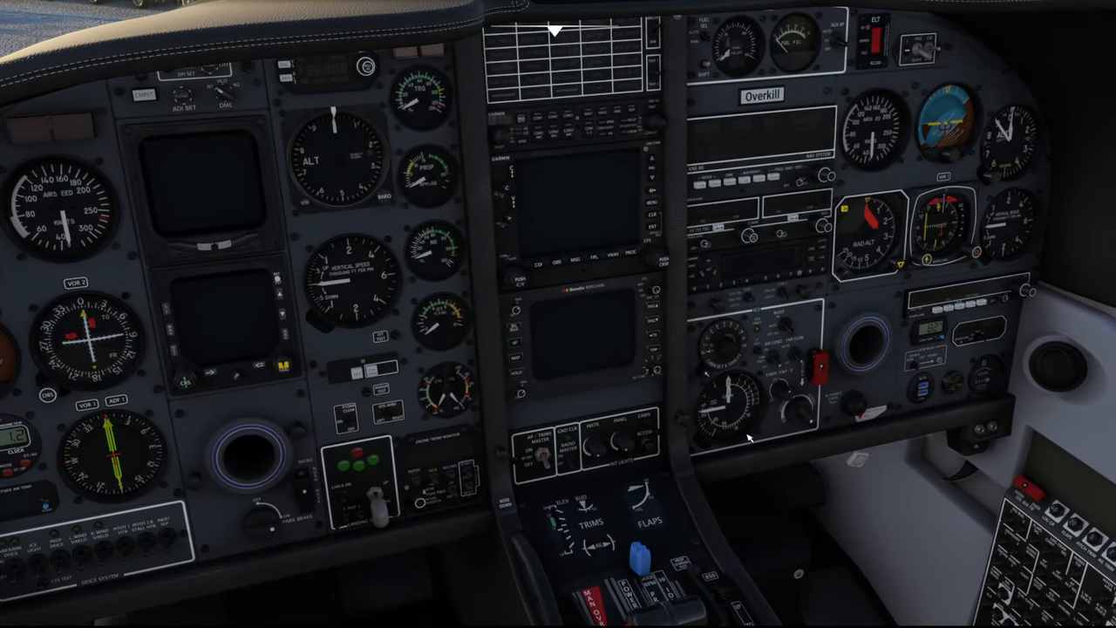
{"action": "mouse_move", "coordinate": [660, 410]}
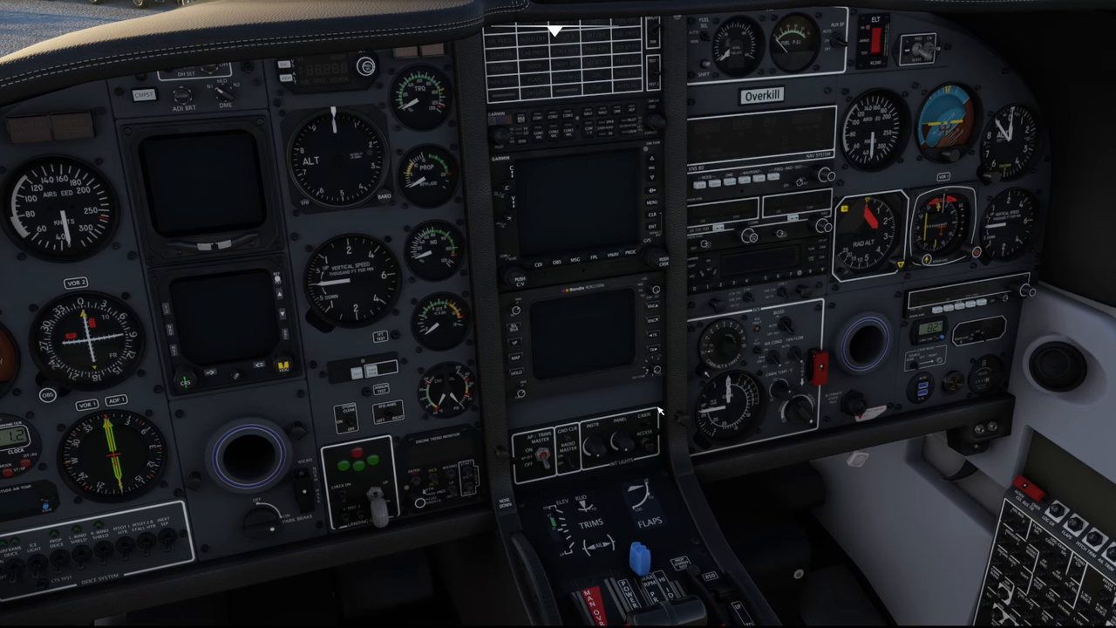
{"action": "mouse_move", "coordinate": [933, 465]}
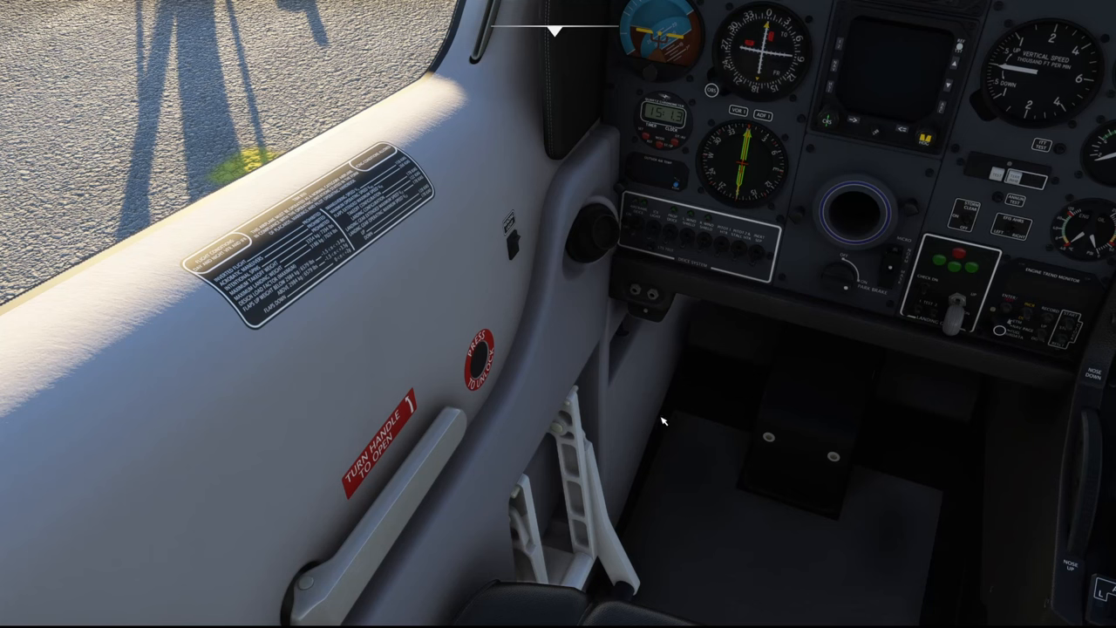
{"action": "mouse_move", "coordinate": [649, 379]}
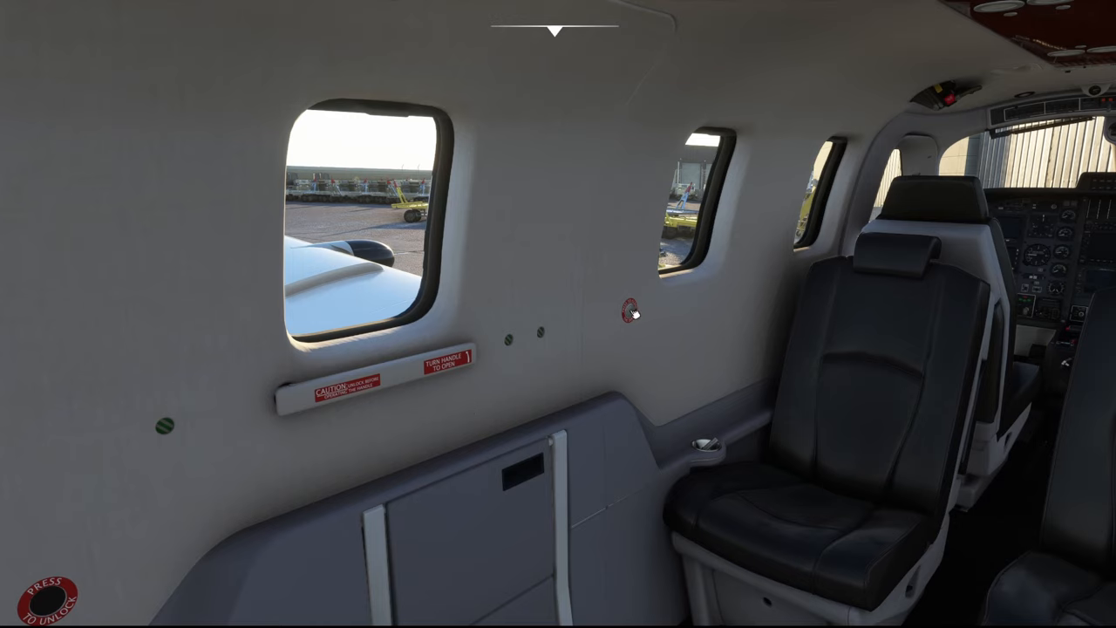
{"action": "mouse_move", "coordinate": [343, 388]}
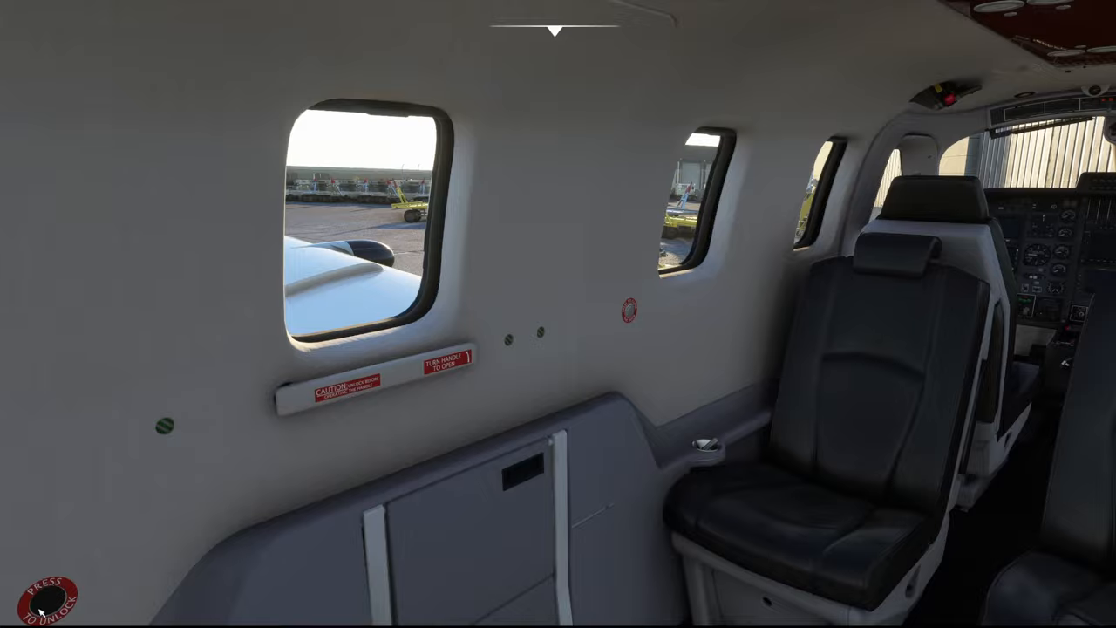
{"action": "mouse_move", "coordinate": [535, 507]}
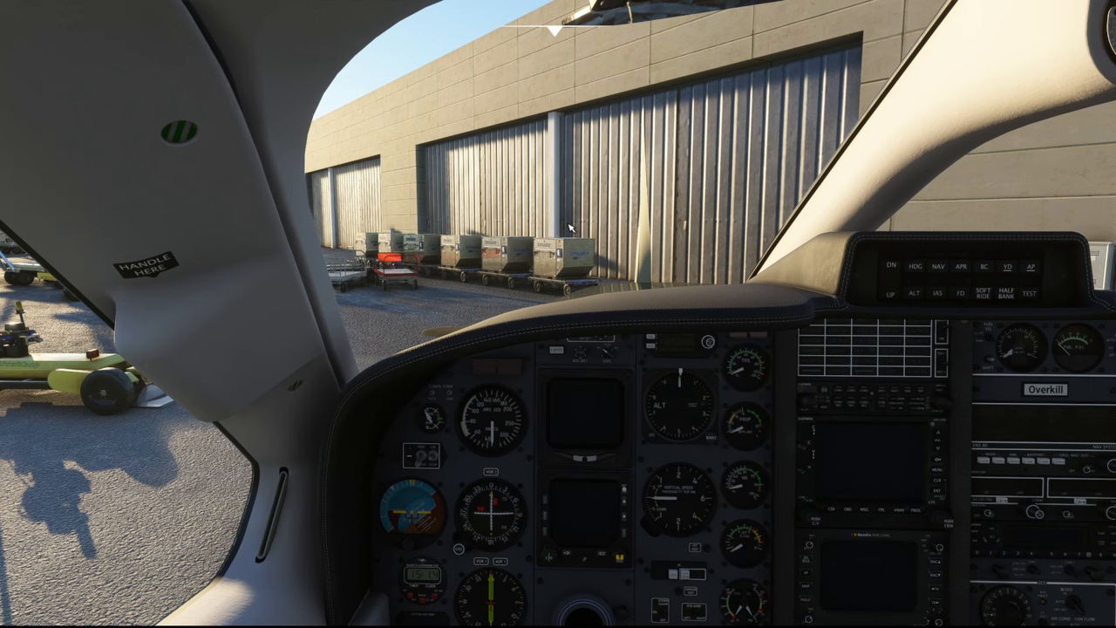
{"action": "mouse_move", "coordinate": [541, 229]}
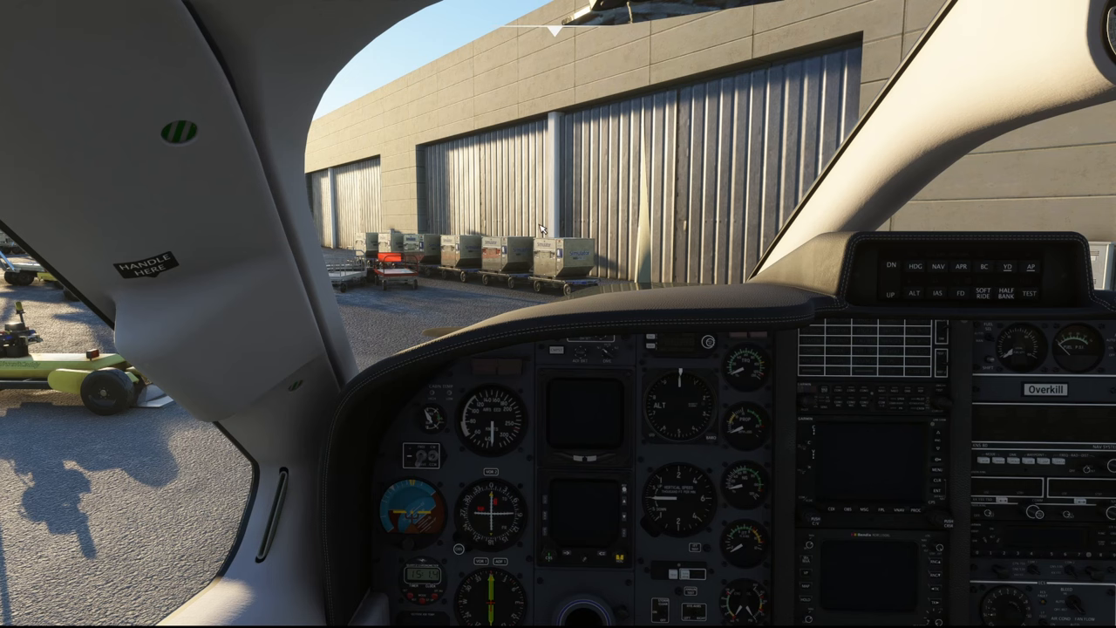
{"action": "mouse_move", "coordinate": [541, 229]}
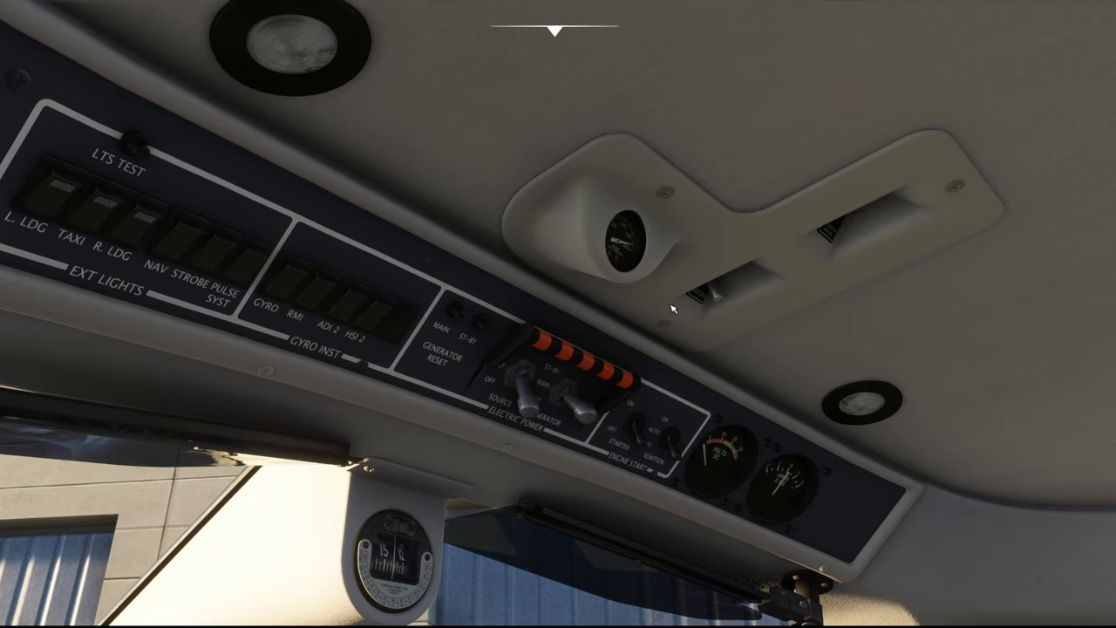
{"action": "mouse_move", "coordinate": [702, 303]}
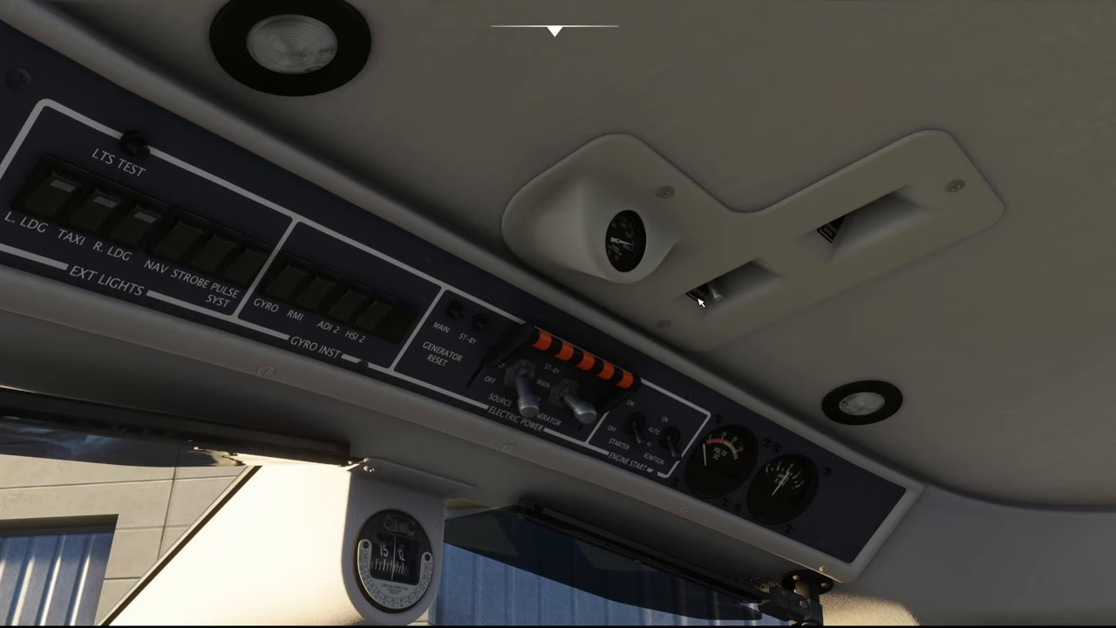
{"action": "mouse_move", "coordinate": [732, 261]}
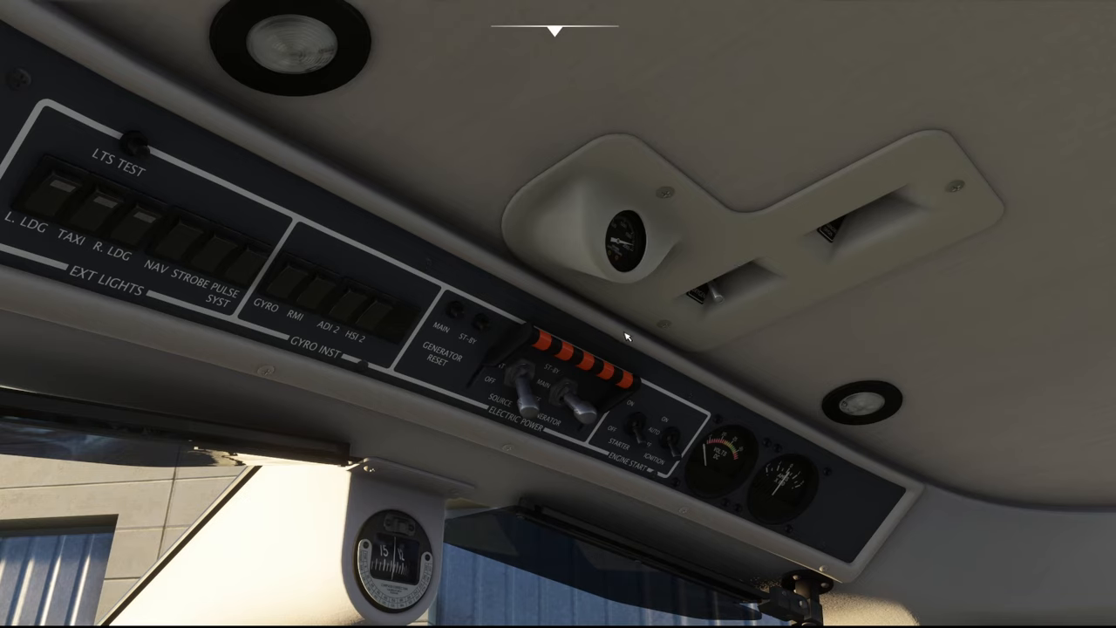
{"action": "mouse_move", "coordinate": [638, 359]}
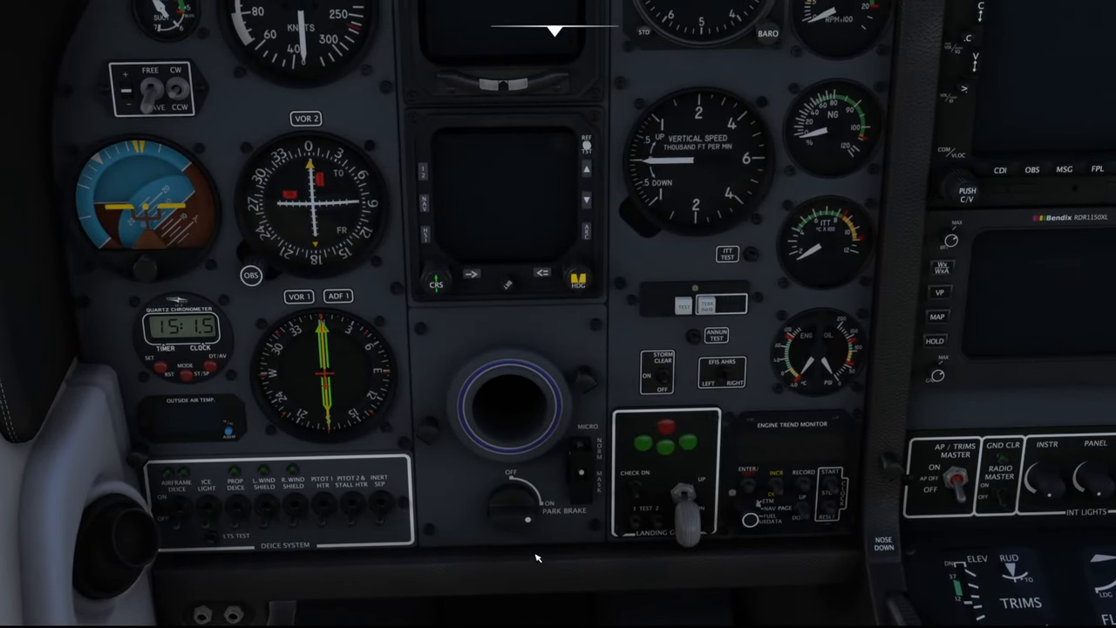
{"action": "mouse_move", "coordinate": [591, 515]}
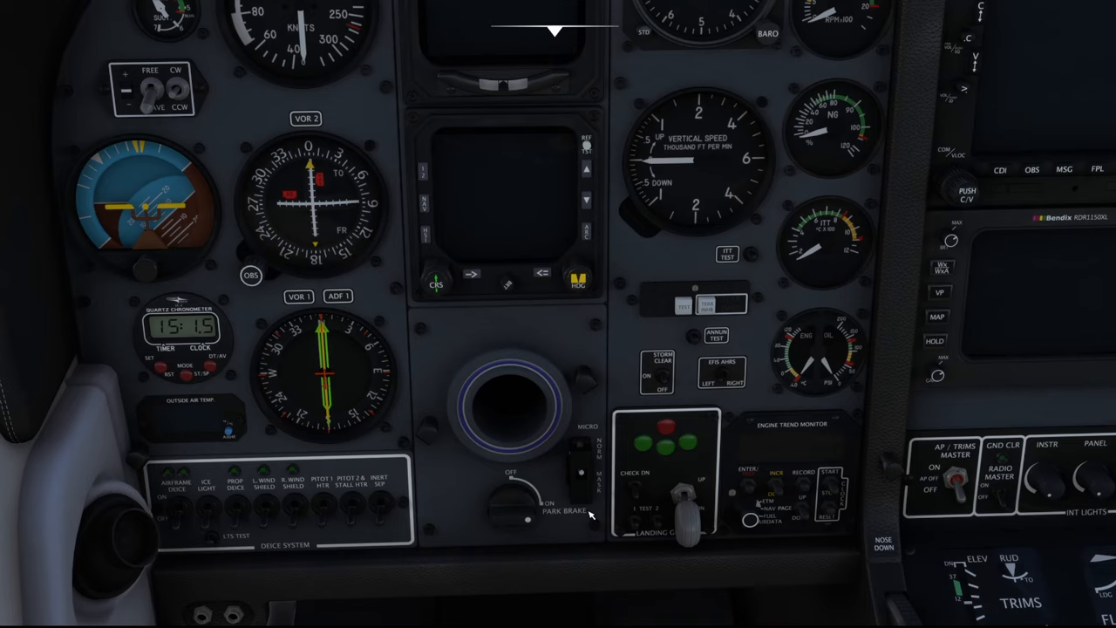
{"action": "mouse_move", "coordinate": [545, 608]}
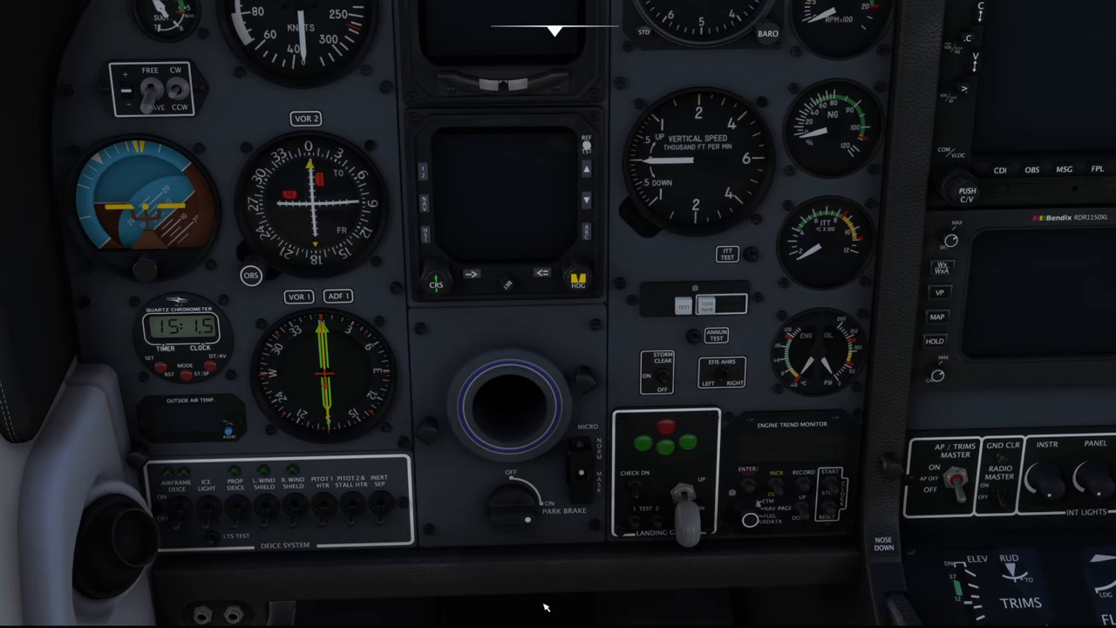
{"action": "mouse_move", "coordinate": [528, 585]}
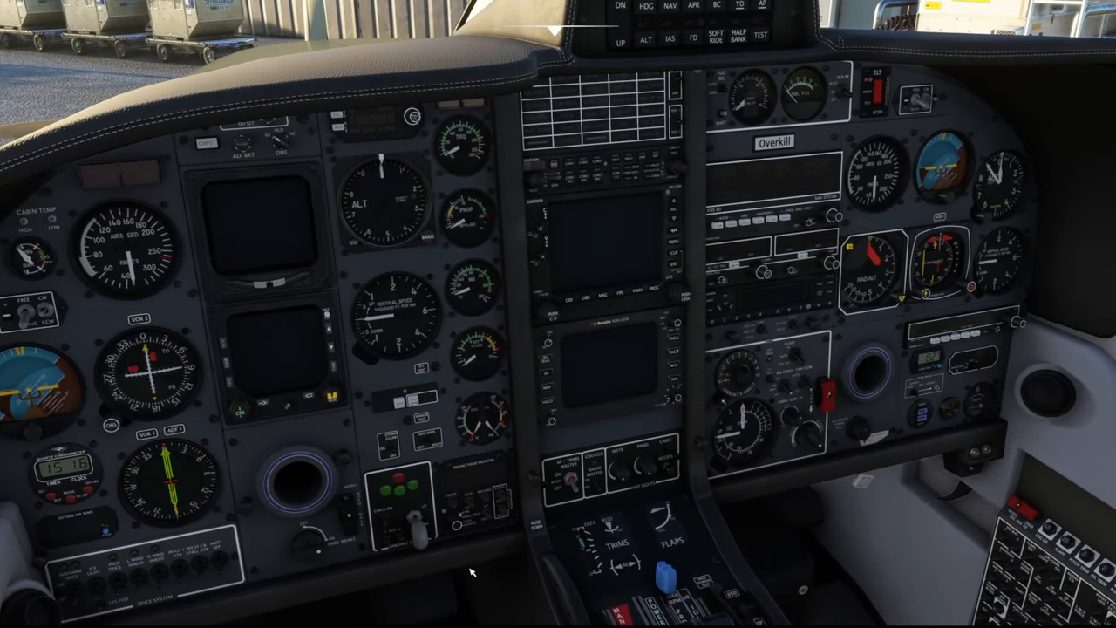
{"action": "mouse_move", "coordinate": [625, 260]}
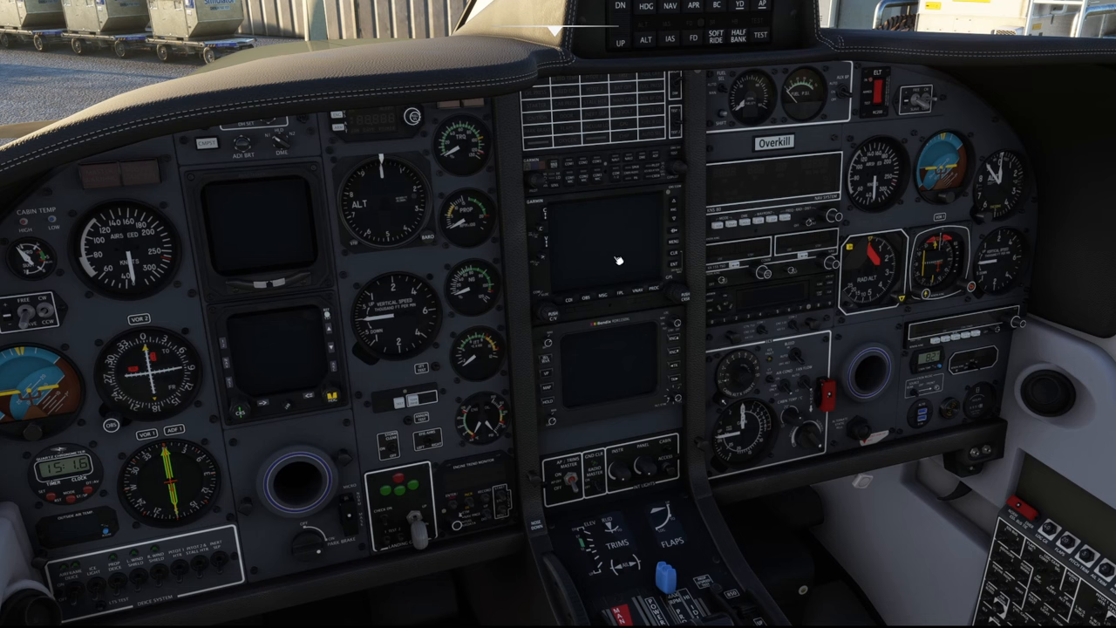
{"action": "mouse_move", "coordinate": [623, 231]}
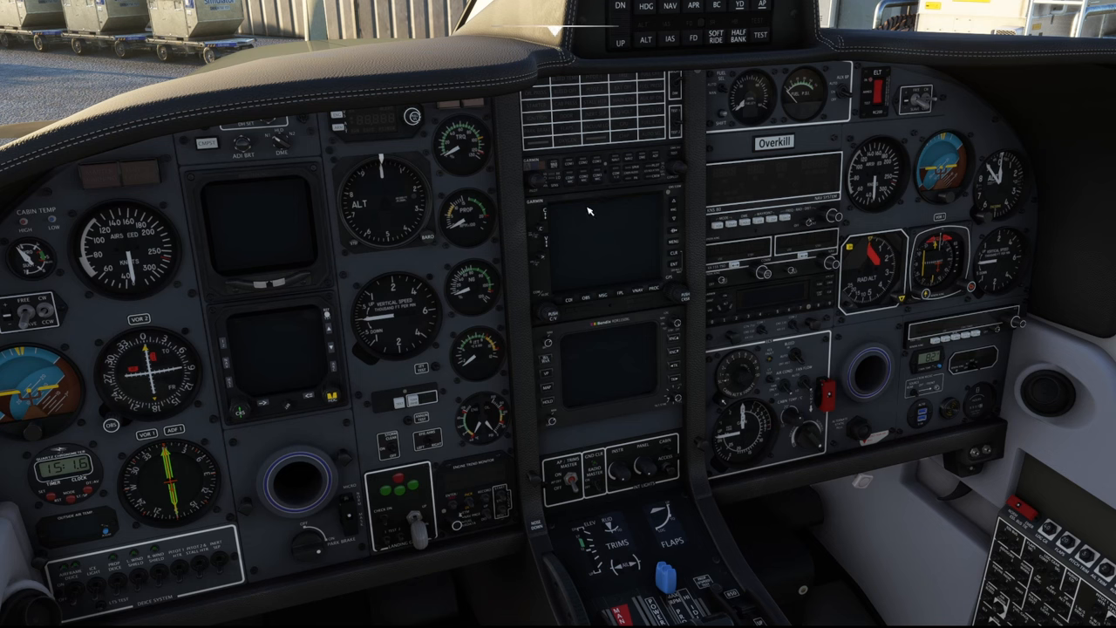
{"action": "mouse_move", "coordinate": [660, 302]}
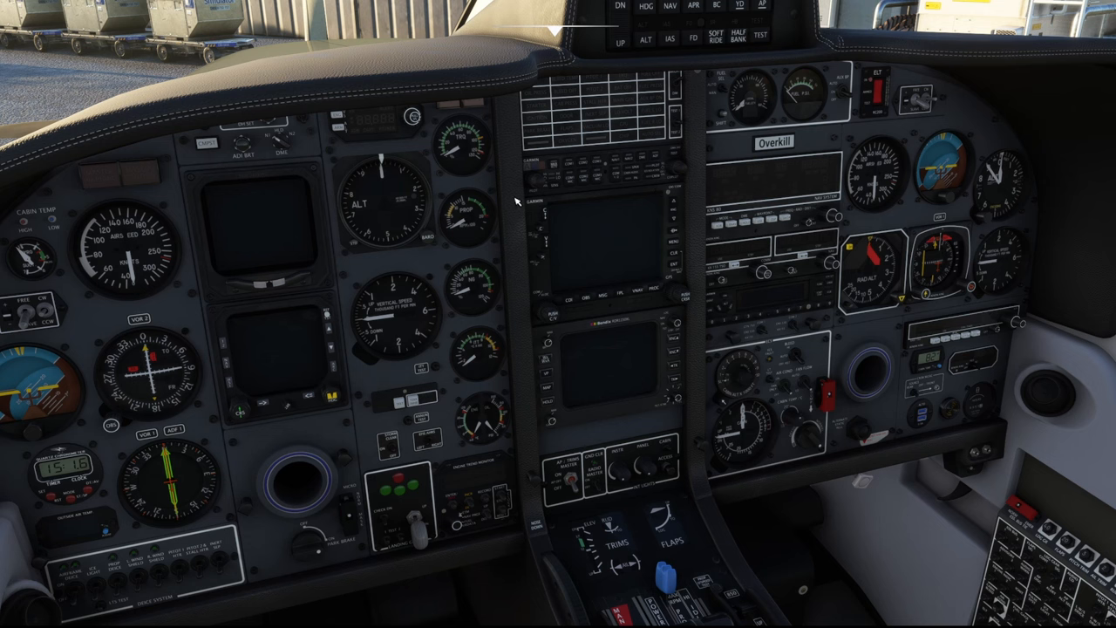
{"action": "mouse_move", "coordinate": [712, 314]}
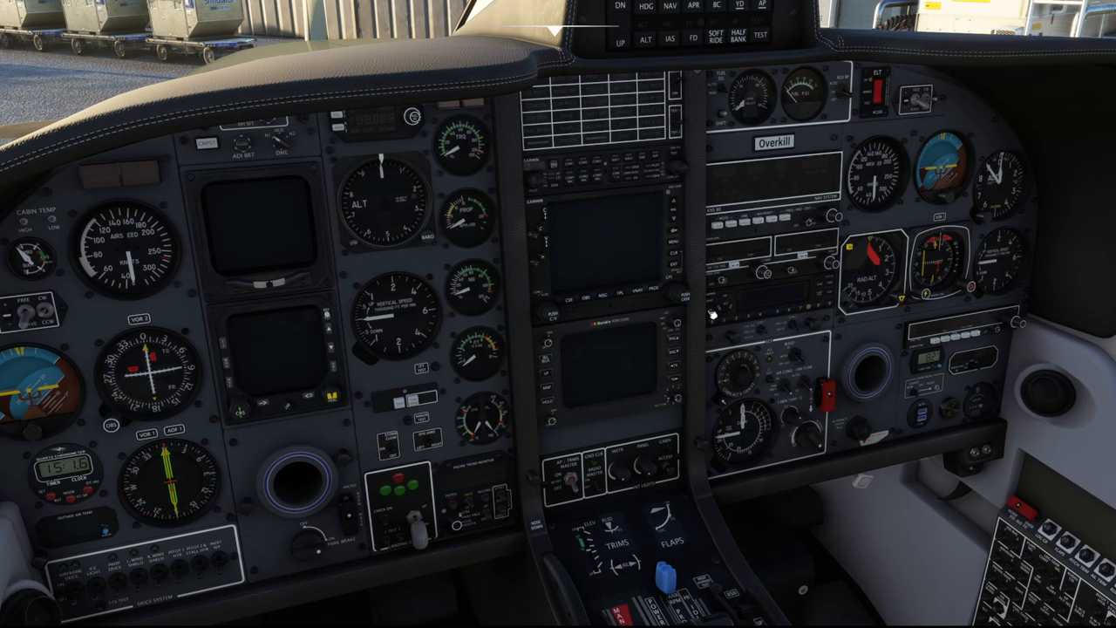
{"action": "mouse_move", "coordinate": [538, 200]}
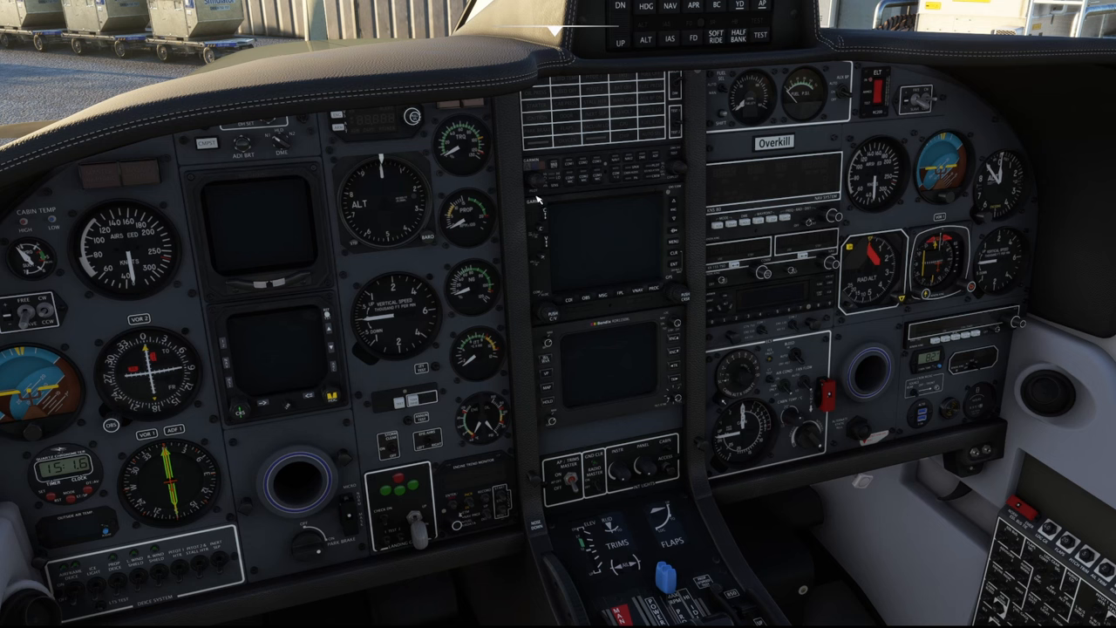
{"action": "mouse_move", "coordinate": [800, 331]}
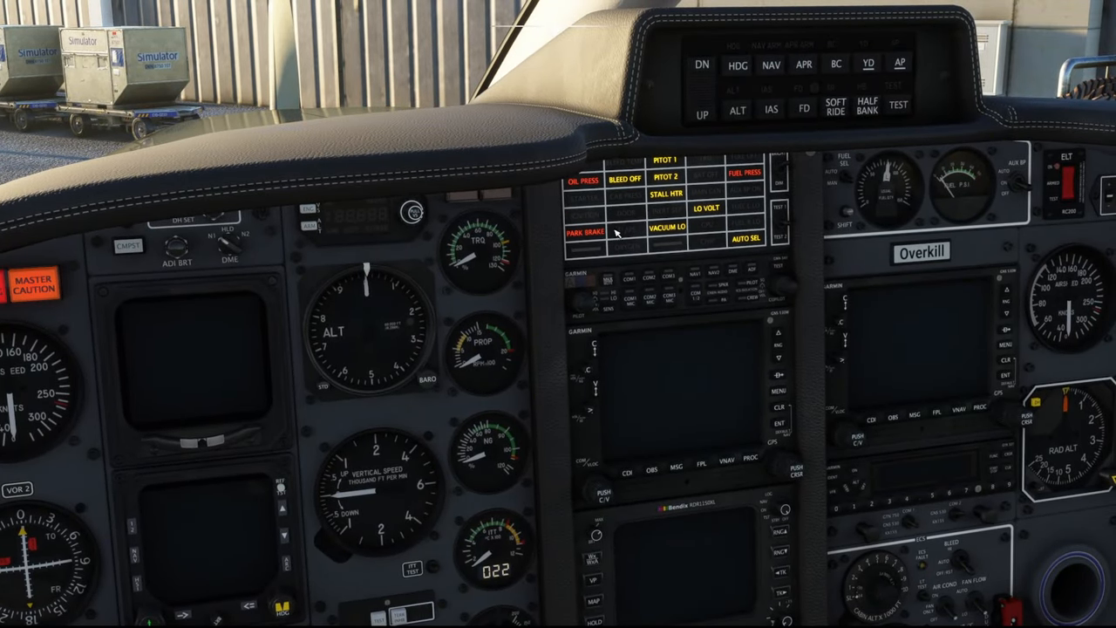
{"action": "mouse_move", "coordinate": [636, 231]}
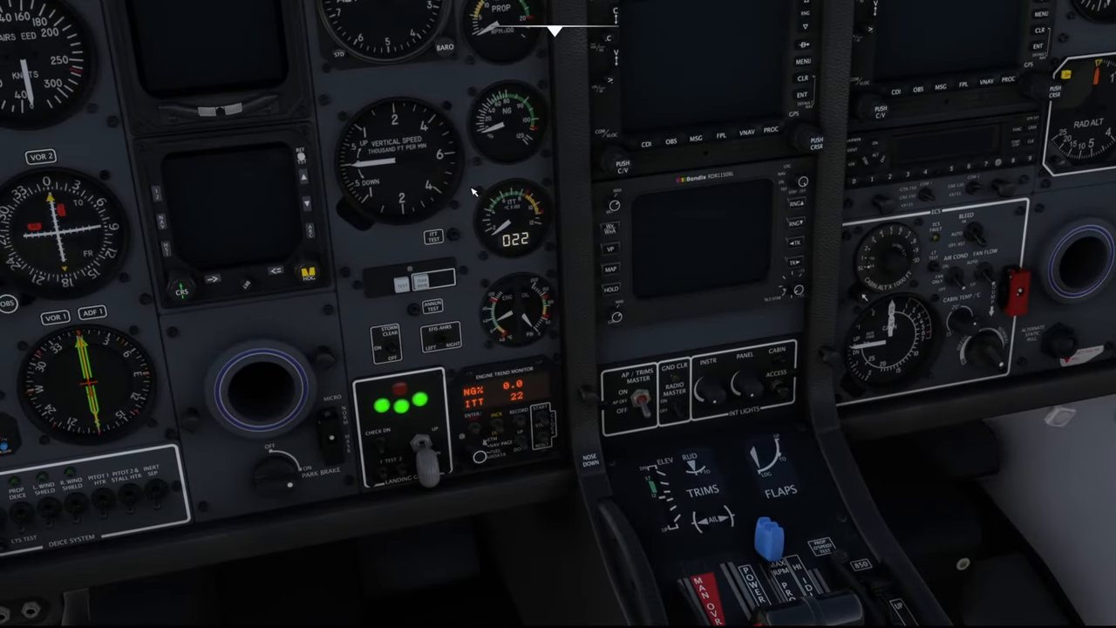
{"action": "mouse_move", "coordinate": [382, 251]}
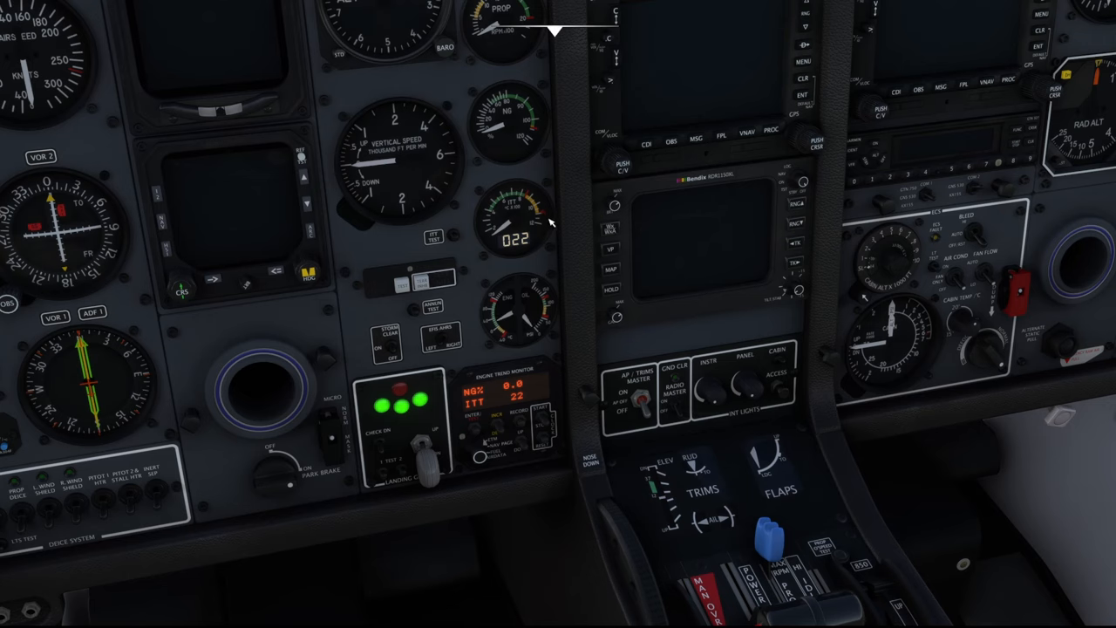
{"action": "mouse_move", "coordinate": [455, 242]}
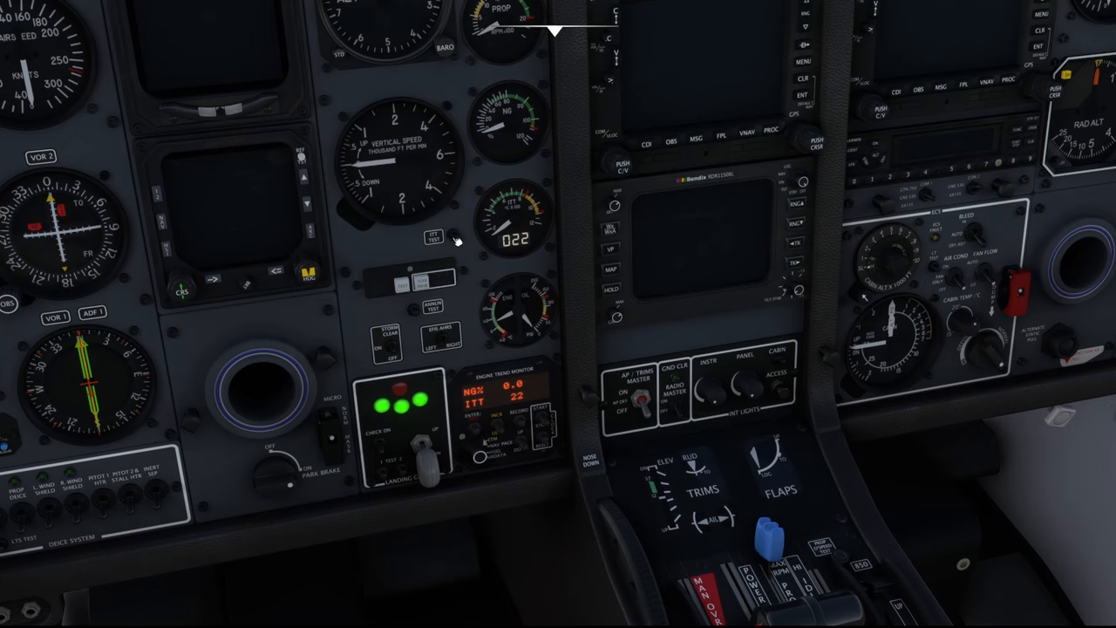
{"action": "mouse_move", "coordinate": [519, 190]}
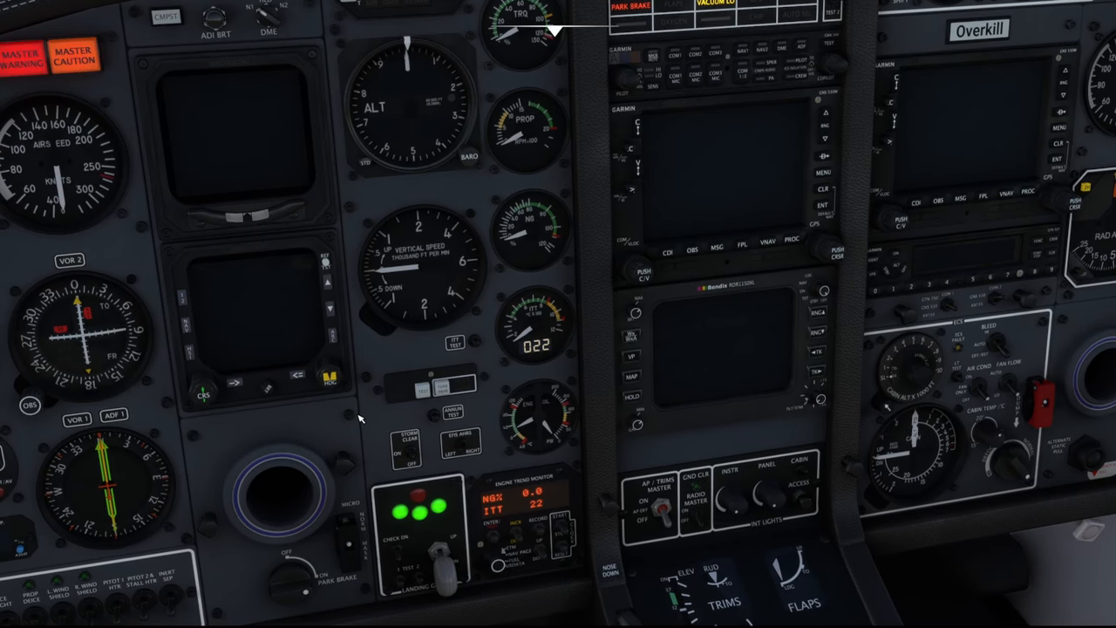
{"action": "mouse_move", "coordinate": [511, 319]}
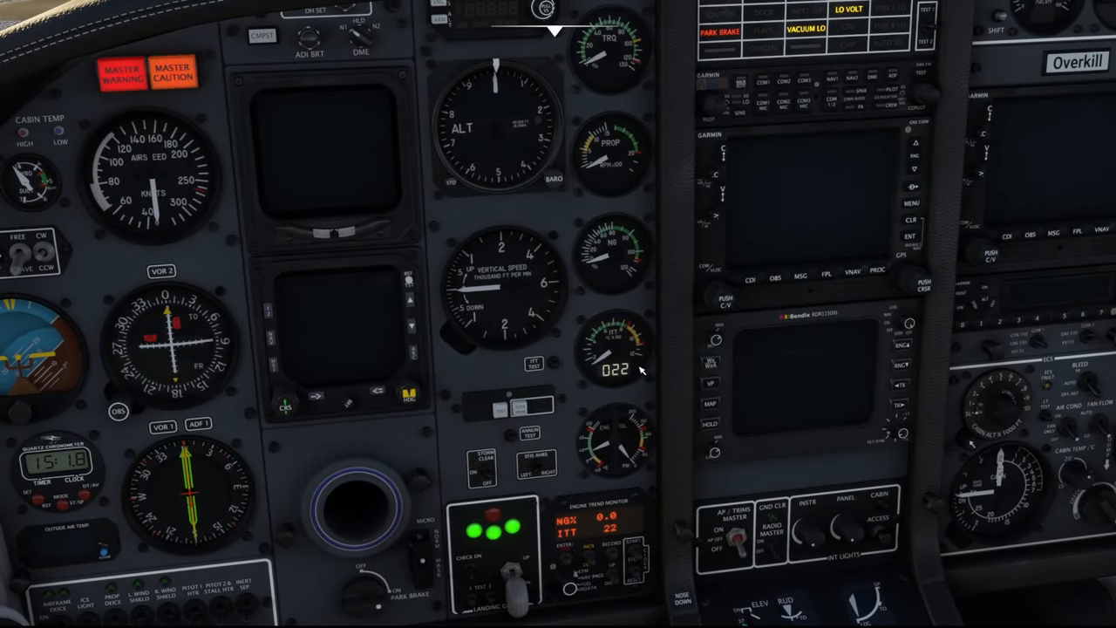
{"action": "mouse_move", "coordinate": [646, 347]}
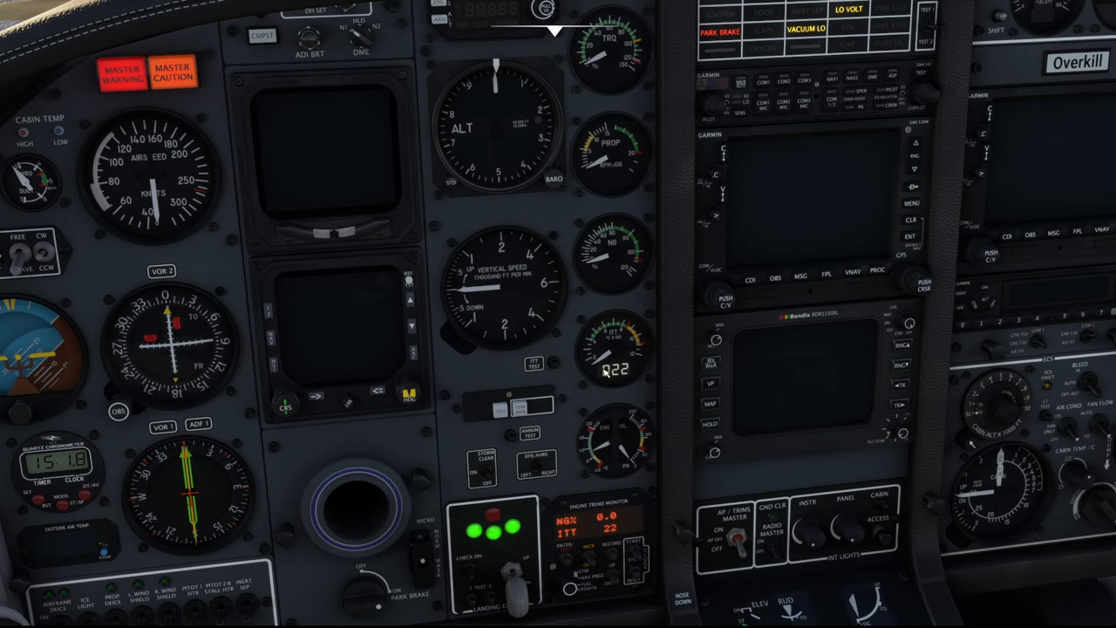
{"action": "mouse_move", "coordinate": [635, 330]}
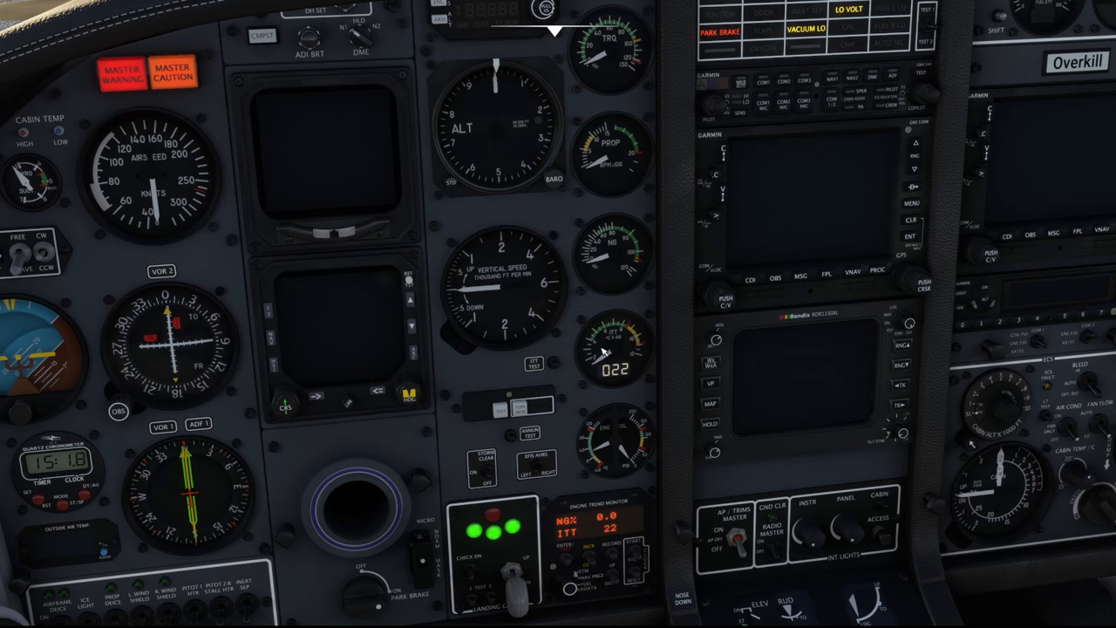
{"action": "mouse_move", "coordinate": [665, 401]}
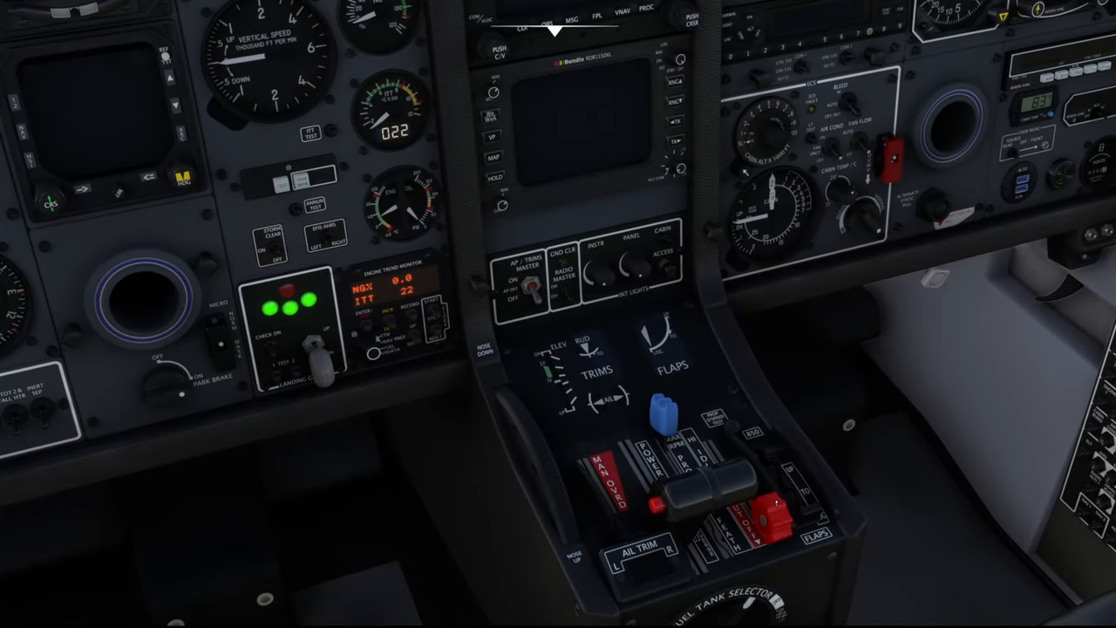
{"action": "mouse_move", "coordinate": [688, 403]}
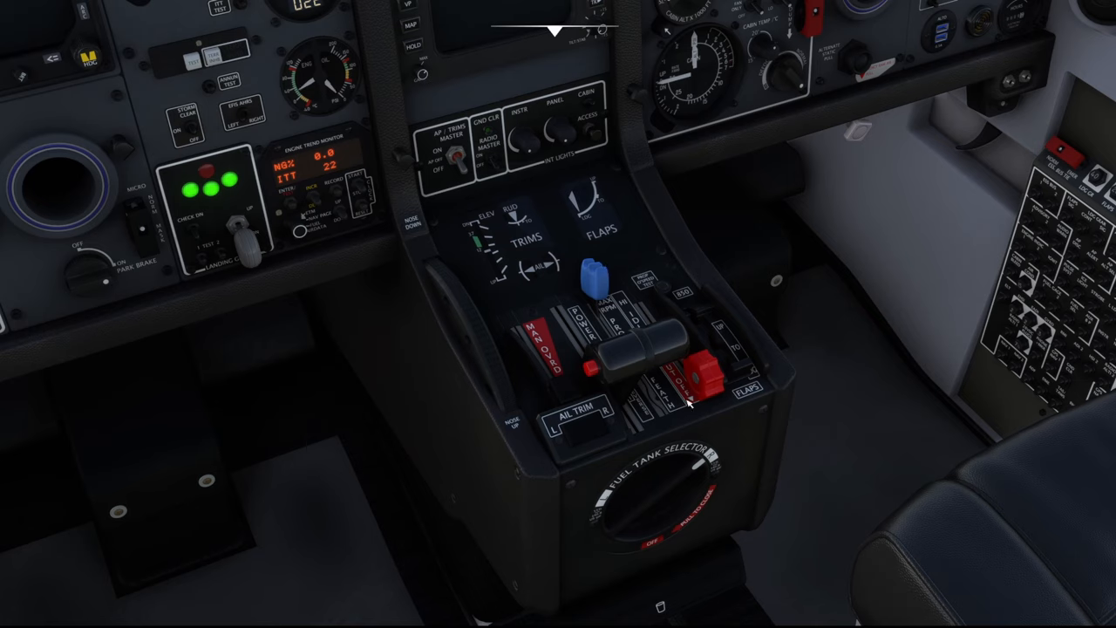
{"action": "mouse_move", "coordinate": [760, 352]}
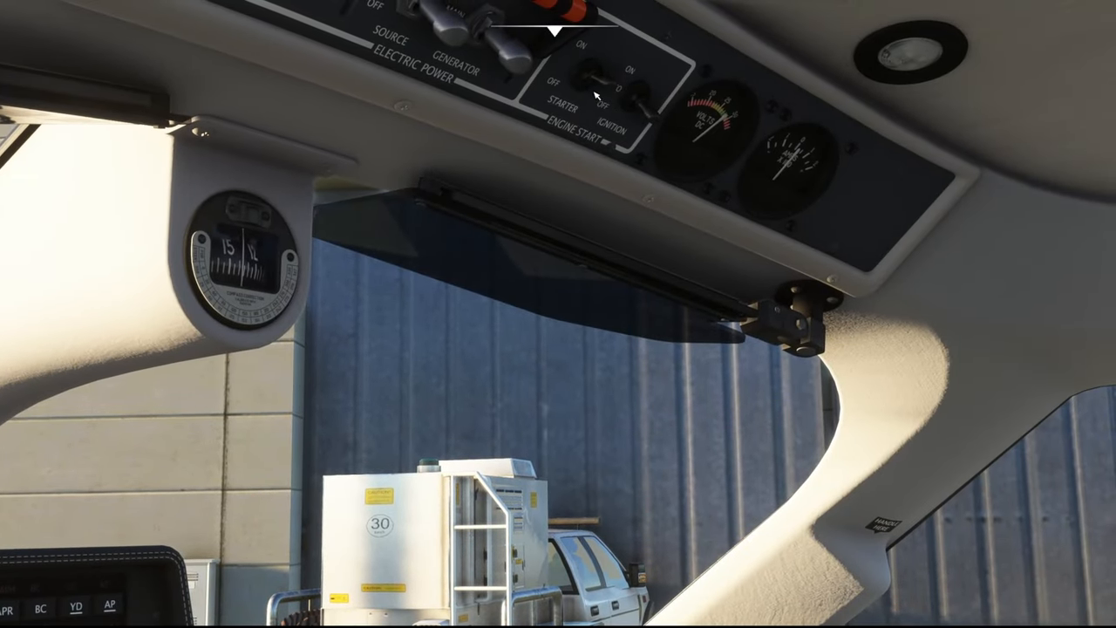
{"action": "left_click", "coordinate": [610, 91]}
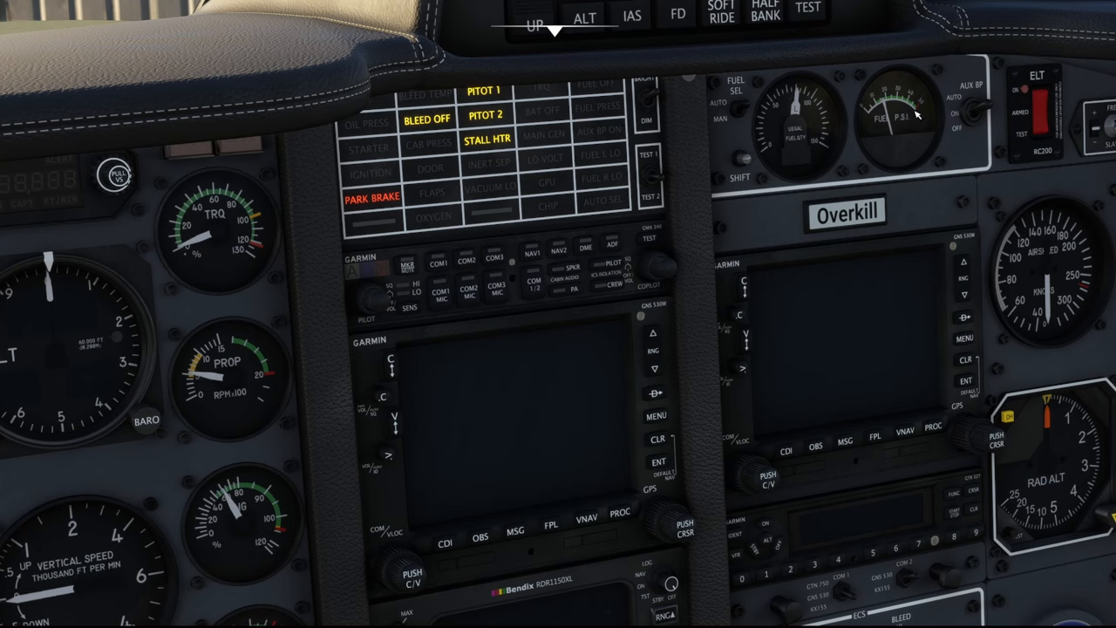
{"action": "mouse_move", "coordinate": [599, 147]}
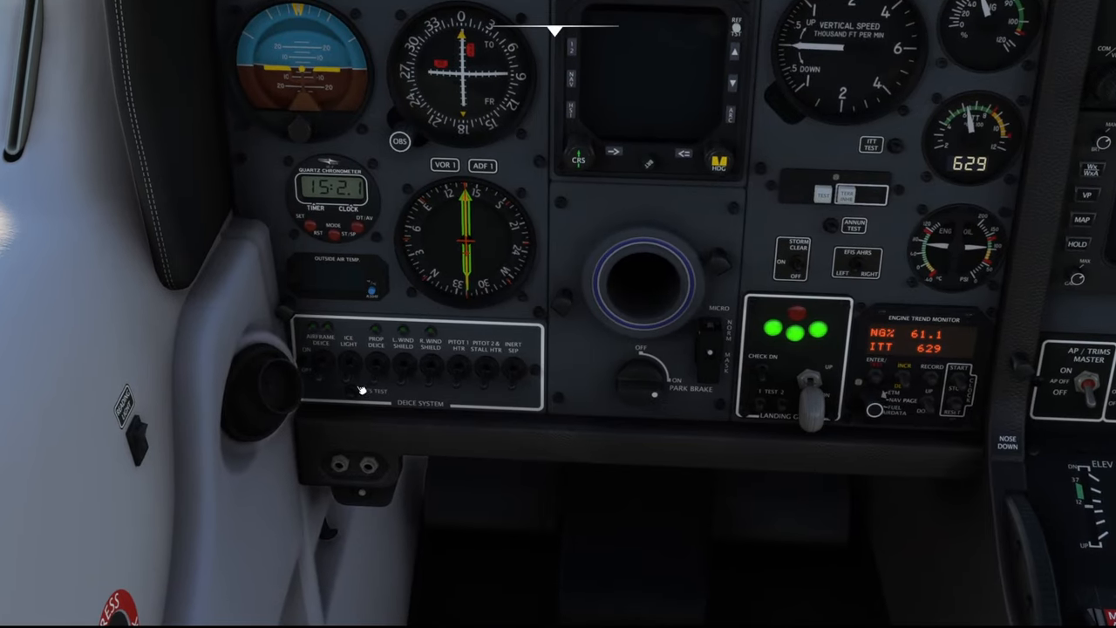
{"action": "mouse_move", "coordinate": [375, 371]}
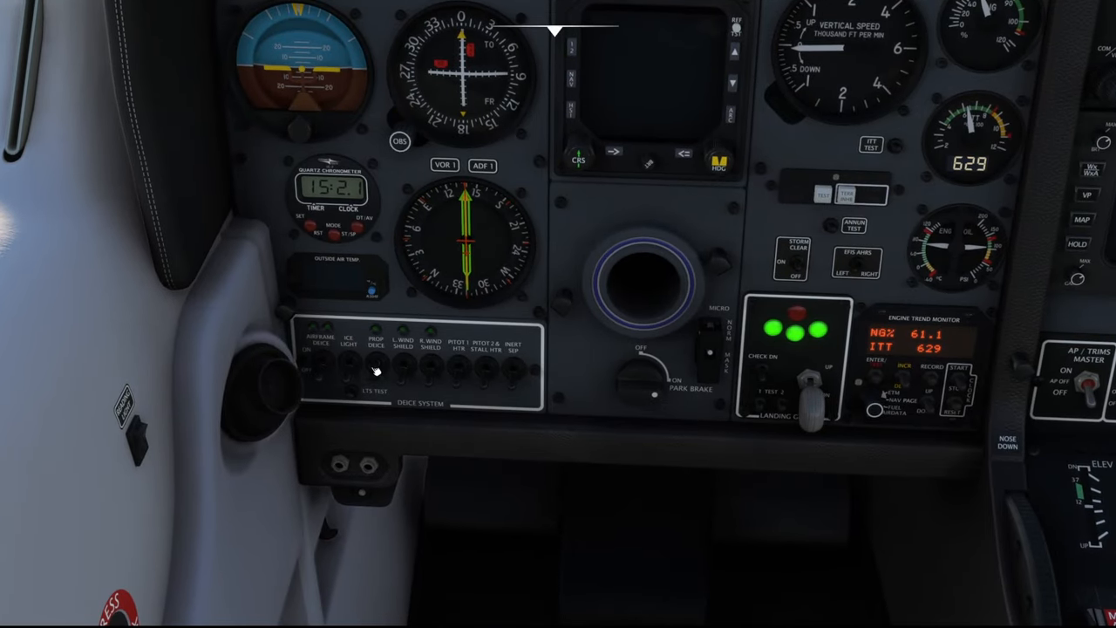
{"action": "left_click", "coordinate": [402, 366]}
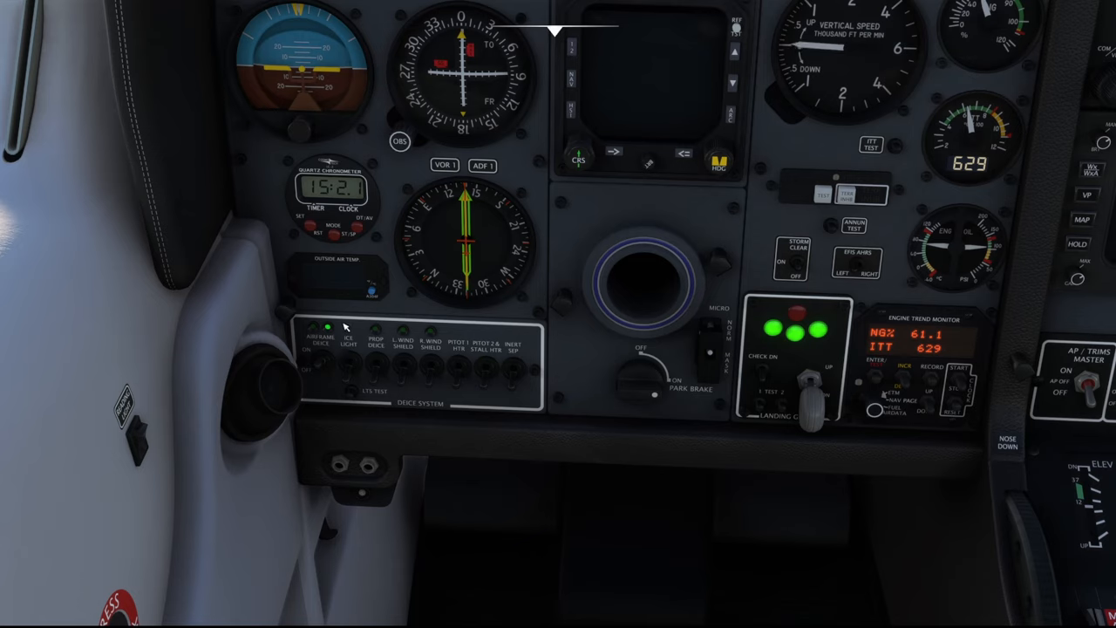
{"action": "mouse_move", "coordinate": [527, 476]}
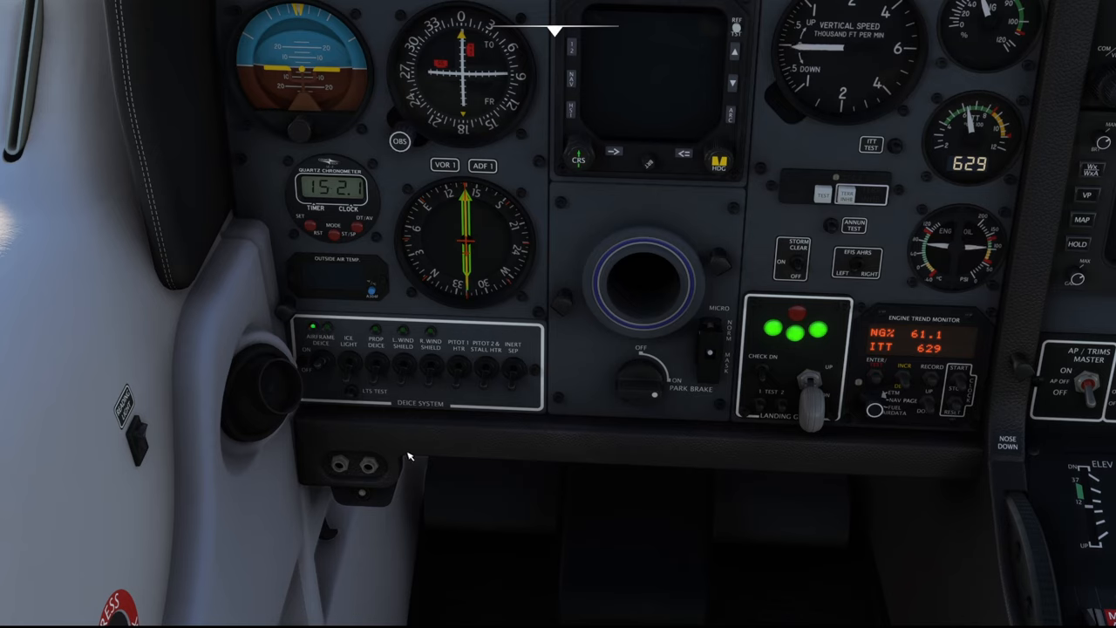
{"action": "left_click", "coordinate": [315, 335]}
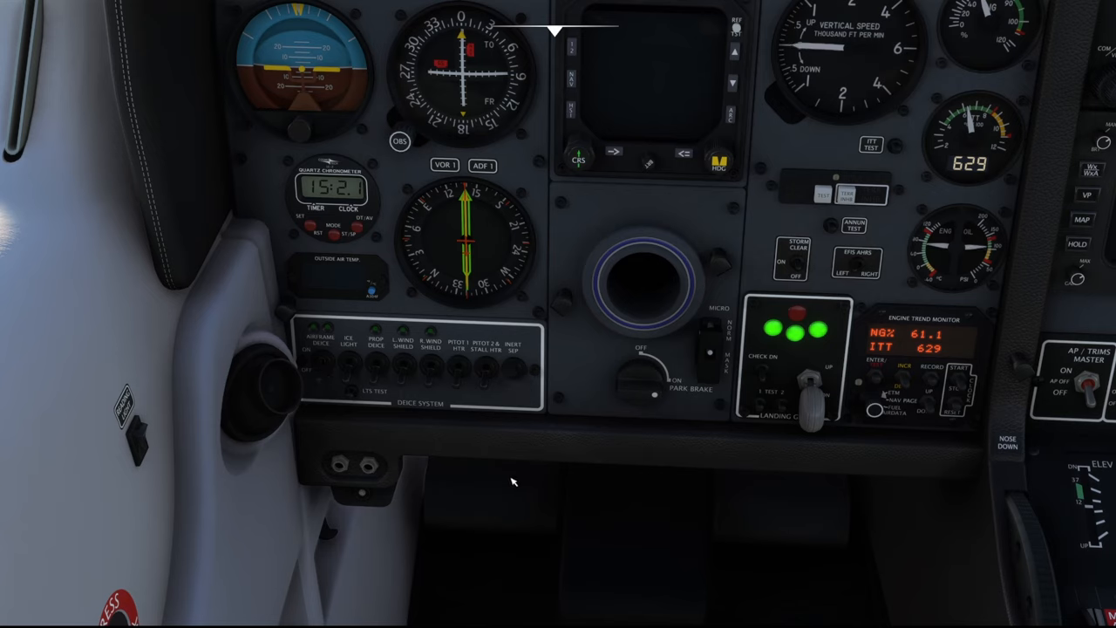
{"action": "mouse_move", "coordinate": [510, 339]}
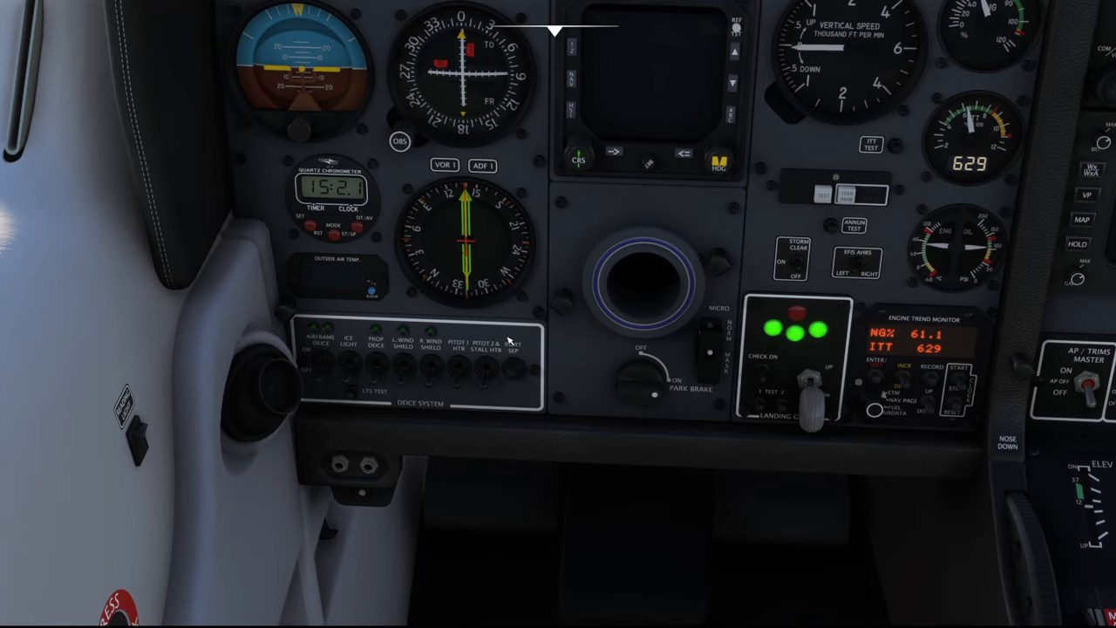
{"action": "mouse_move", "coordinate": [513, 349]}
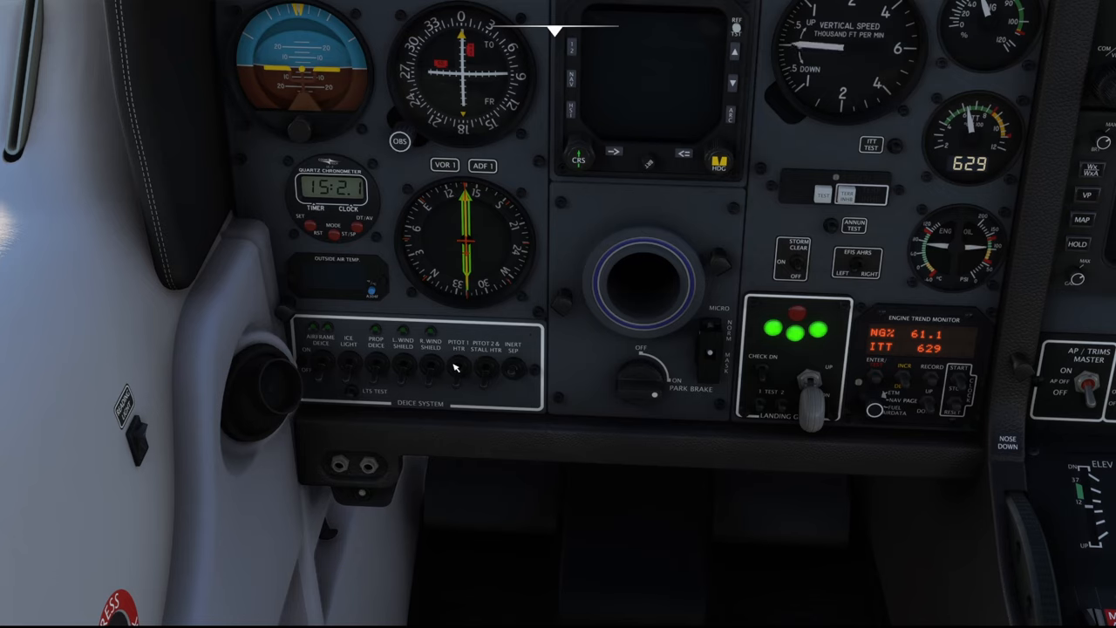
{"action": "mouse_move", "coordinate": [528, 428]}
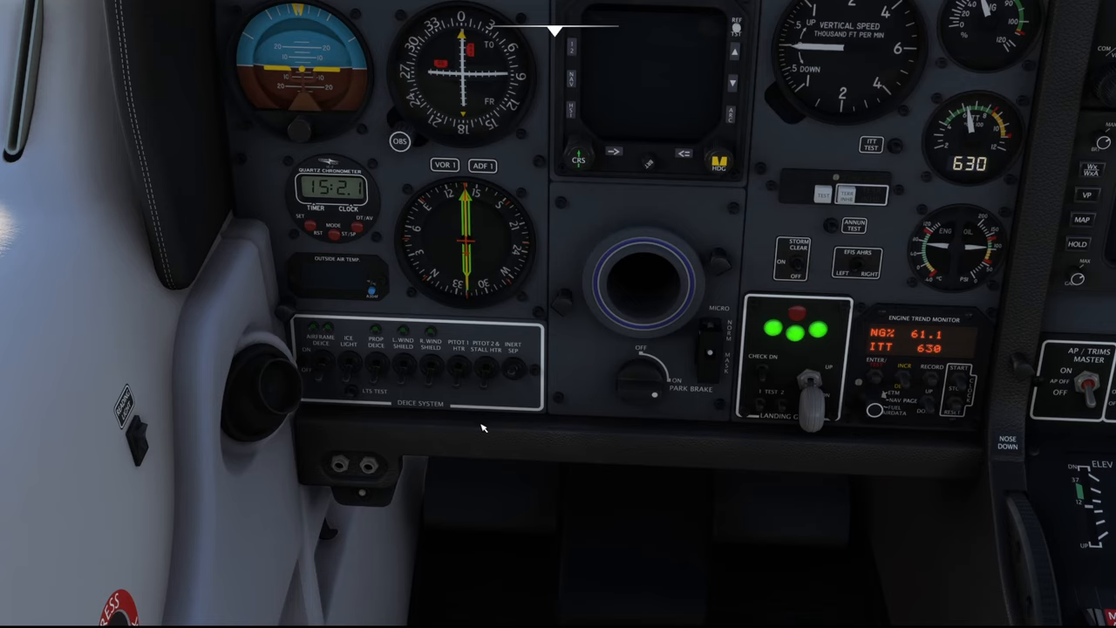
{"action": "mouse_move", "coordinate": [541, 403]}
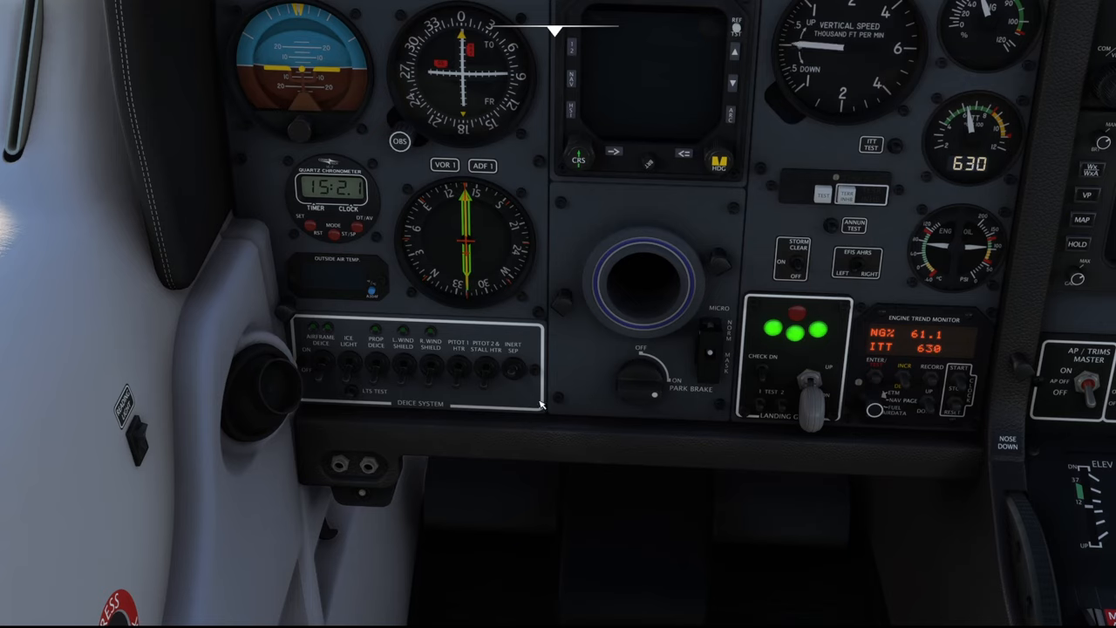
{"action": "mouse_move", "coordinate": [486, 378]}
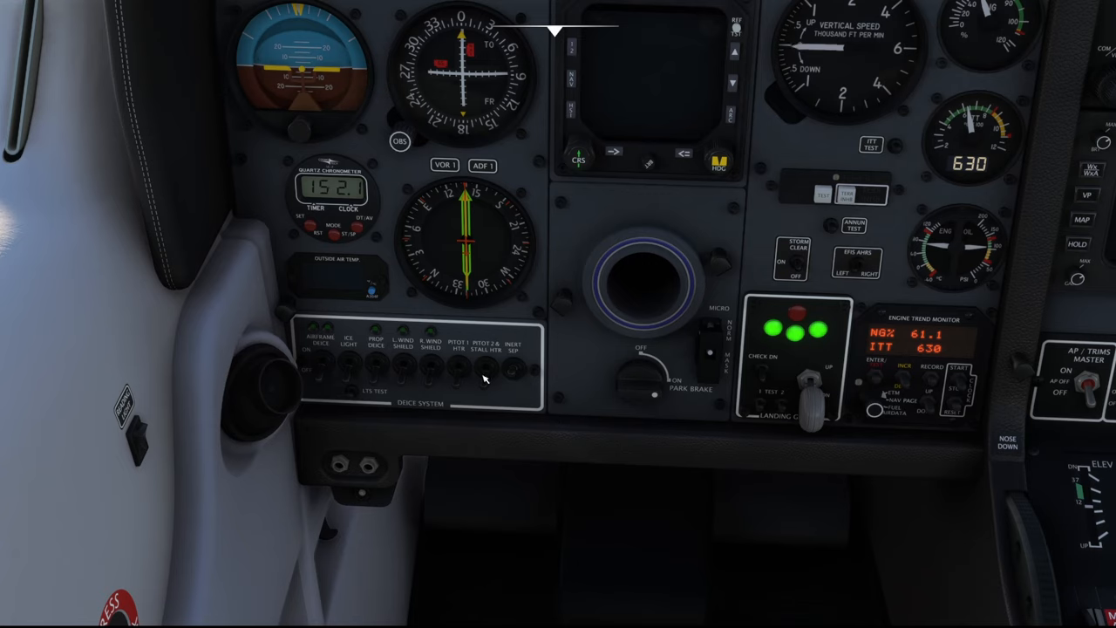
{"action": "mouse_move", "coordinate": [511, 391]}
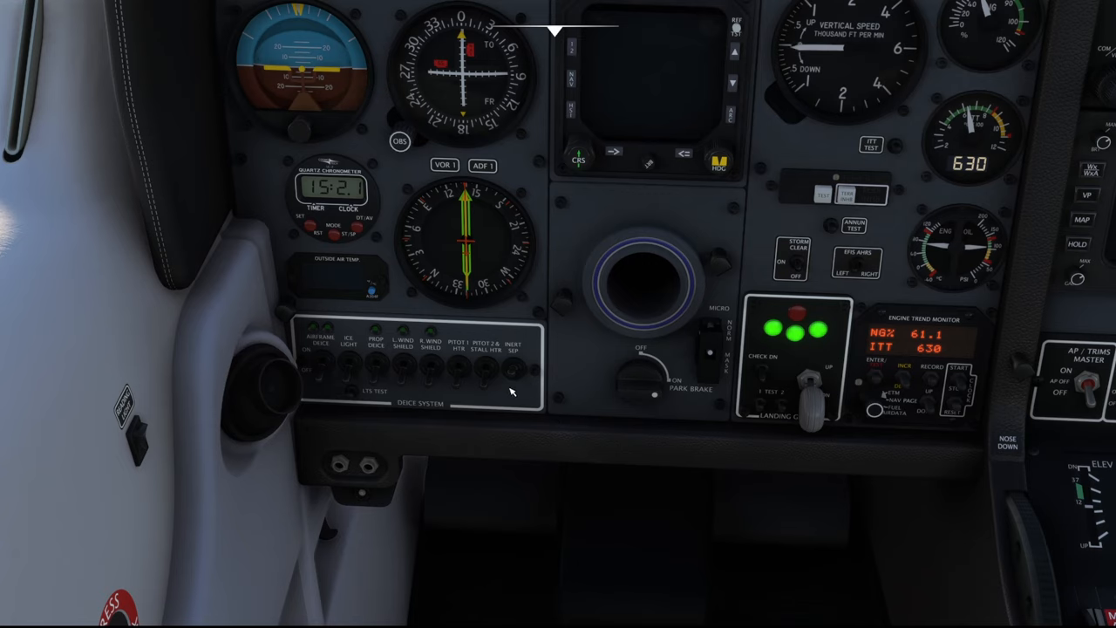
{"action": "mouse_move", "coordinate": [518, 382]}
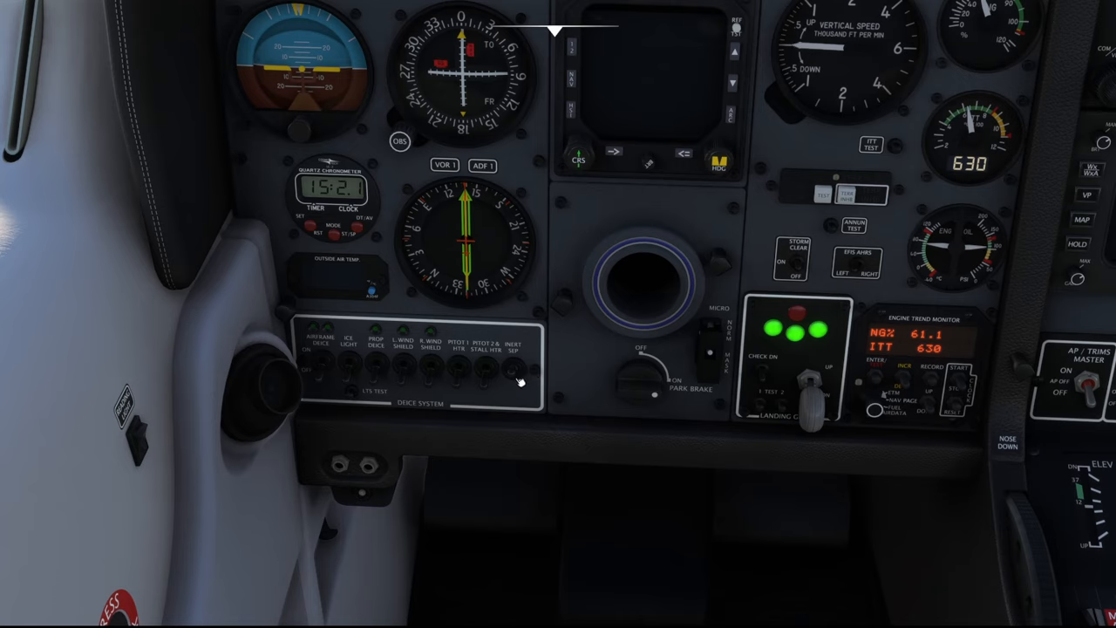
{"action": "mouse_move", "coordinate": [552, 417]}
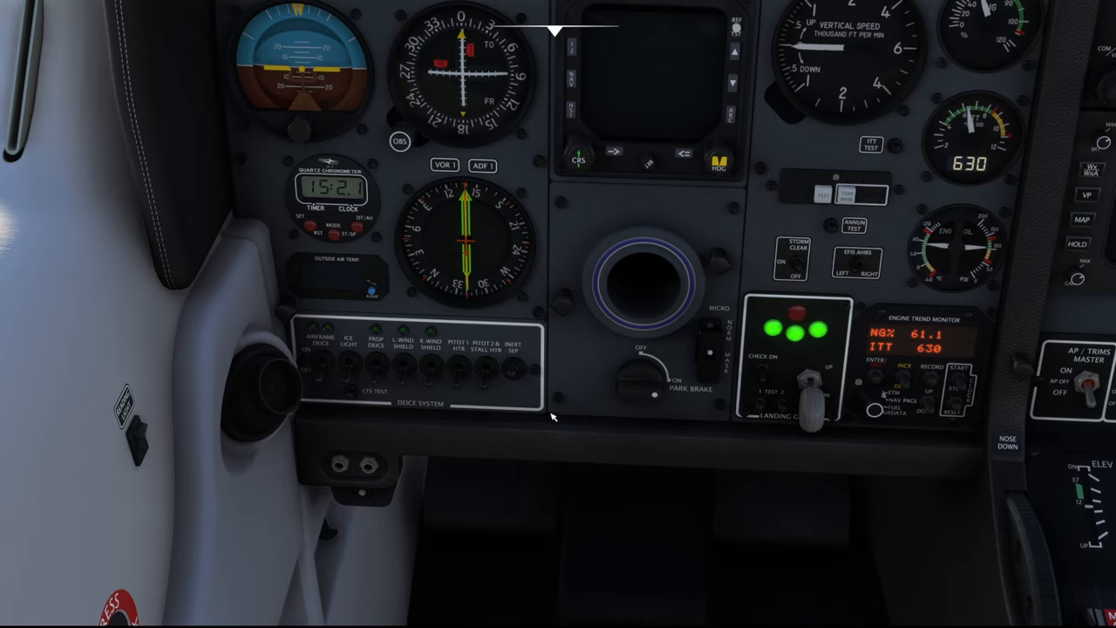
{"action": "mouse_move", "coordinate": [537, 389]}
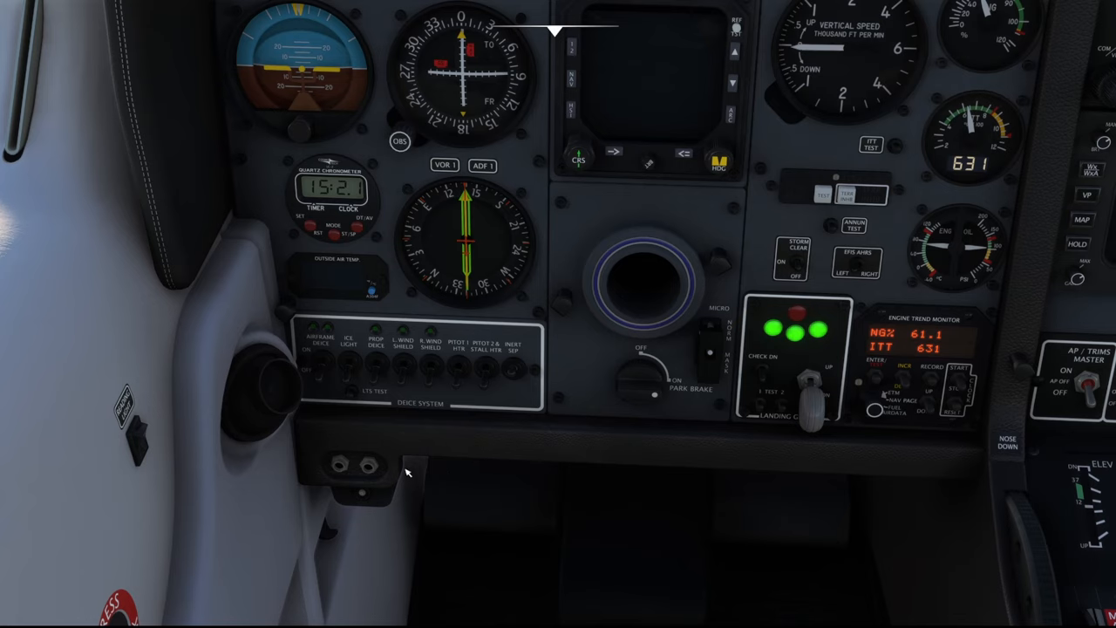
{"action": "mouse_move", "coordinate": [303, 520]}
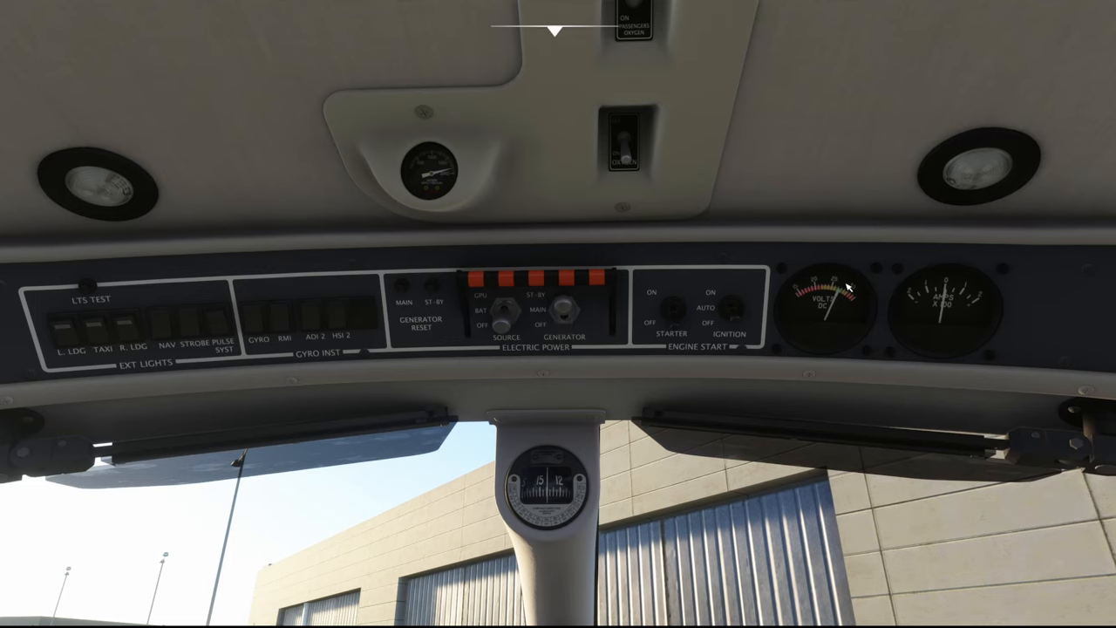
{"action": "mouse_move", "coordinate": [850, 309]}
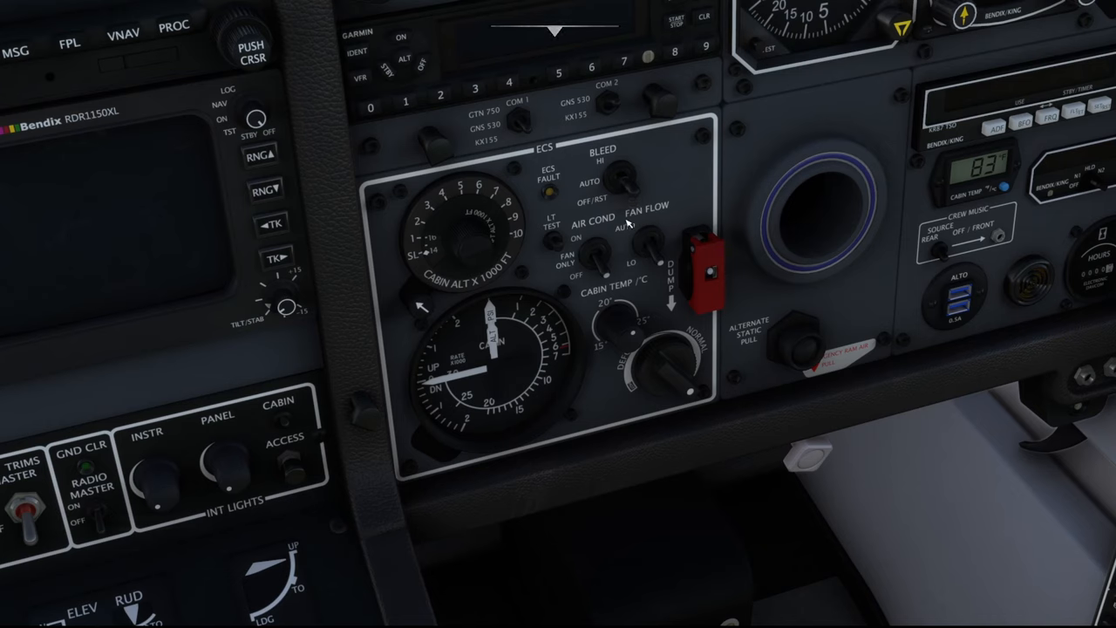
{"action": "left_click", "coordinate": [626, 235]}
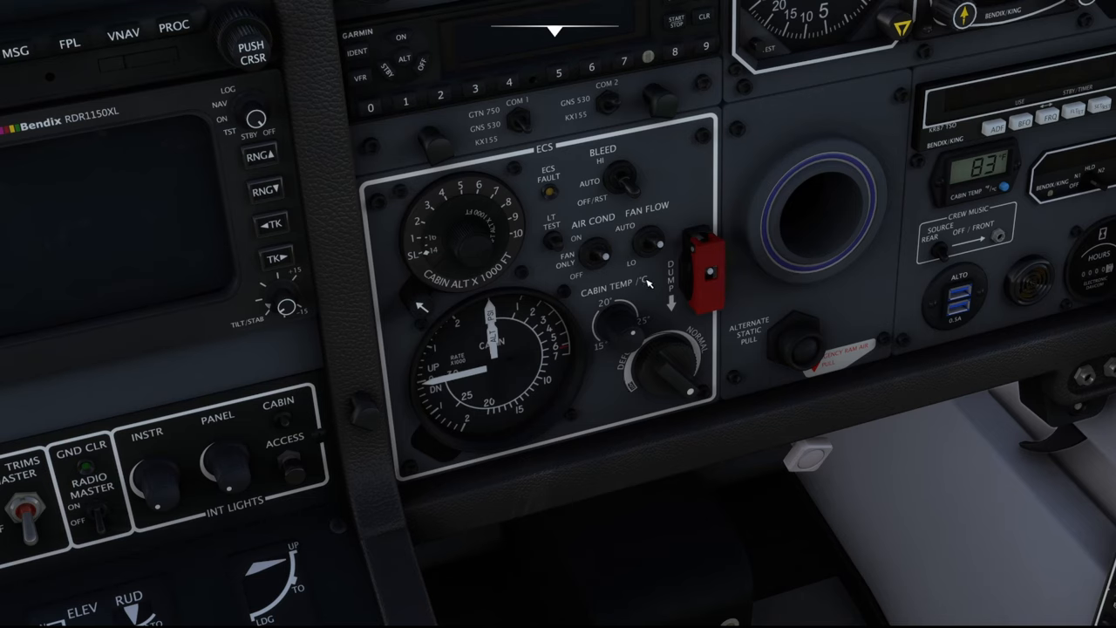
{"action": "mouse_move", "coordinate": [678, 346]}
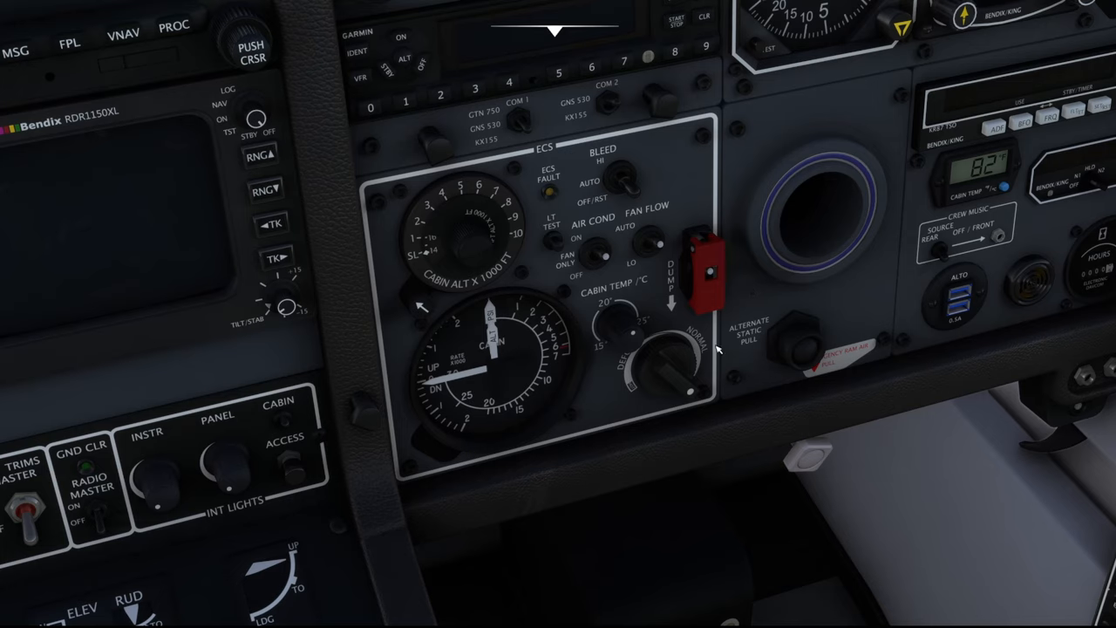
{"action": "mouse_move", "coordinate": [822, 426]}
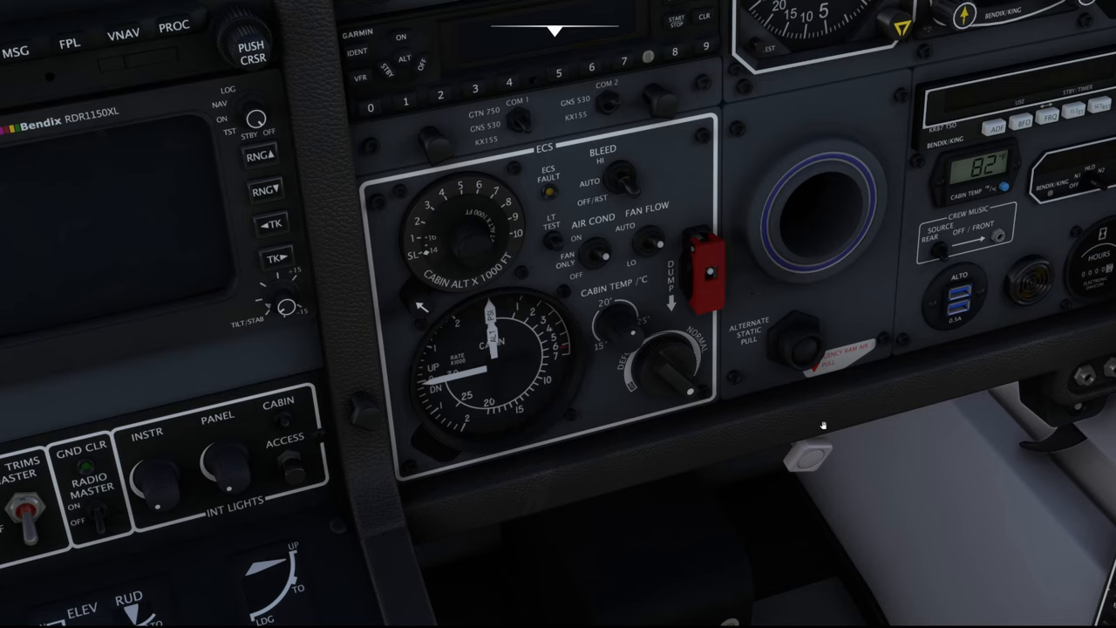
{"action": "mouse_move", "coordinate": [1002, 146]}
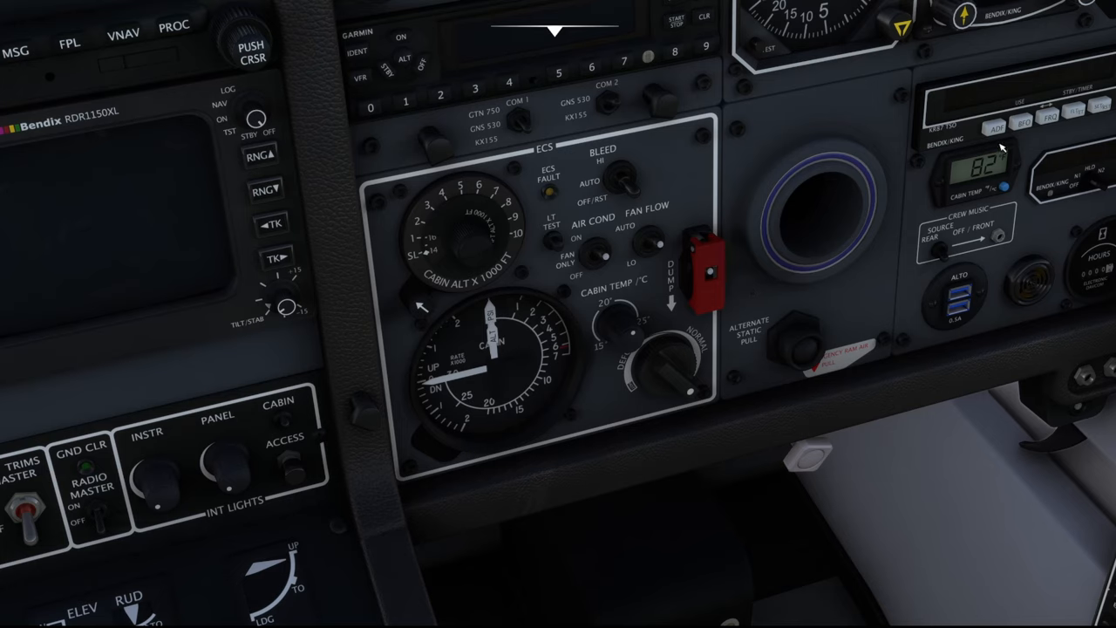
{"action": "mouse_move", "coordinate": [793, 349]}
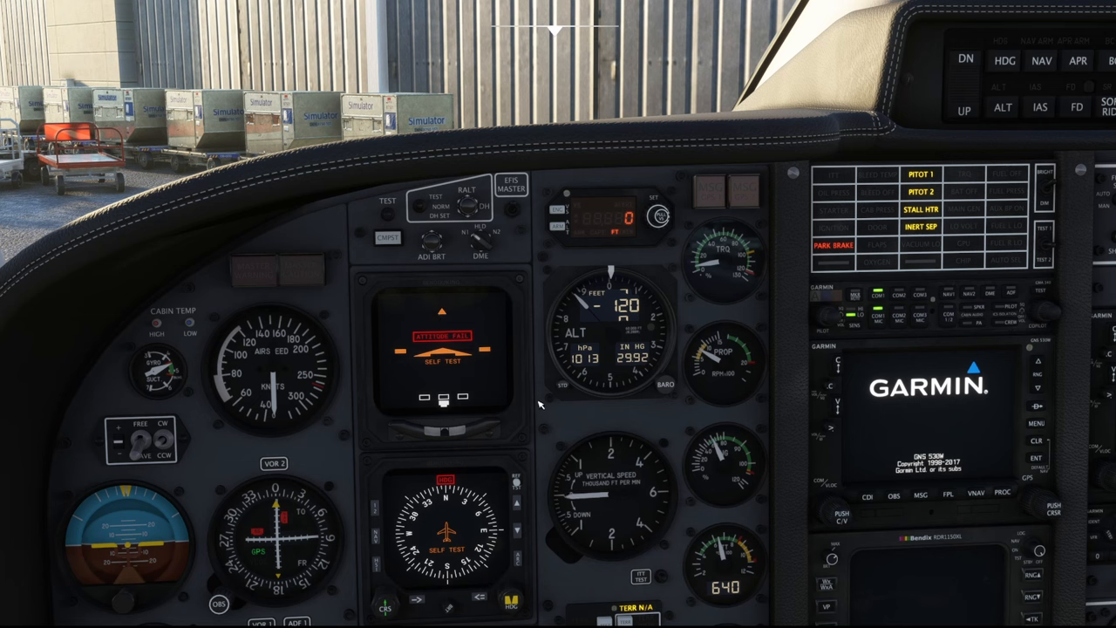
{"action": "mouse_move", "coordinate": [545, 421]}
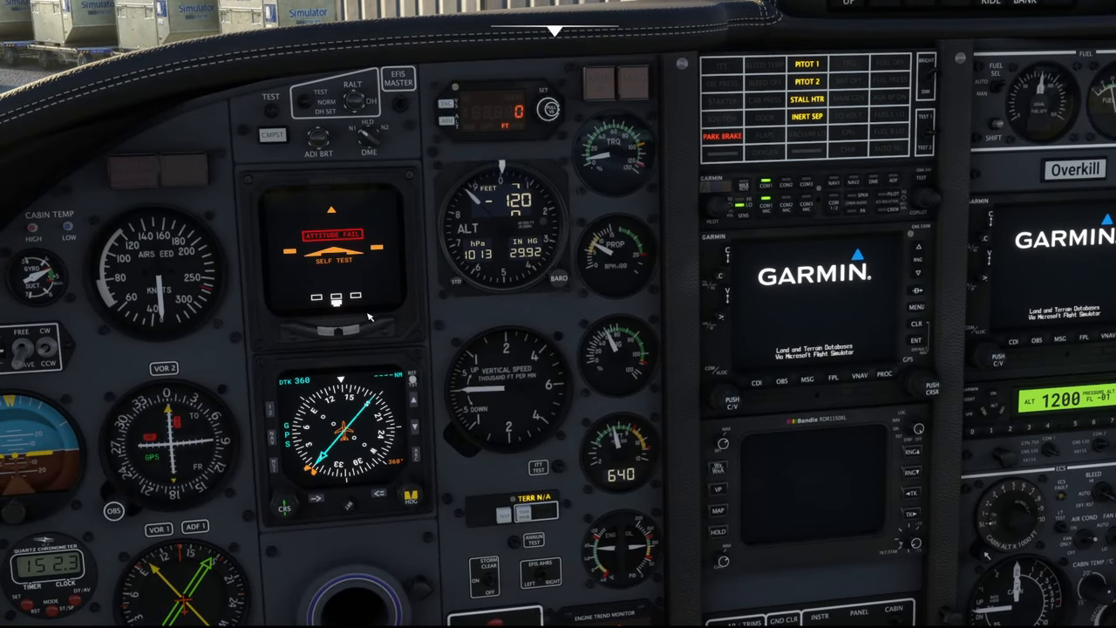
{"action": "mouse_move", "coordinate": [375, 370]}
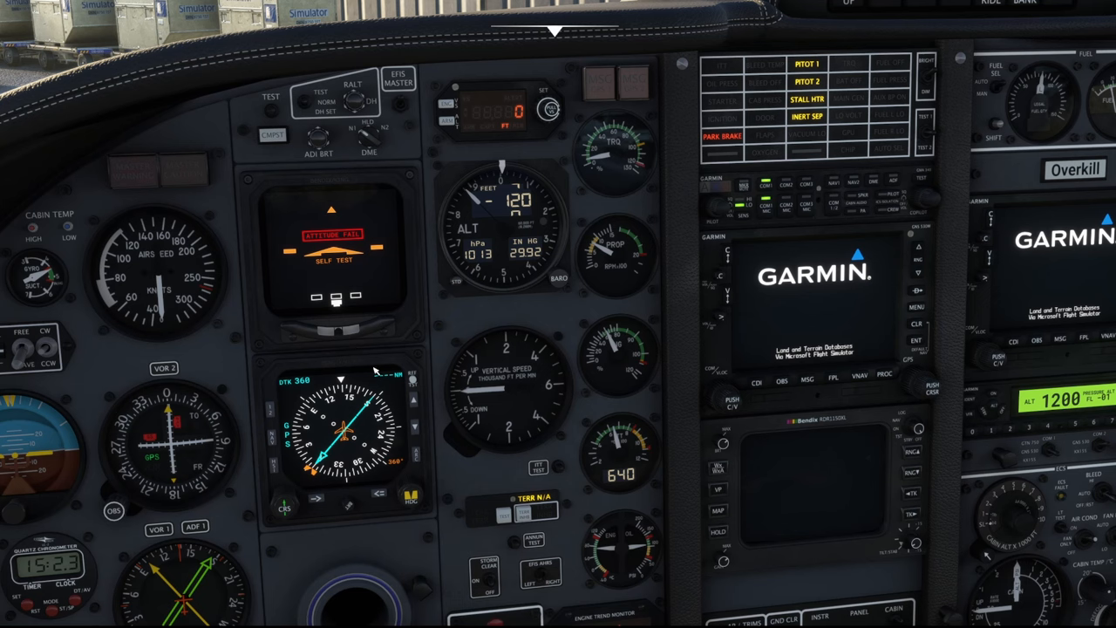
{"action": "mouse_move", "coordinate": [466, 397]}
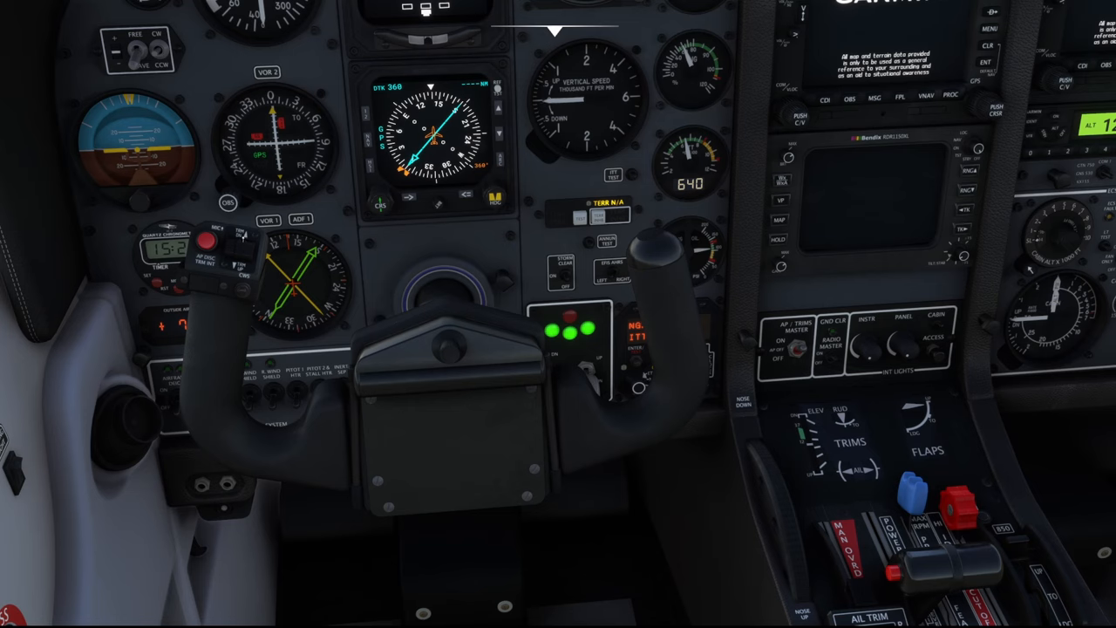
{"action": "mouse_move", "coordinate": [769, 472]}
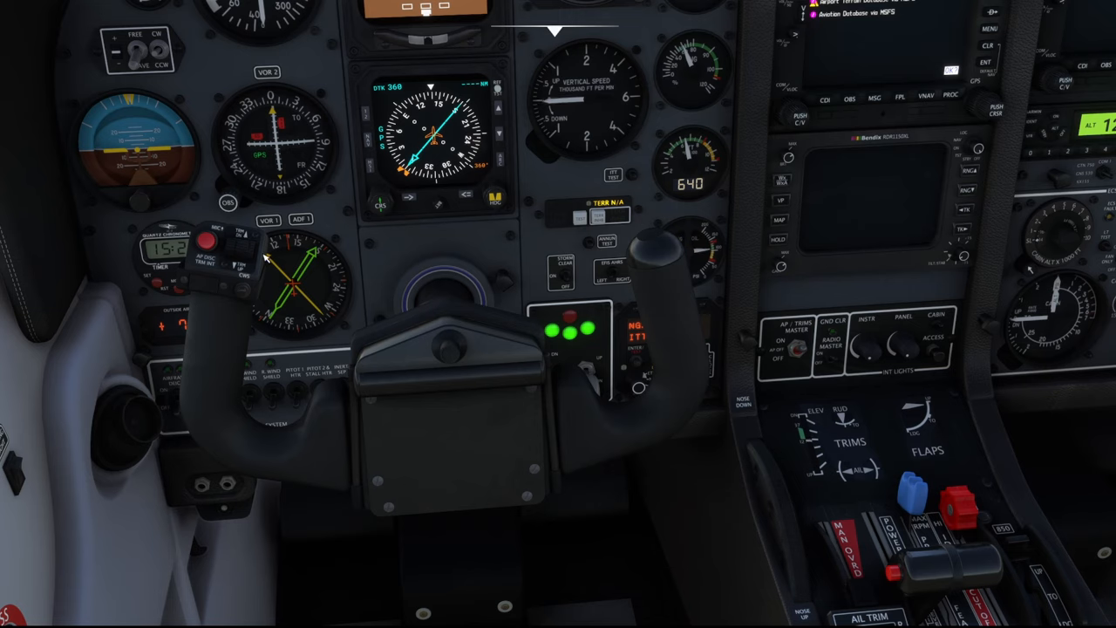
{"action": "mouse_move", "coordinate": [139, 610]}
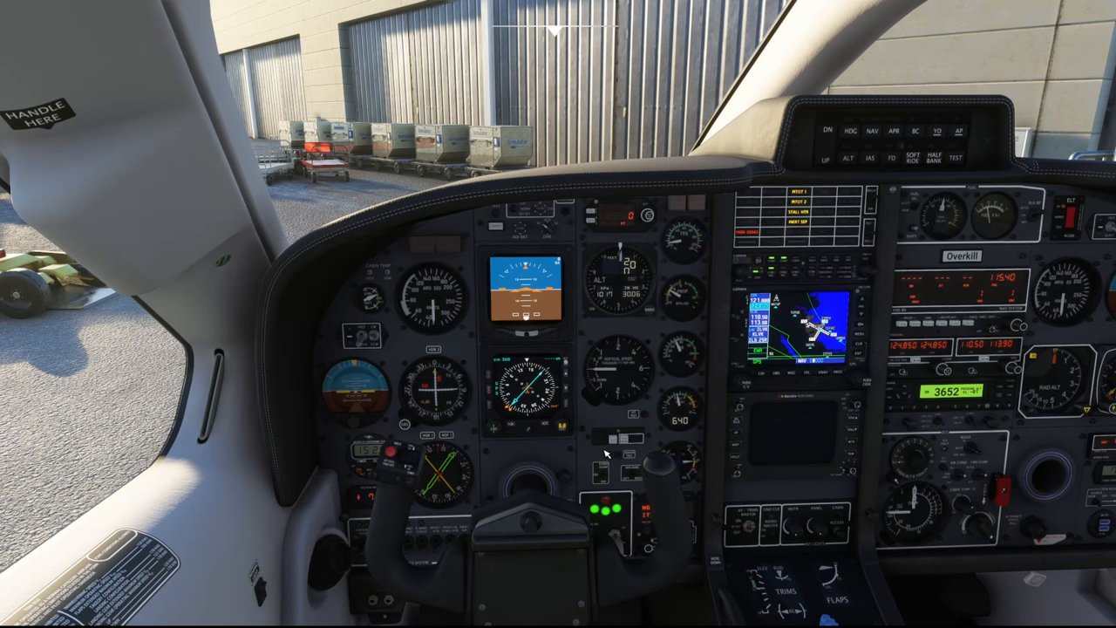
{"action": "mouse_move", "coordinate": [540, 453]}
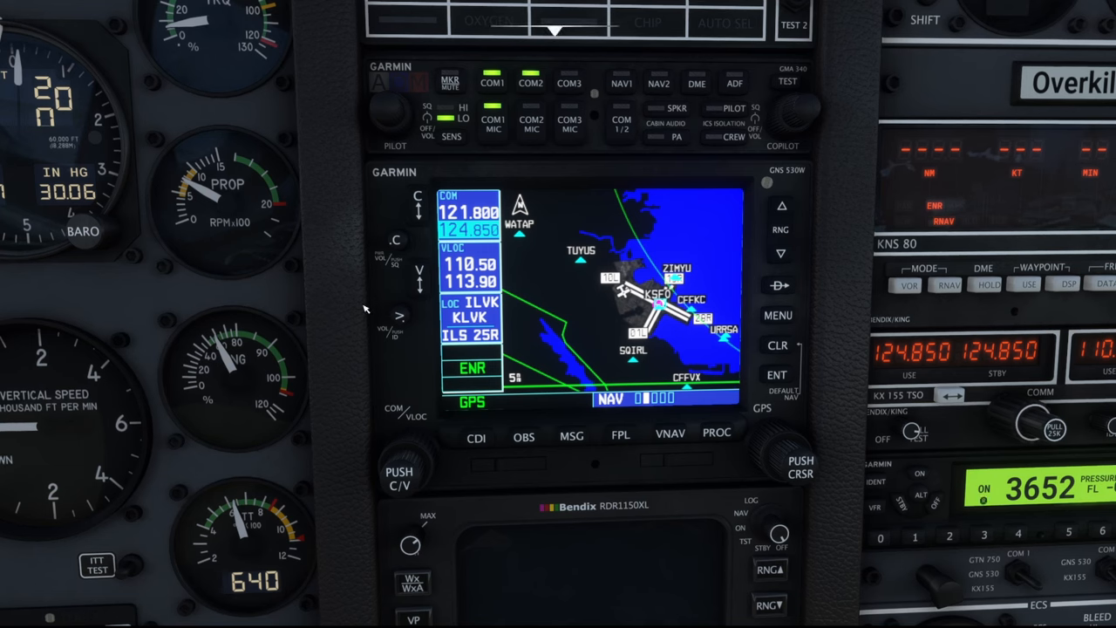
{"action": "mouse_move", "coordinate": [635, 484]}
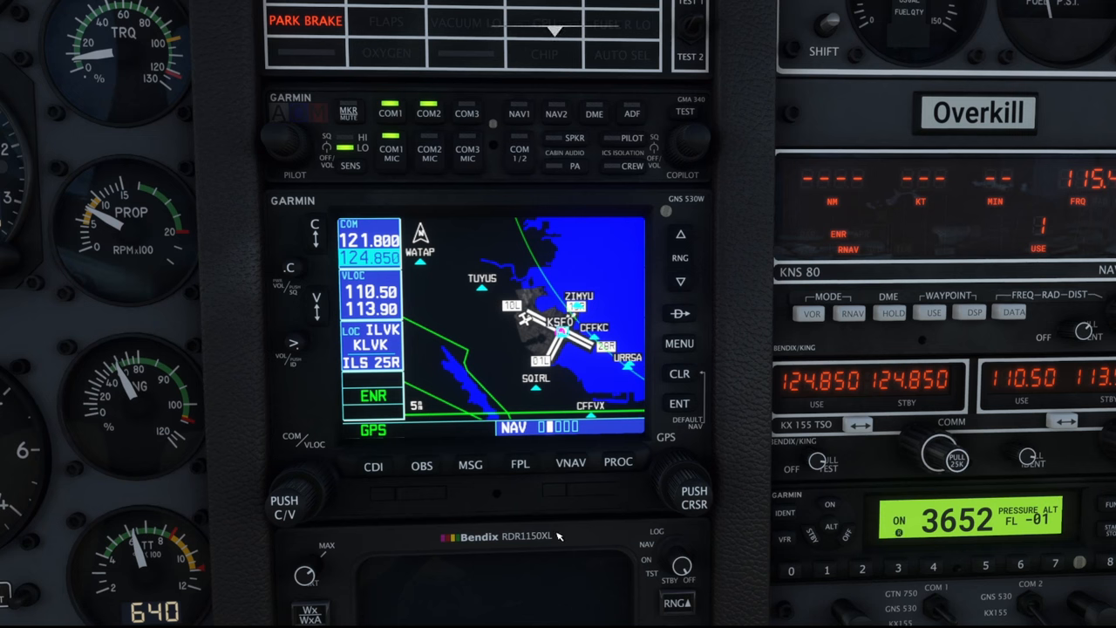
{"action": "mouse_move", "coordinate": [555, 566]}
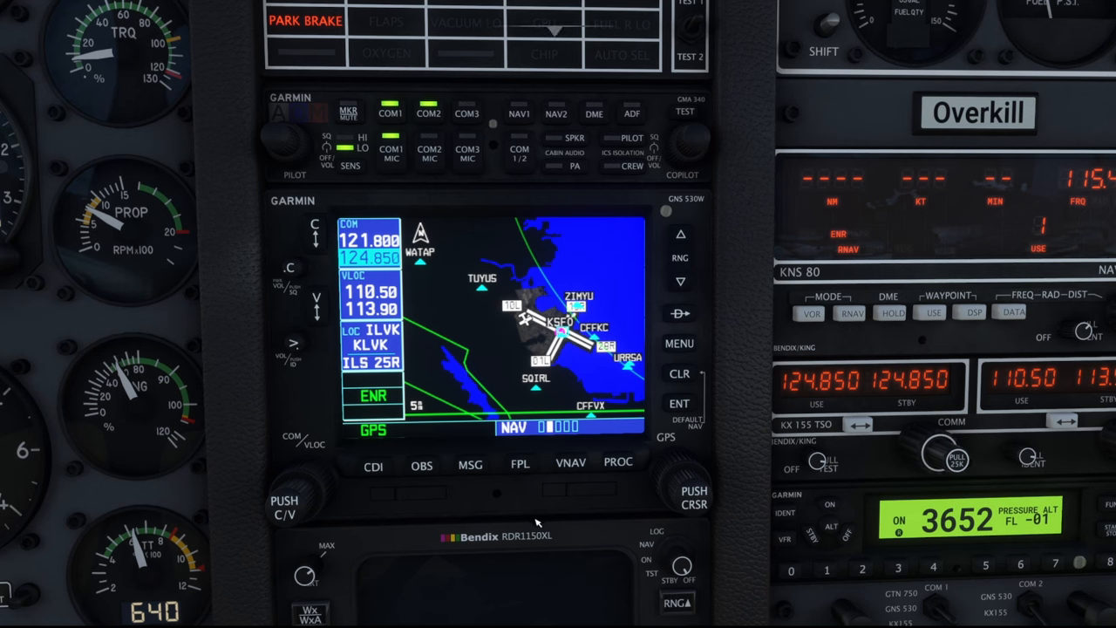
Step: Open the GNS 530 waypoint entry window and begin spelling KSFO as the first waypoint
{"action": "left_click", "coordinate": [520, 463]}
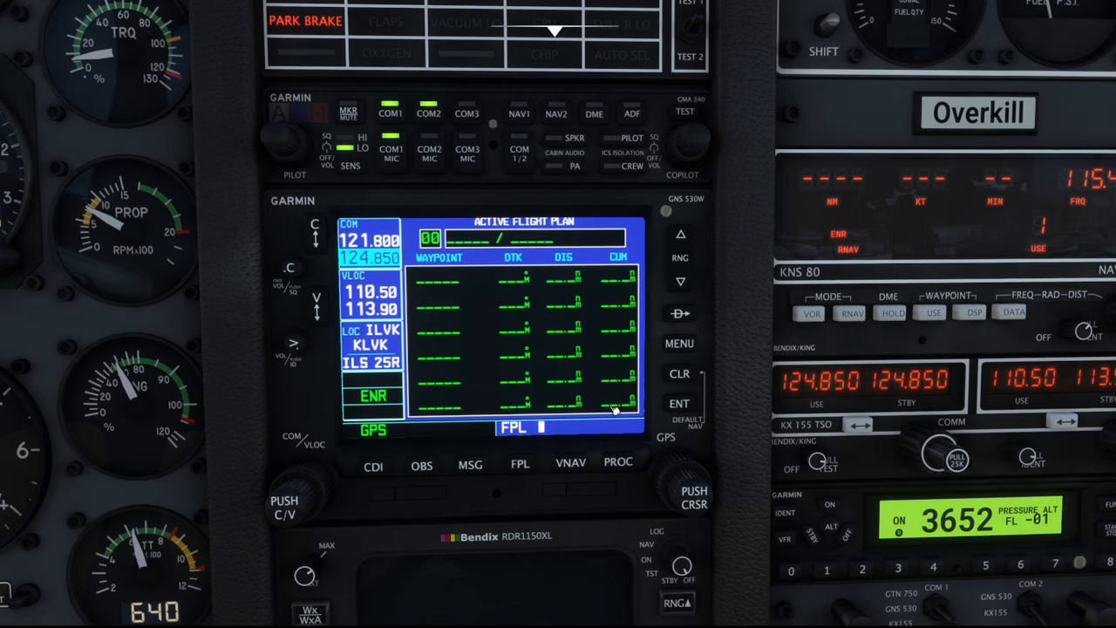
{"action": "mouse_move", "coordinate": [706, 502]}
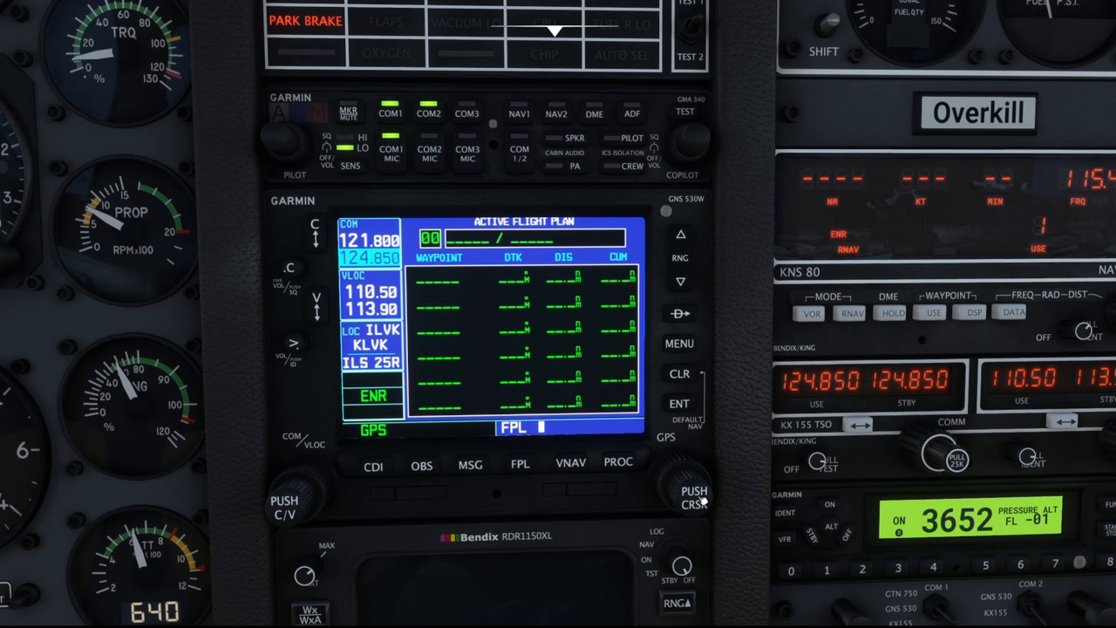
{"action": "mouse_move", "coordinate": [645, 349]}
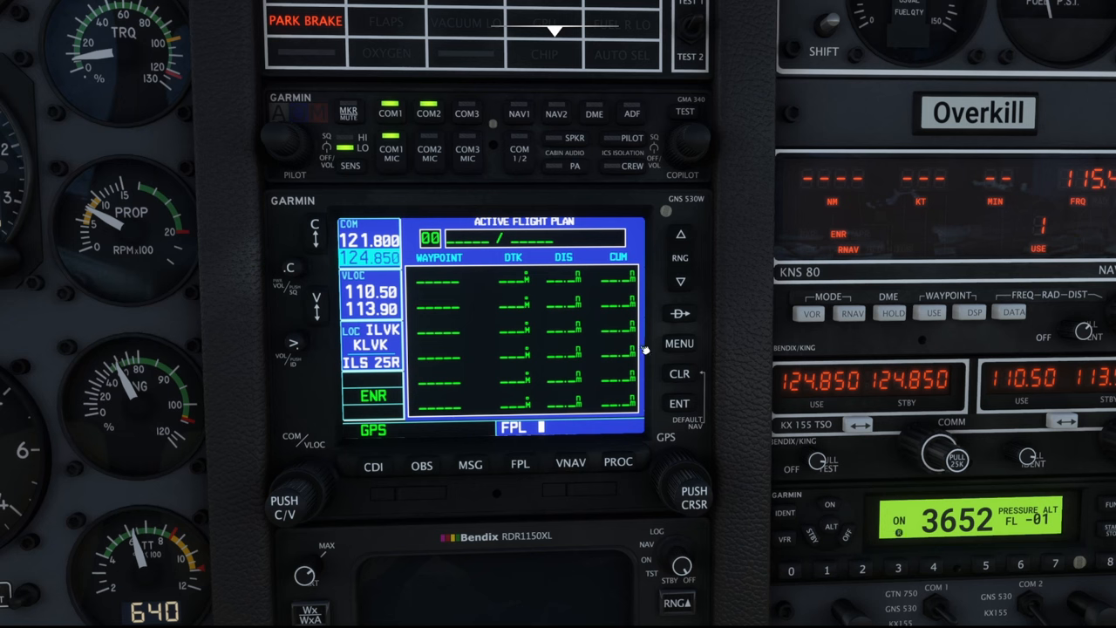
{"action": "mouse_move", "coordinate": [471, 305]}
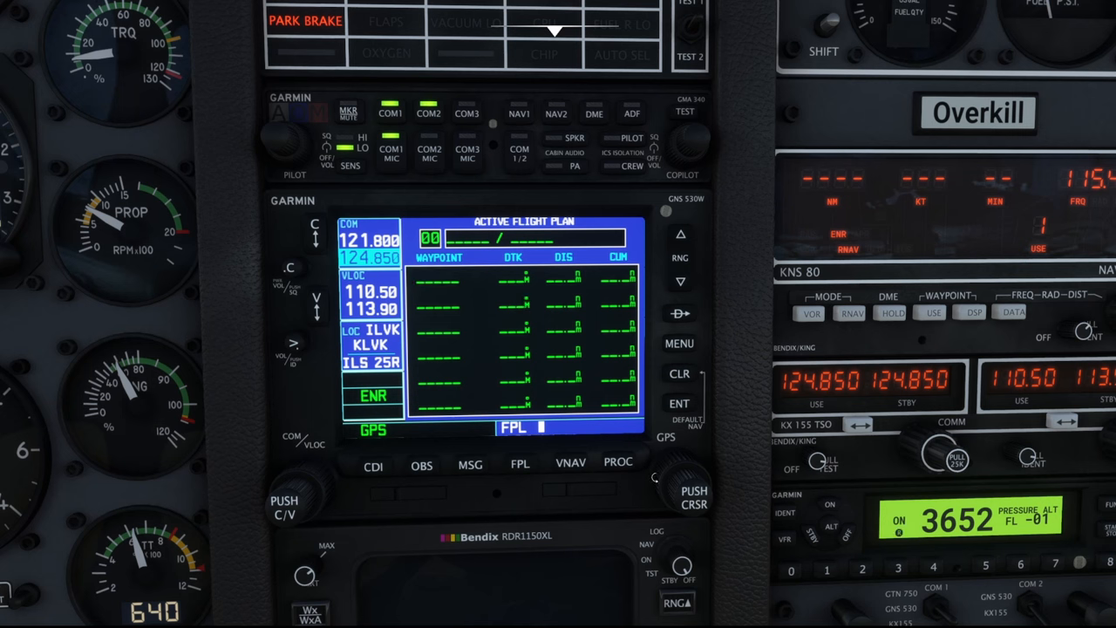
{"action": "left_click", "coordinate": [693, 484]}
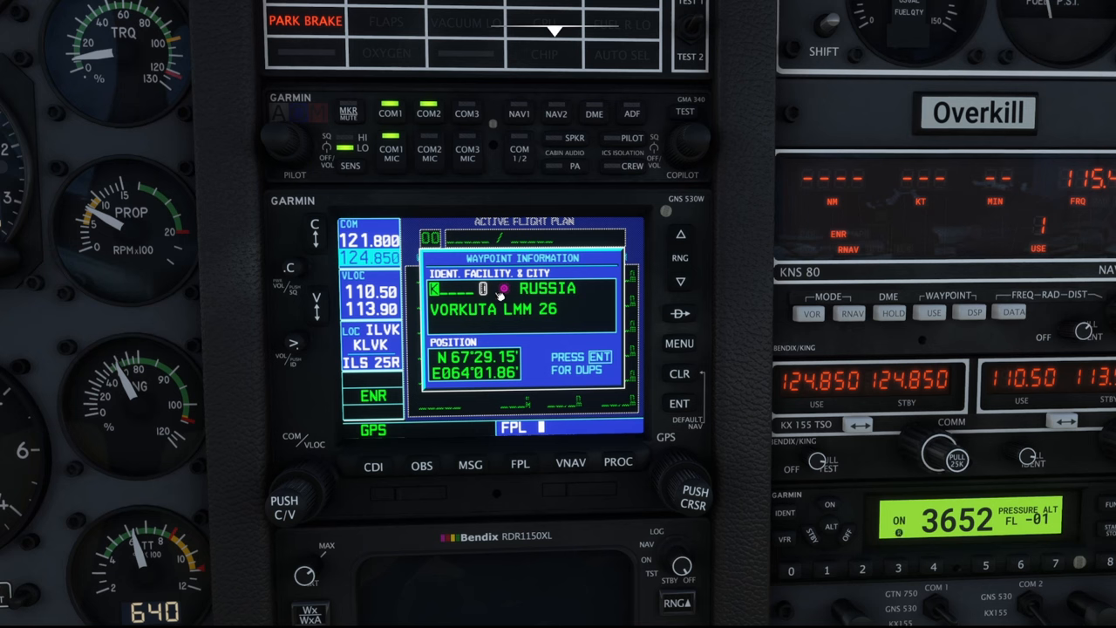
{"action": "mouse_move", "coordinate": [480, 311]}
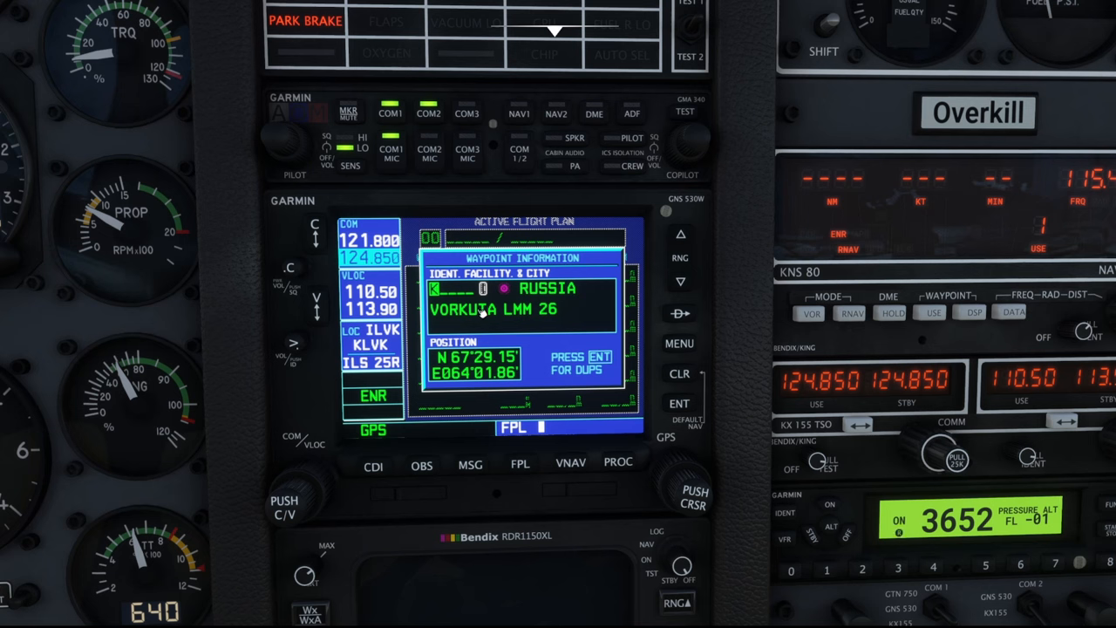
{"action": "mouse_move", "coordinate": [484, 295]}
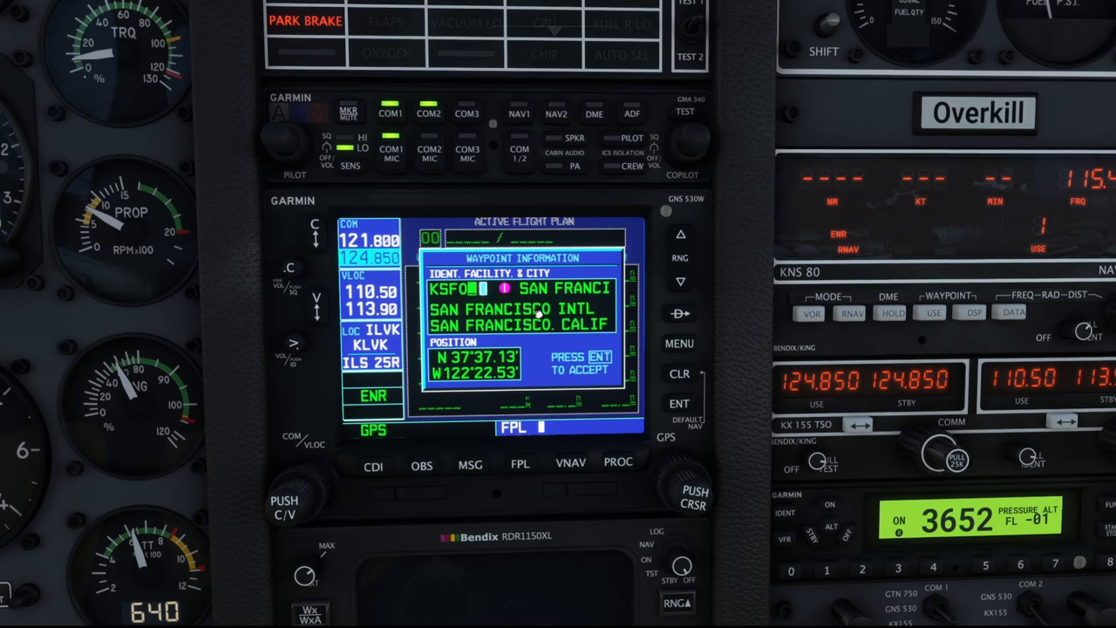
Step: Accept KSFO, then enter and accept KLAS as the destination (360 nm, 090)
{"action": "left_click", "coordinate": [680, 403]}
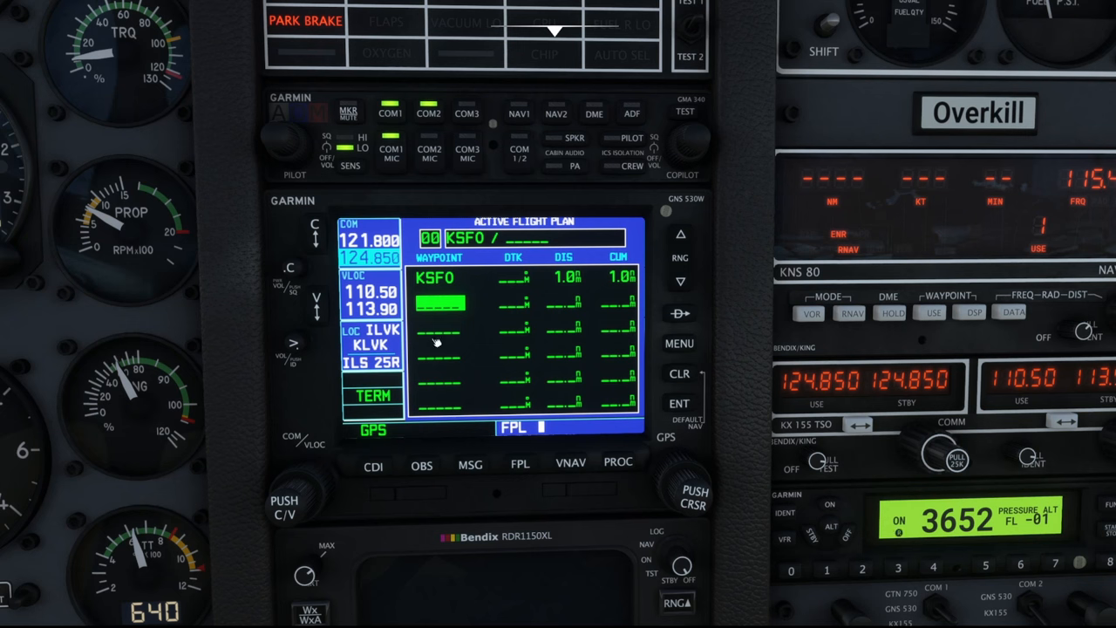
{"action": "left_click", "coordinate": [689, 486]}
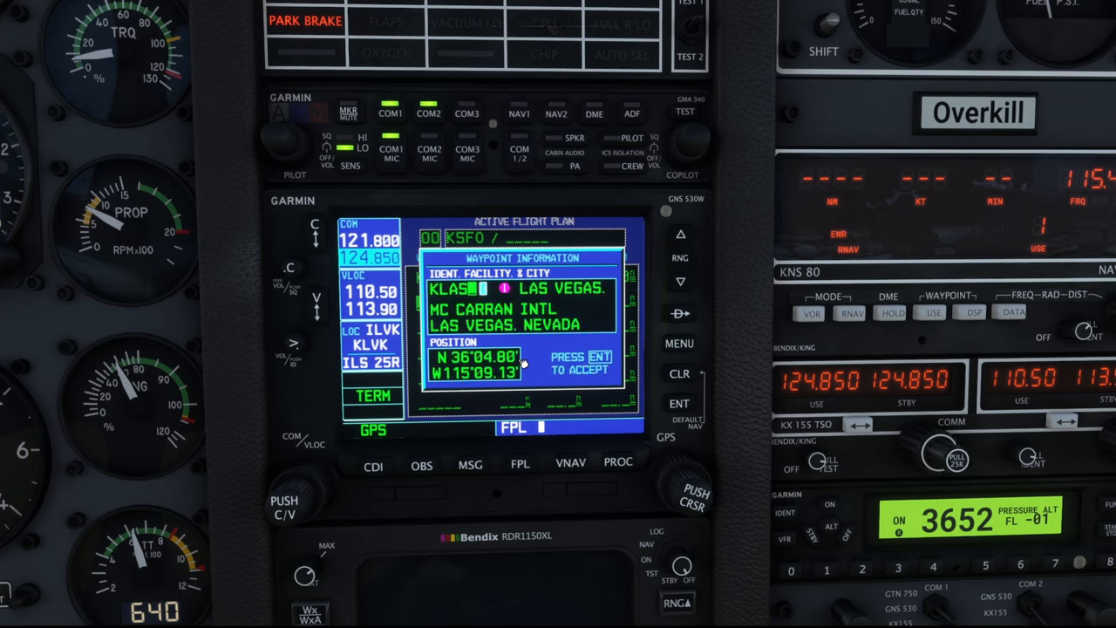
{"action": "left_click", "coordinate": [679, 403]}
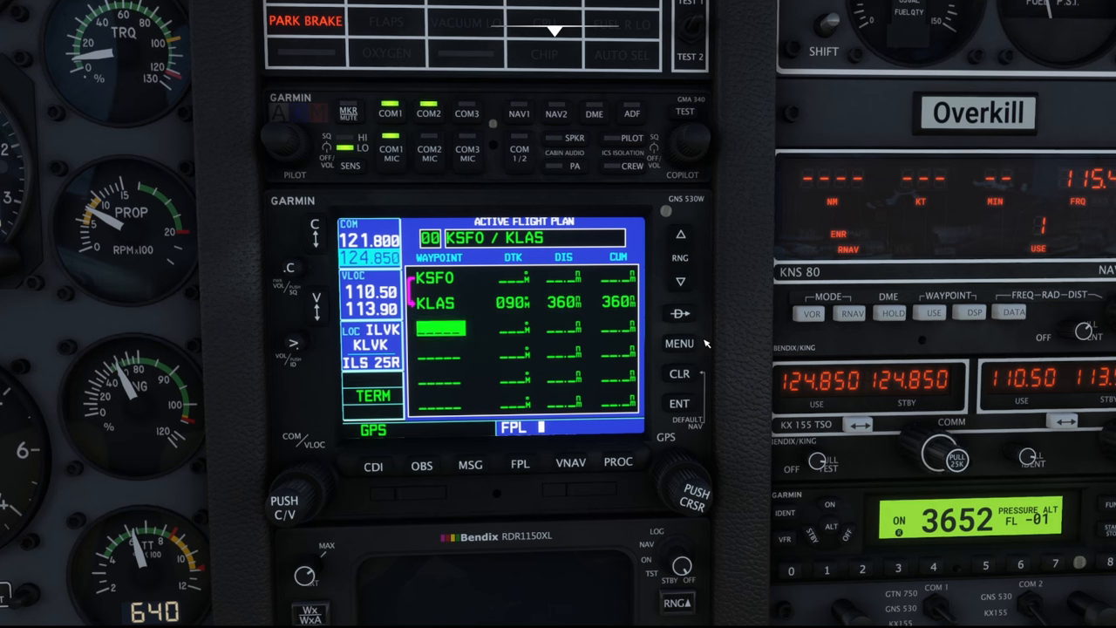
Step: Bring up the flight plan page menu to select a KSFO departure
{"action": "left_click", "coordinate": [680, 342]}
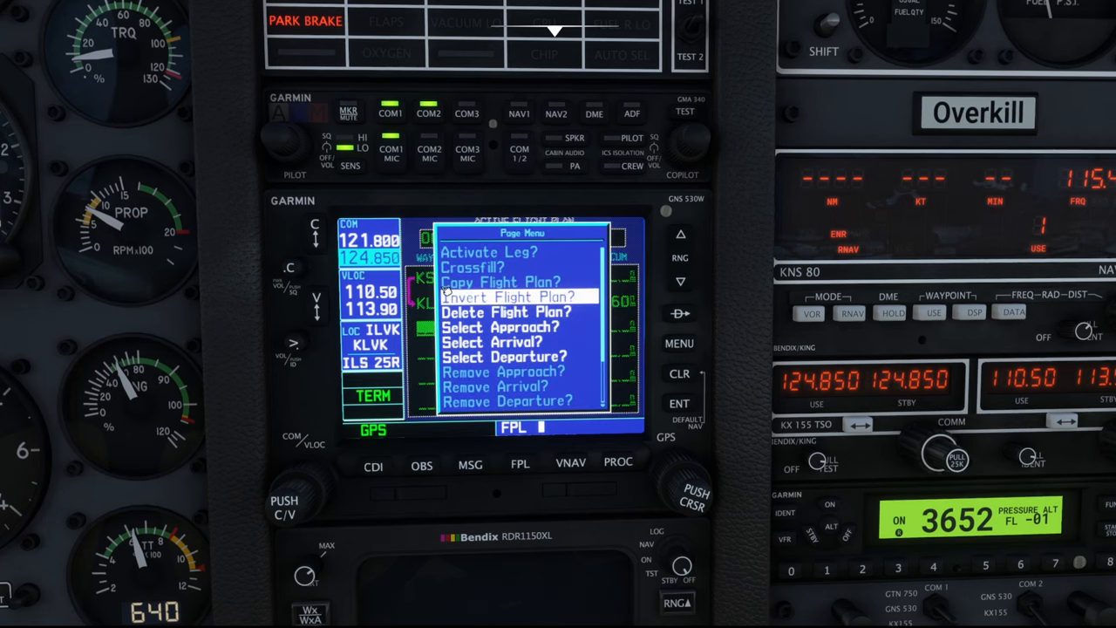
{"action": "mouse_move", "coordinate": [529, 335]}
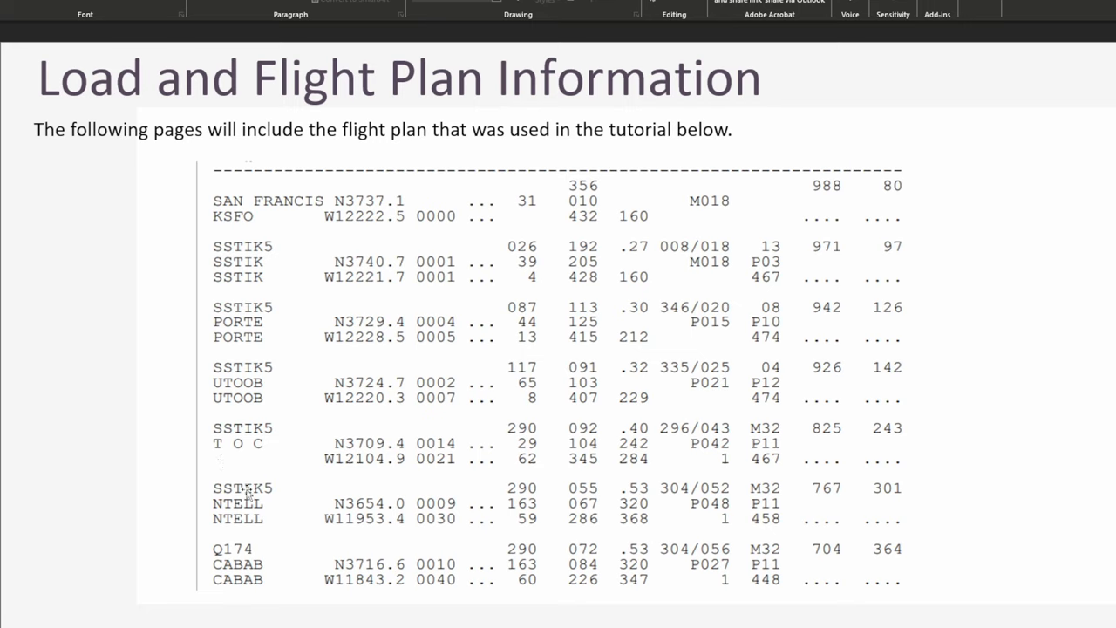
{"action": "mouse_move", "coordinate": [249, 548]}
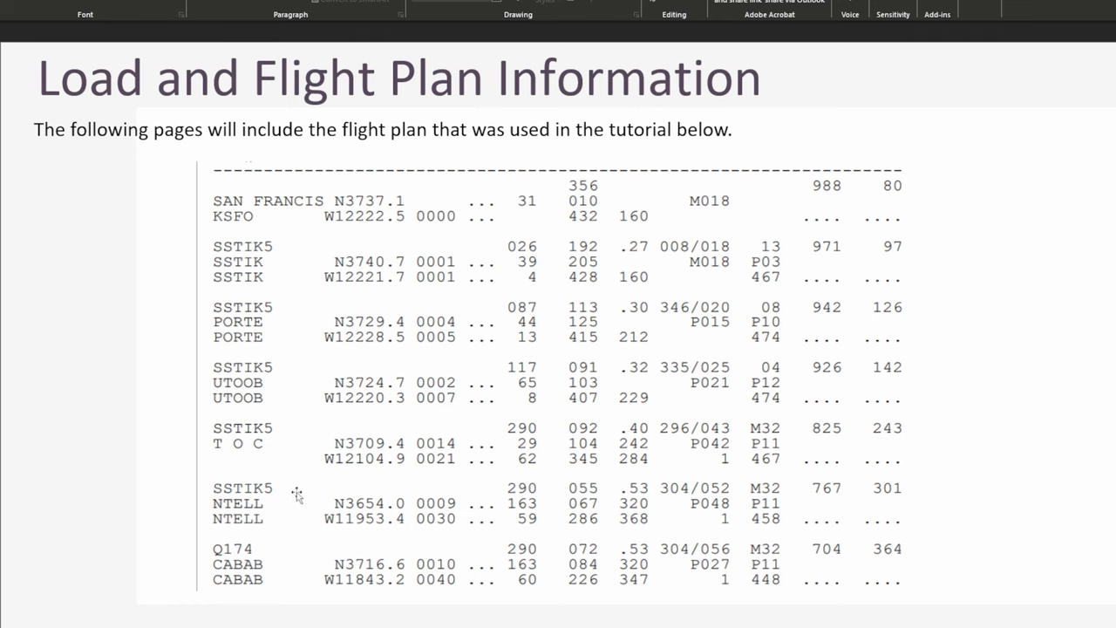
{"action": "scroll", "scroll_direction": "down", "scroll_amount": 3}
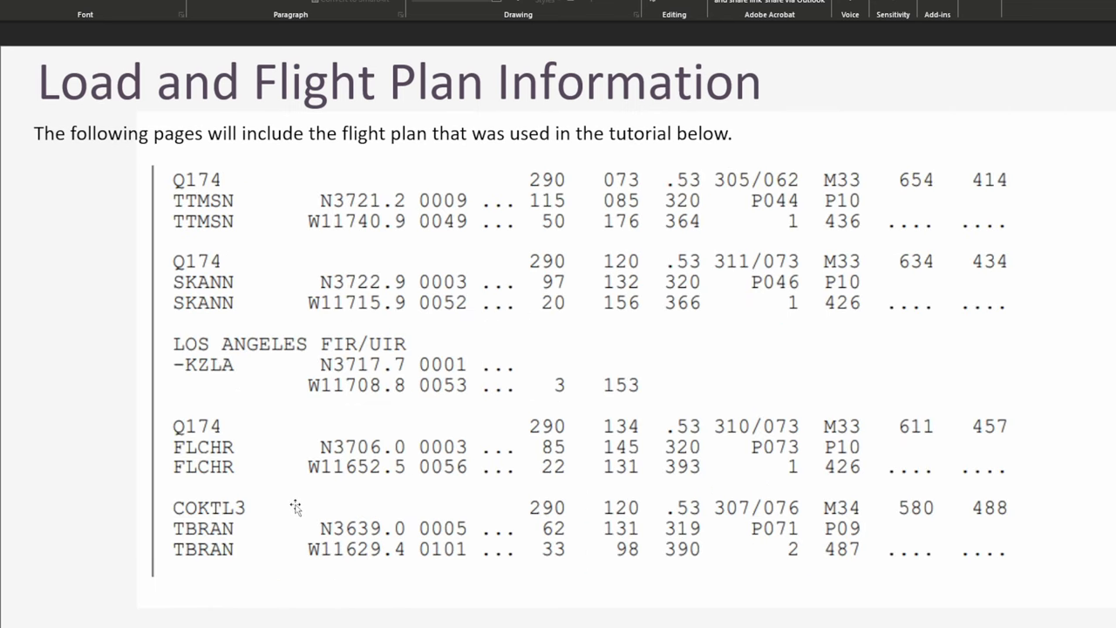
{"action": "mouse_move", "coordinate": [200, 181]}
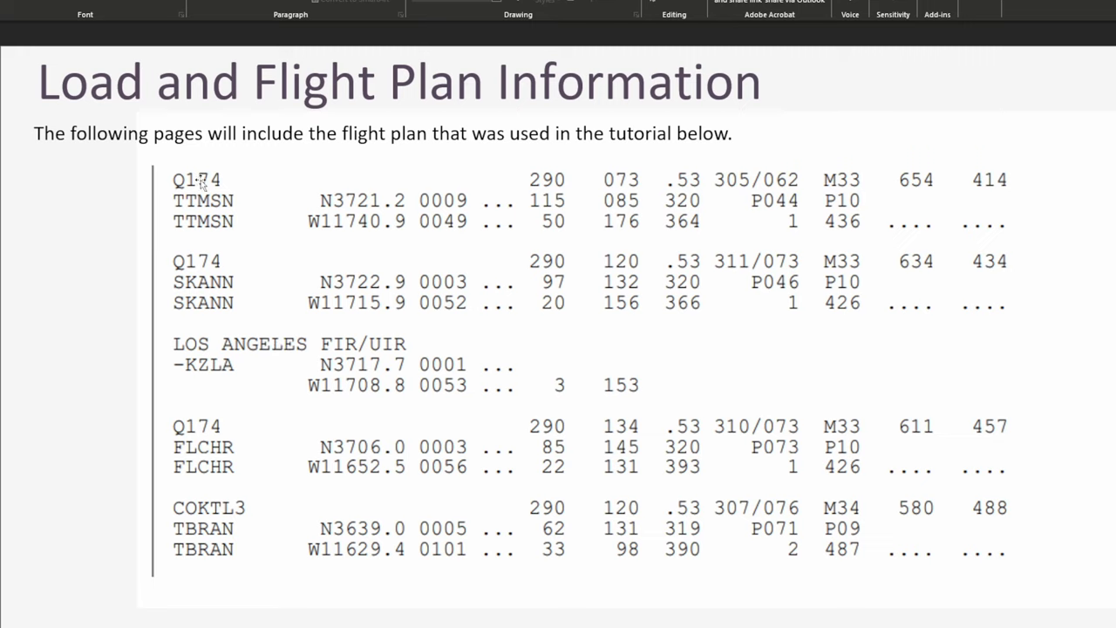
{"action": "mouse_move", "coordinate": [222, 425]}
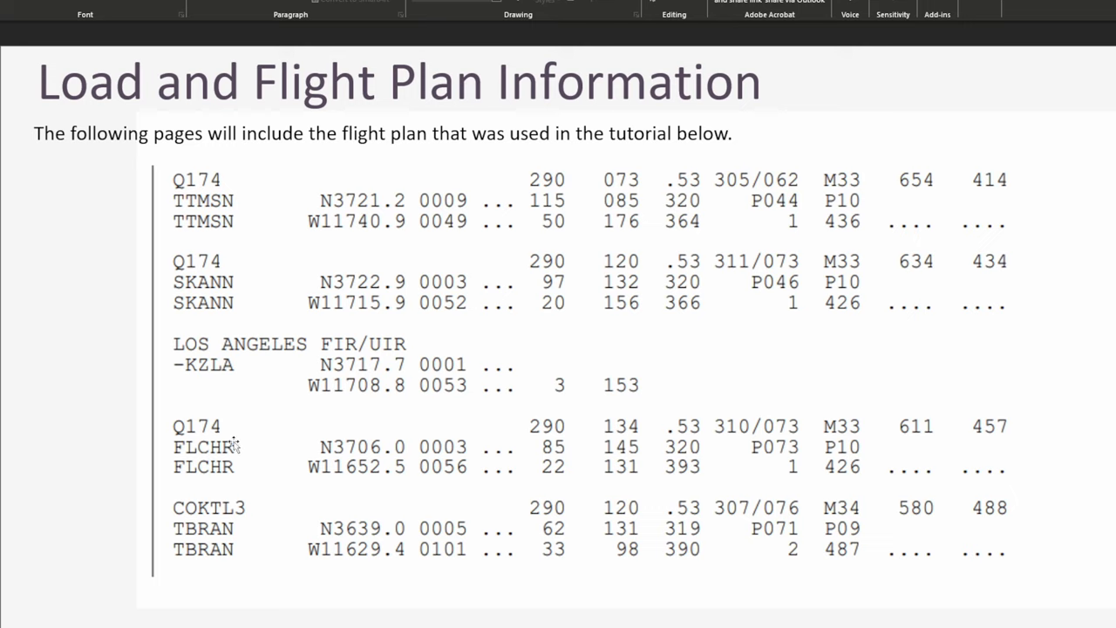
{"action": "mouse_move", "coordinate": [217, 476]}
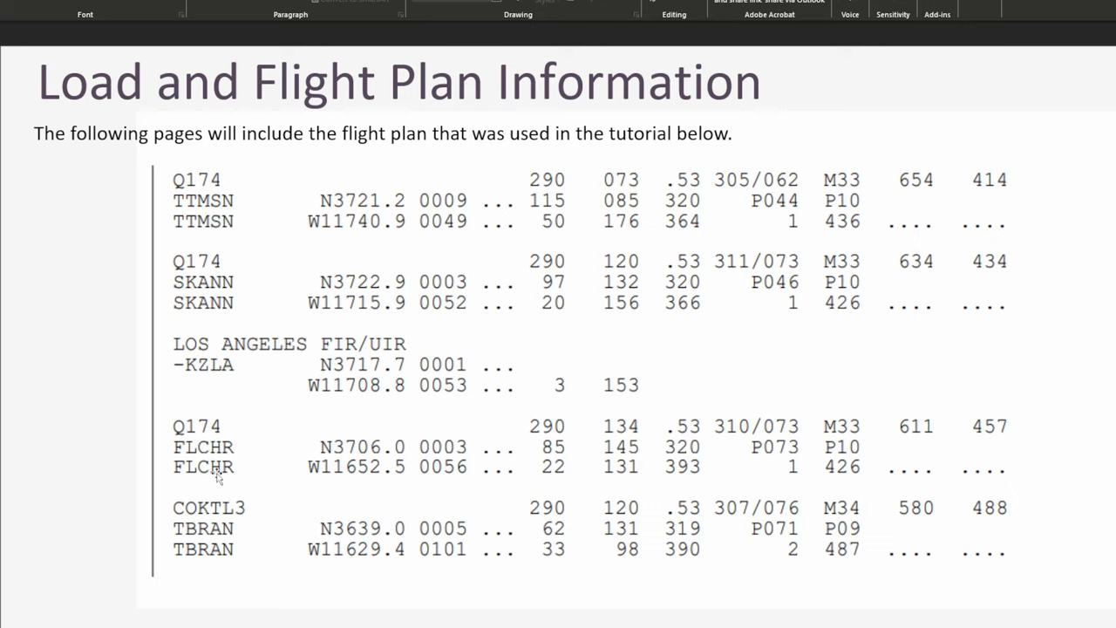
{"action": "mouse_move", "coordinate": [243, 463]}
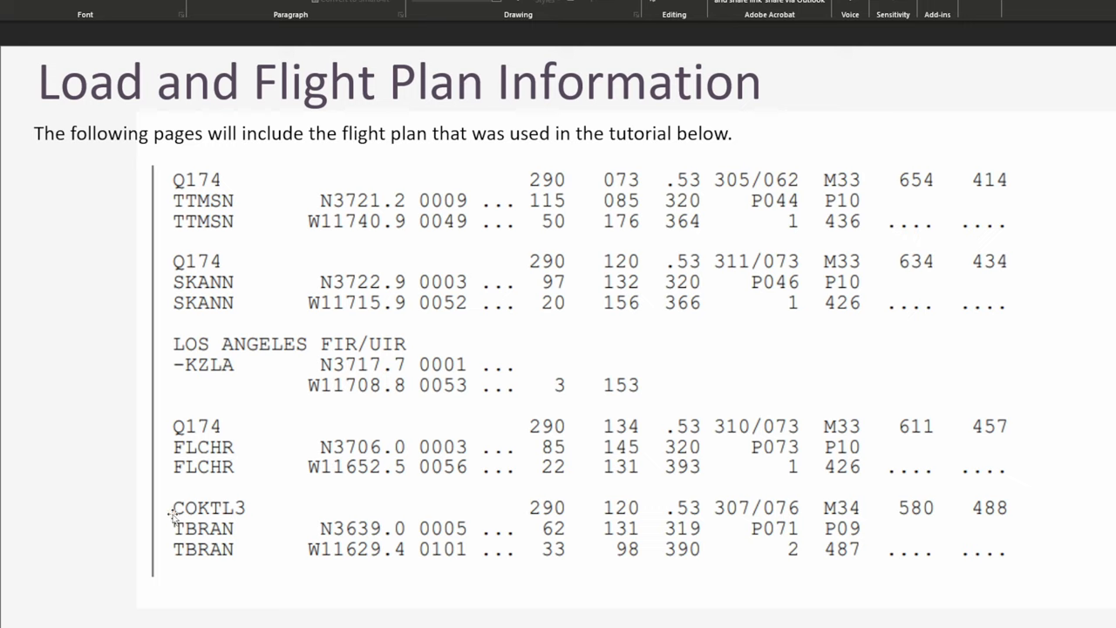
{"action": "mouse_move", "coordinate": [214, 495]}
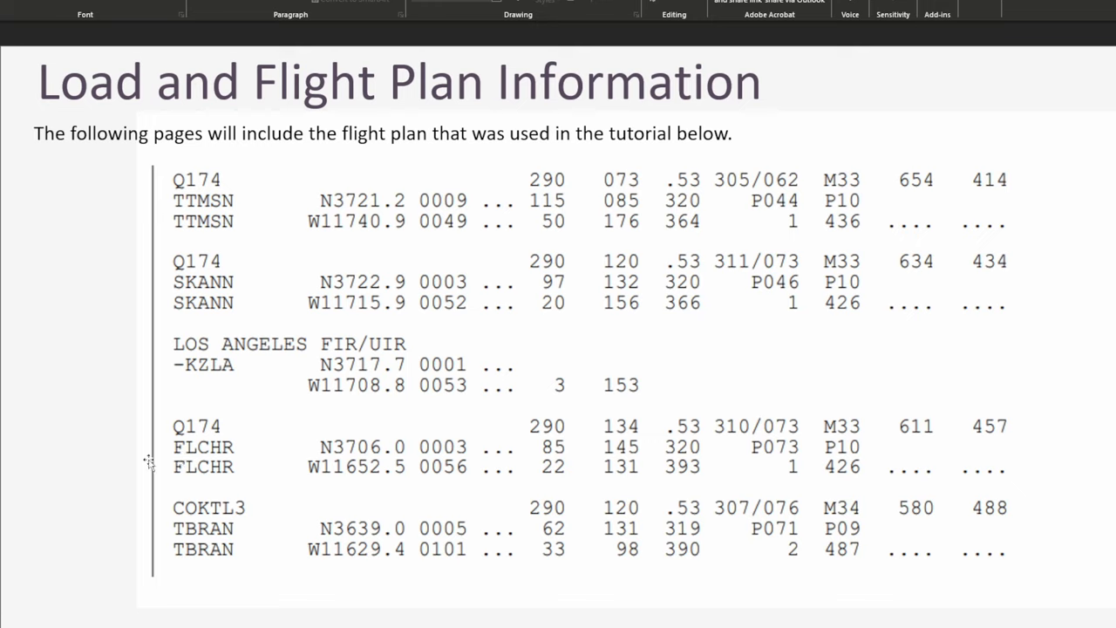
{"action": "mouse_move", "coordinate": [645, 384]}
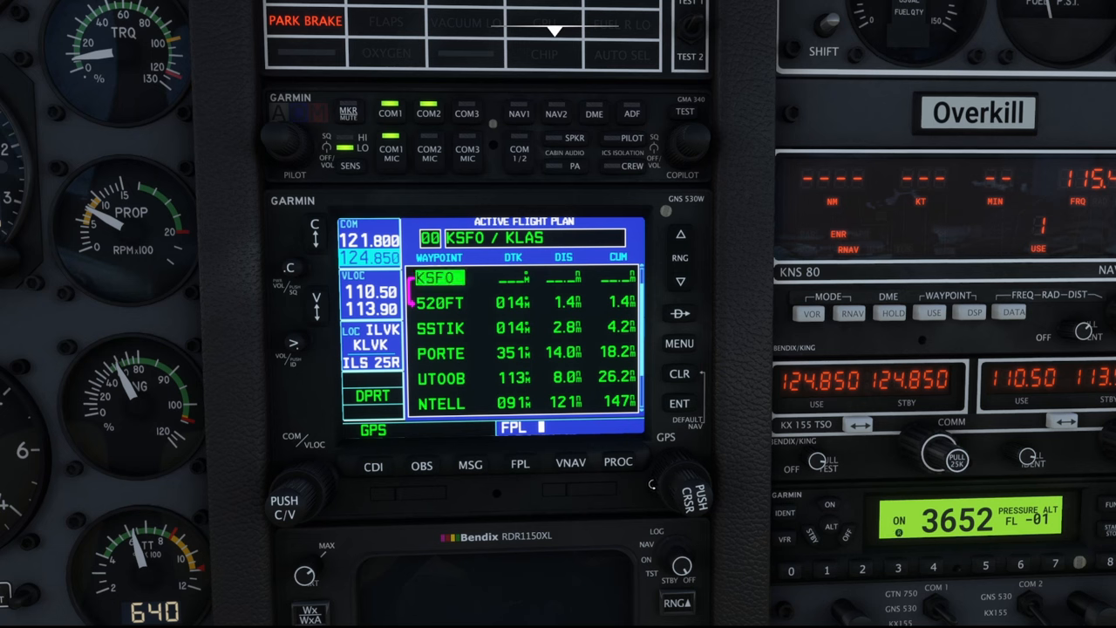
{"action": "scroll", "scroll_direction": "down", "scroll_amount": 3}
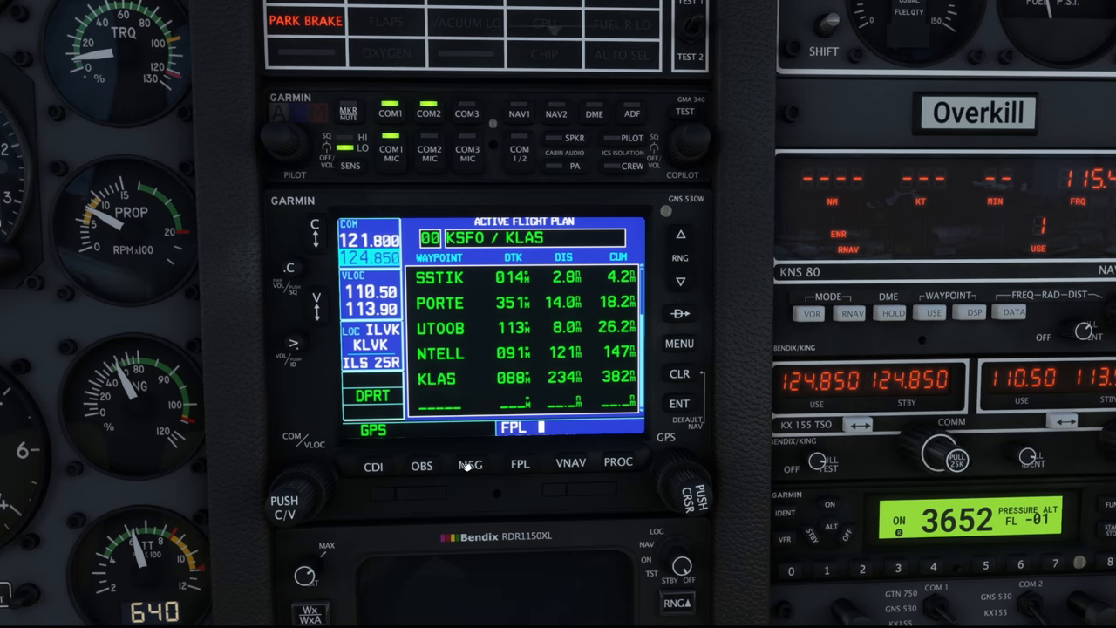
{"action": "left_click", "coordinate": [440, 378]}
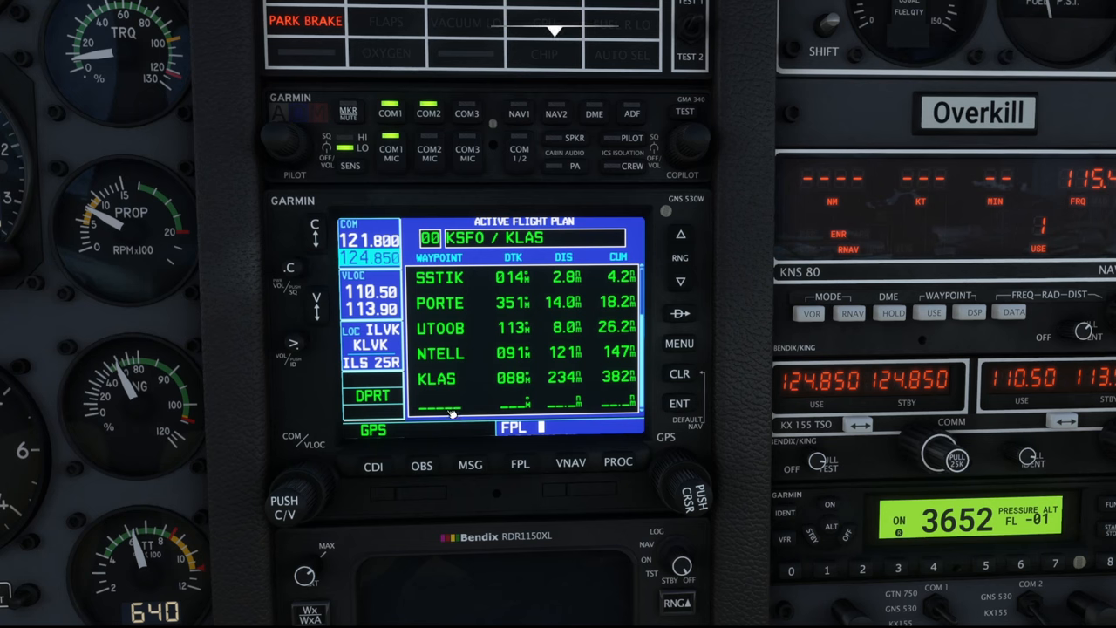
{"action": "left_click", "coordinate": [440, 379]}
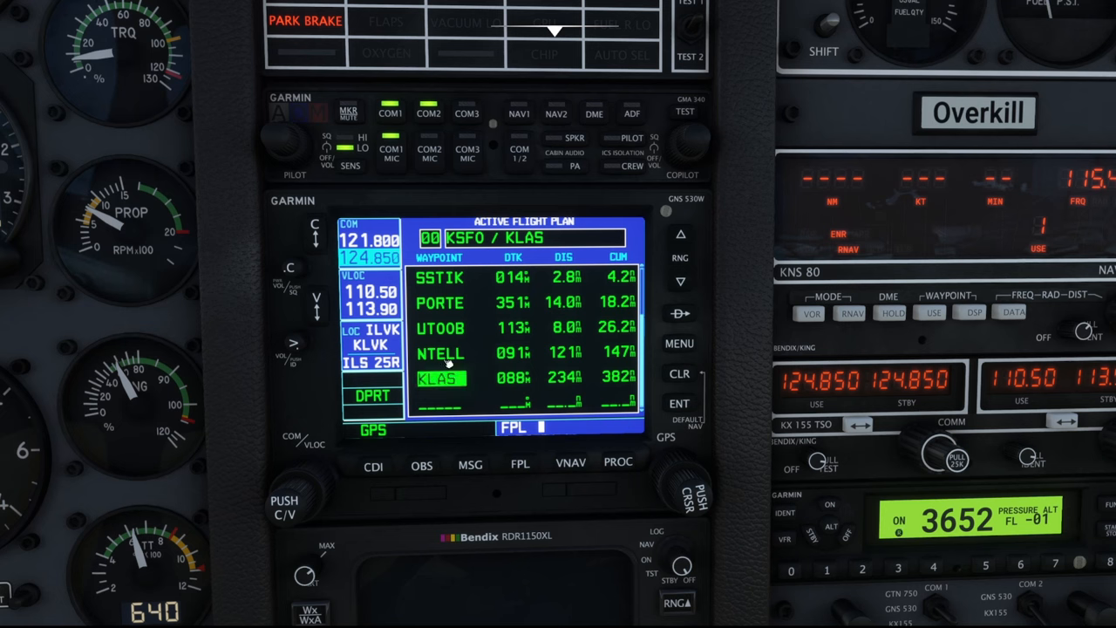
{"action": "mouse_move", "coordinate": [423, 349]}
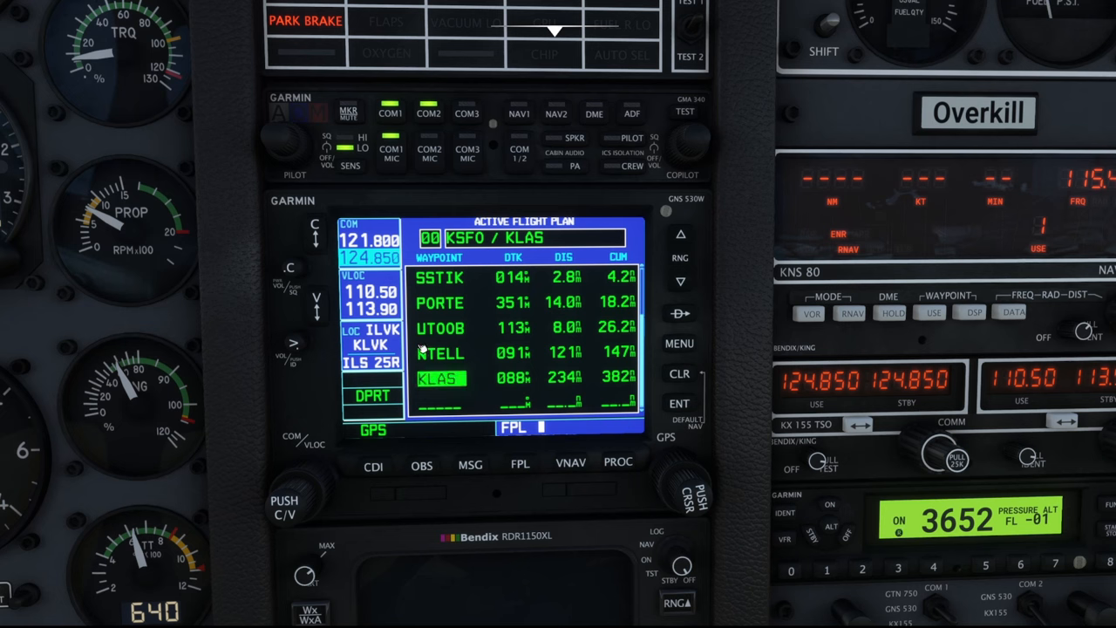
{"action": "mouse_move", "coordinate": [416, 353]}
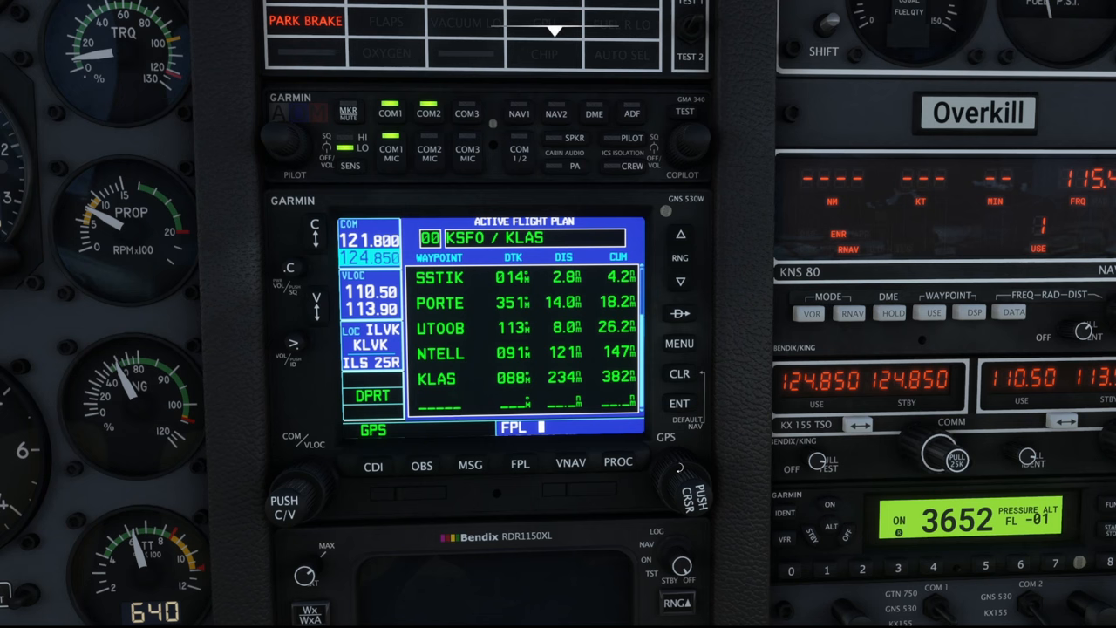
Step: Insert CABAB, TTMSN, SKANN and FLCHR before KLAS, totalling 406 nm
{"action": "left_click", "coordinate": [686, 484]}
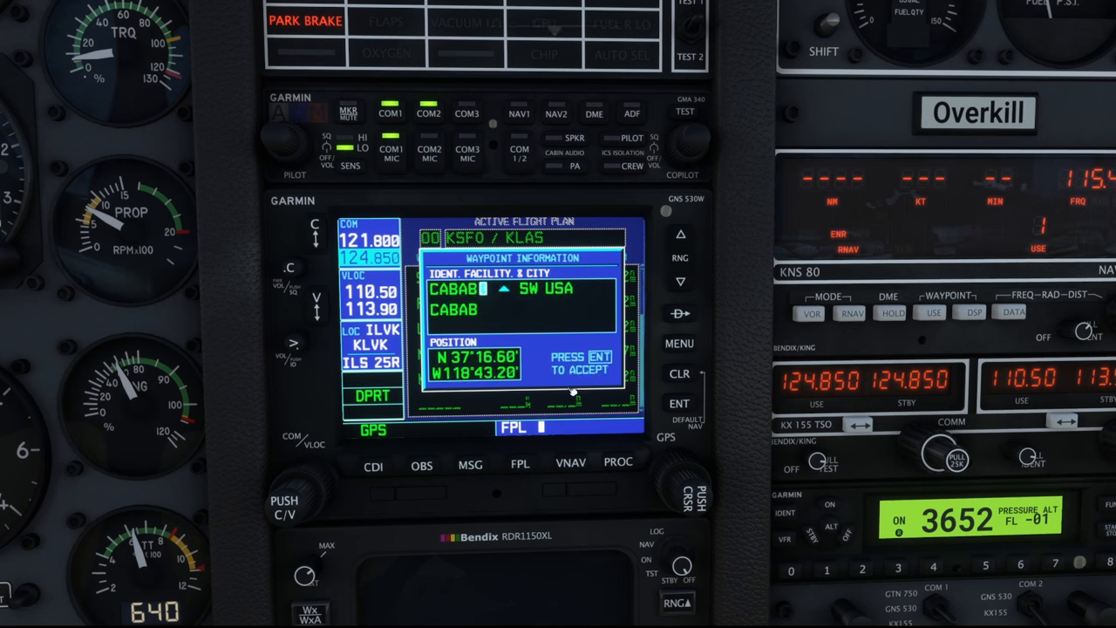
{"action": "left_click", "coordinate": [682, 403]}
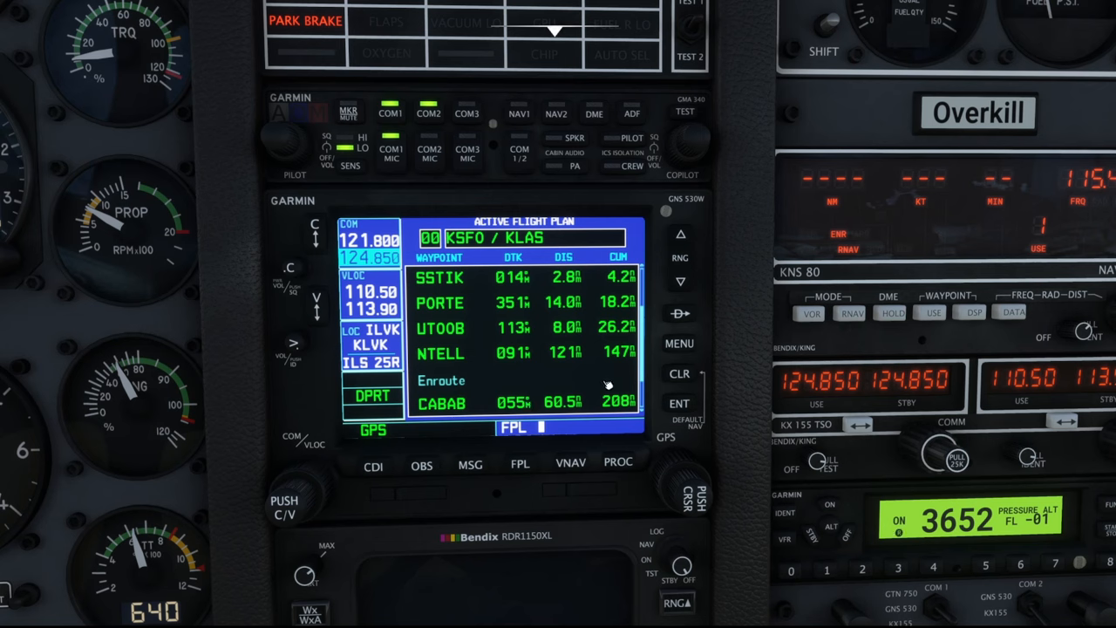
{"action": "mouse_move", "coordinate": [481, 401]}
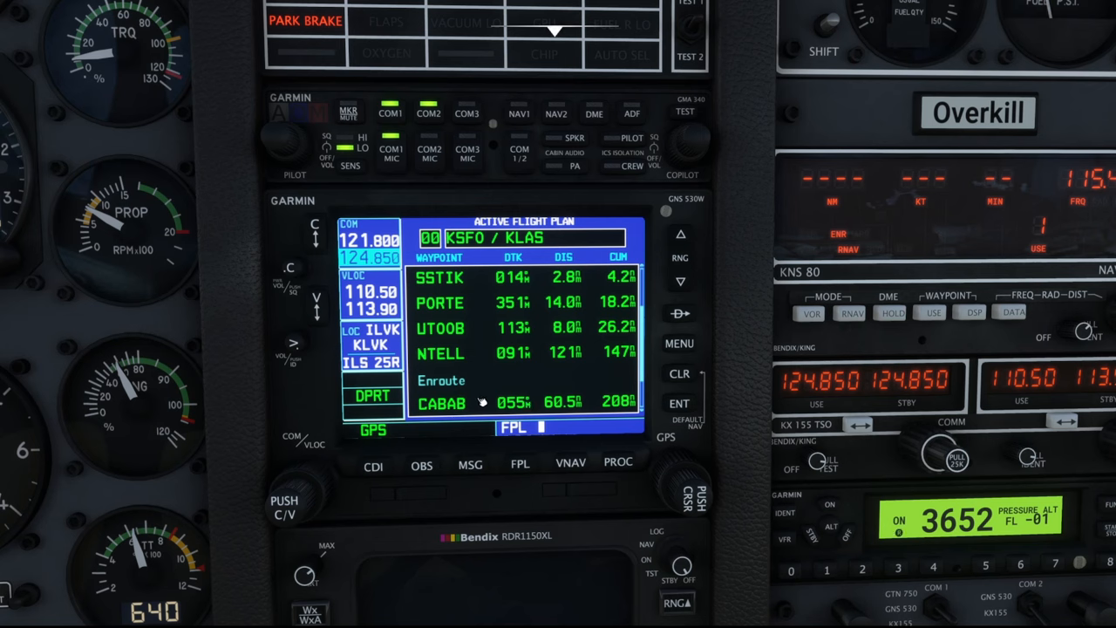
{"action": "mouse_move", "coordinate": [453, 416]}
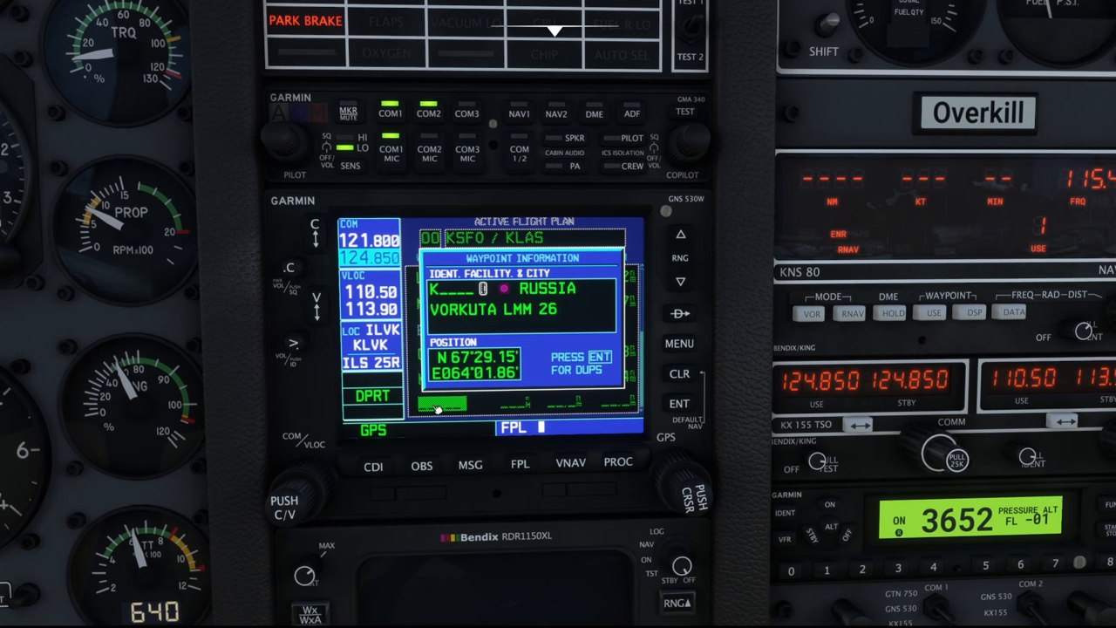
{"action": "left_click", "coordinate": [678, 374]}
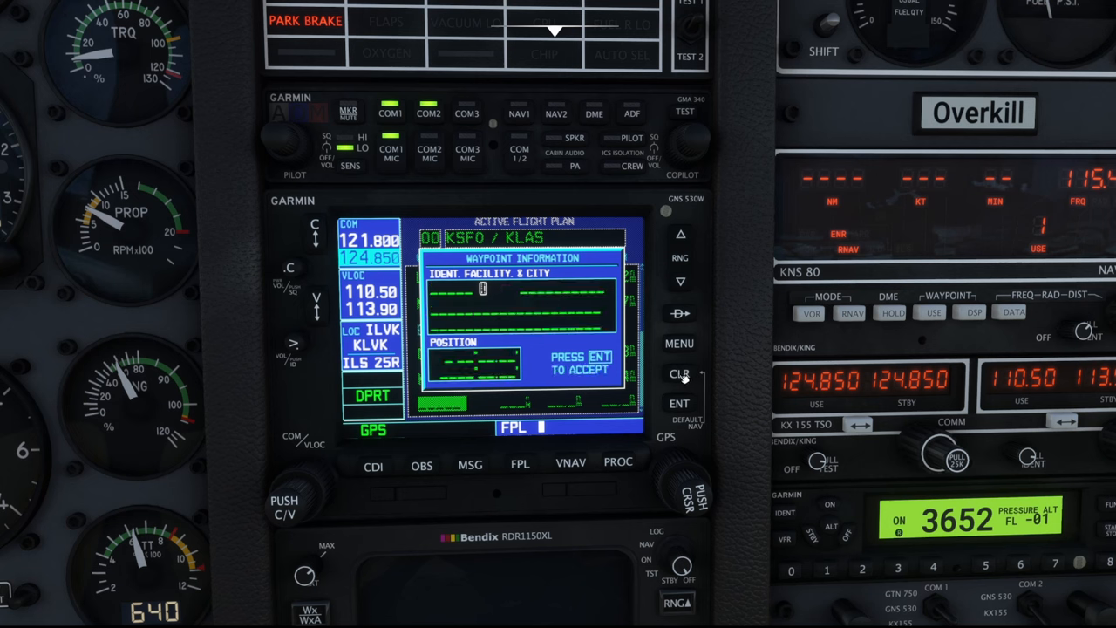
{"action": "left_click", "coordinate": [679, 374]}
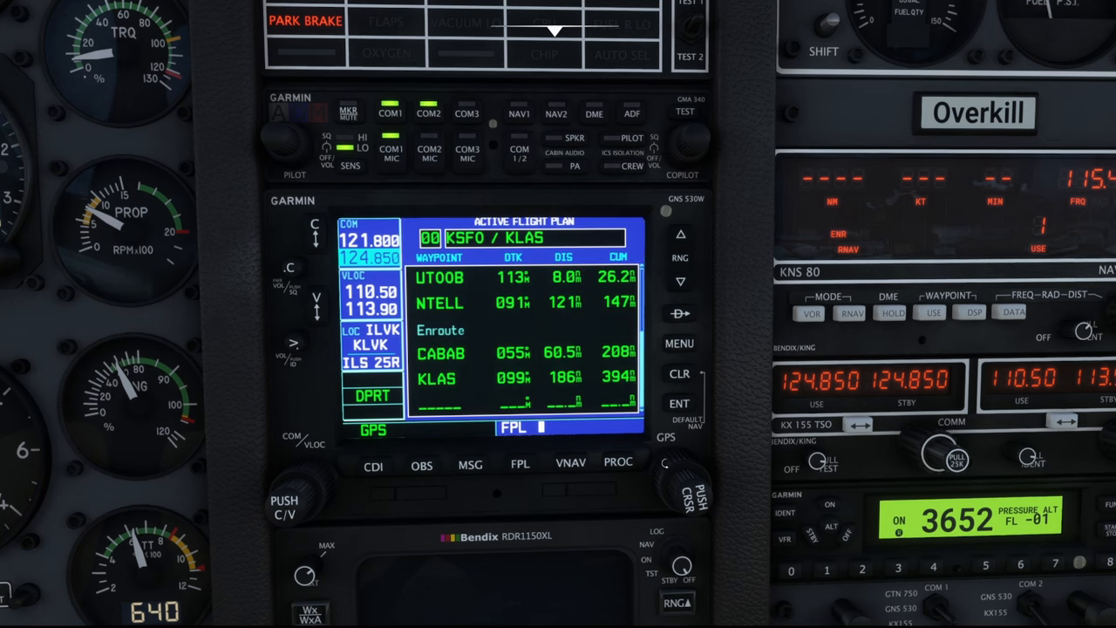
{"action": "left_click", "coordinate": [440, 377]}
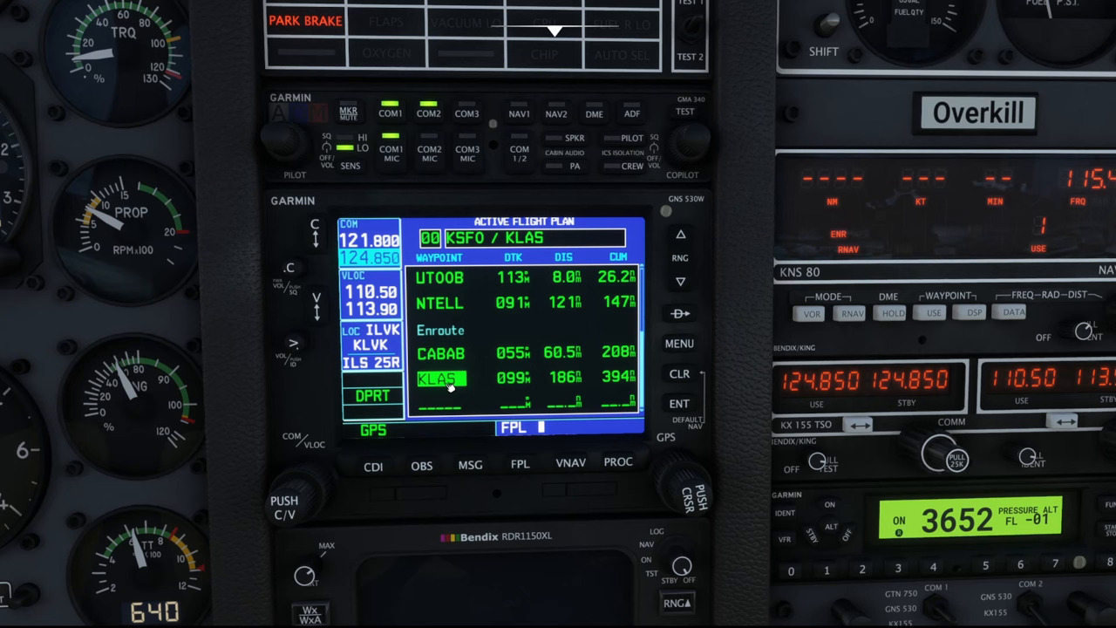
{"action": "mouse_move", "coordinate": [708, 370]}
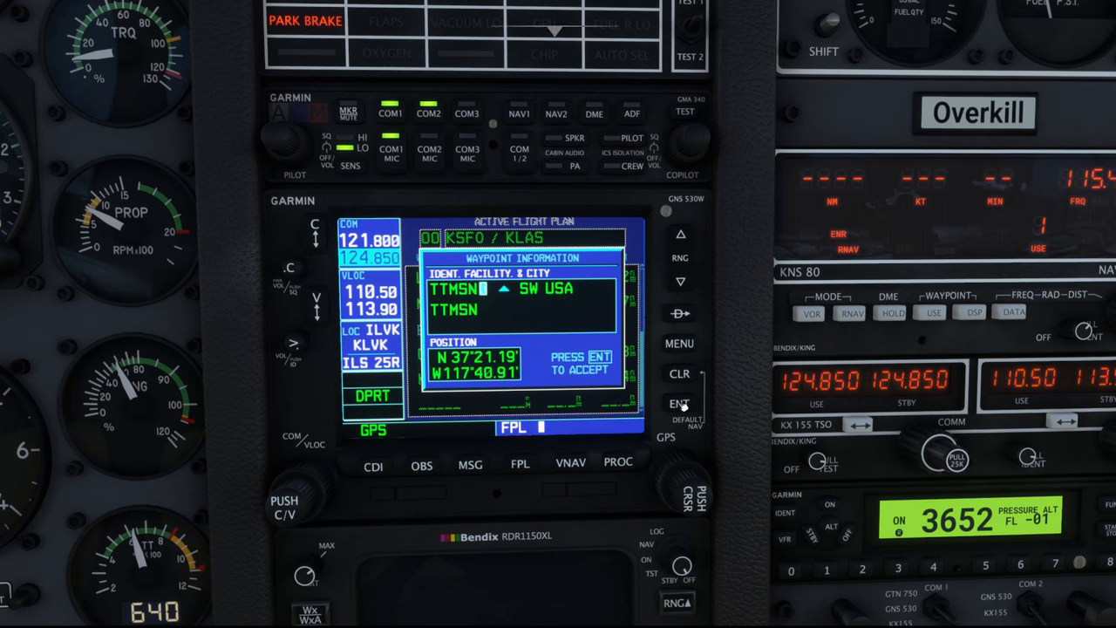
{"action": "left_click", "coordinate": [679, 404]}
{"action": "type", "text": "FLCHR"}
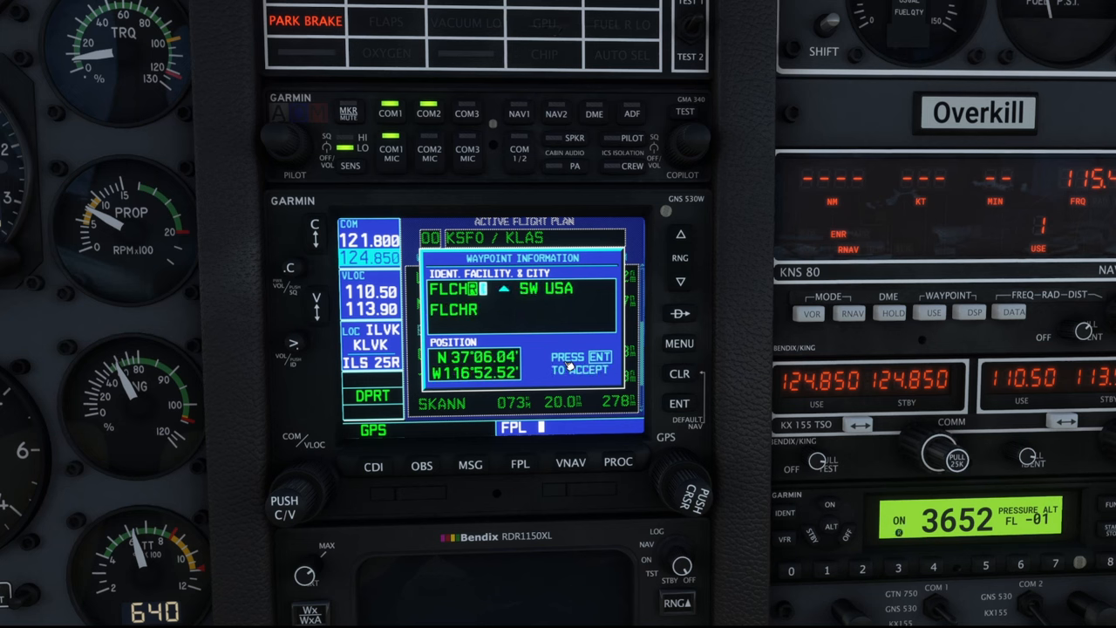
{"action": "left_click", "coordinate": [680, 403]}
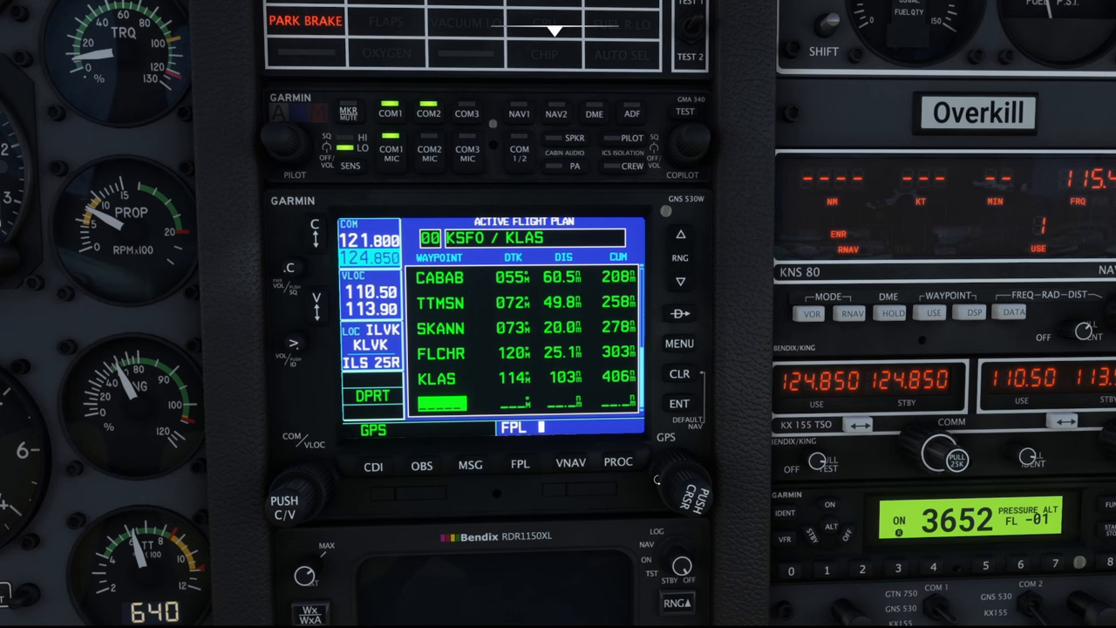
{"action": "mouse_move", "coordinate": [471, 285]}
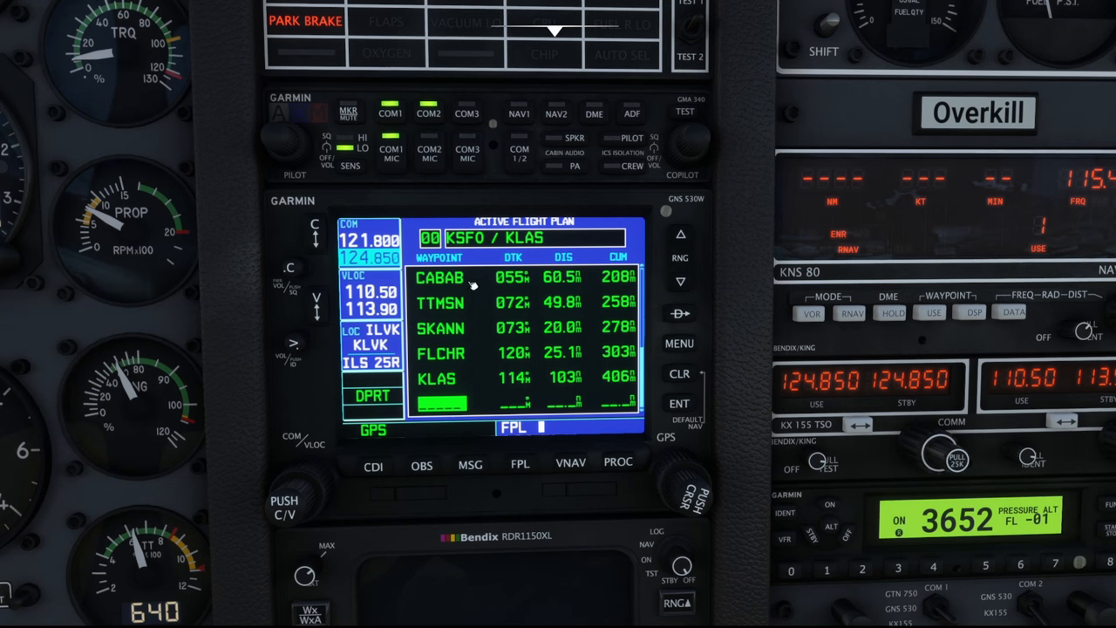
{"action": "mouse_move", "coordinate": [436, 360]}
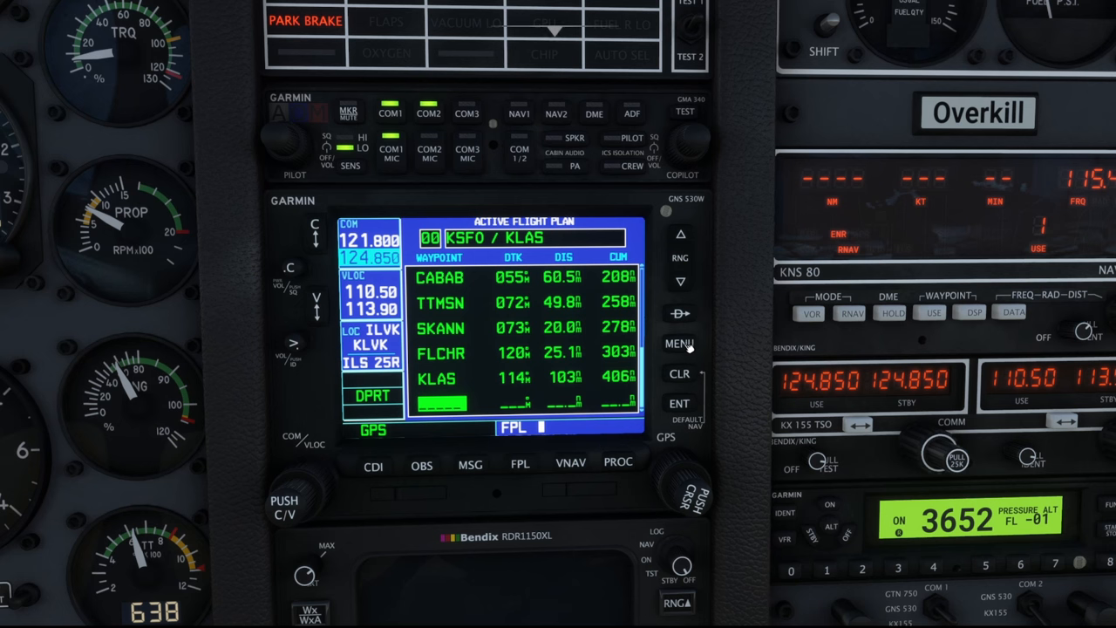
Step: Select the ALWYS2 arrival with INYOE transition for KLAS, ready to load
{"action": "left_click", "coordinate": [679, 343]}
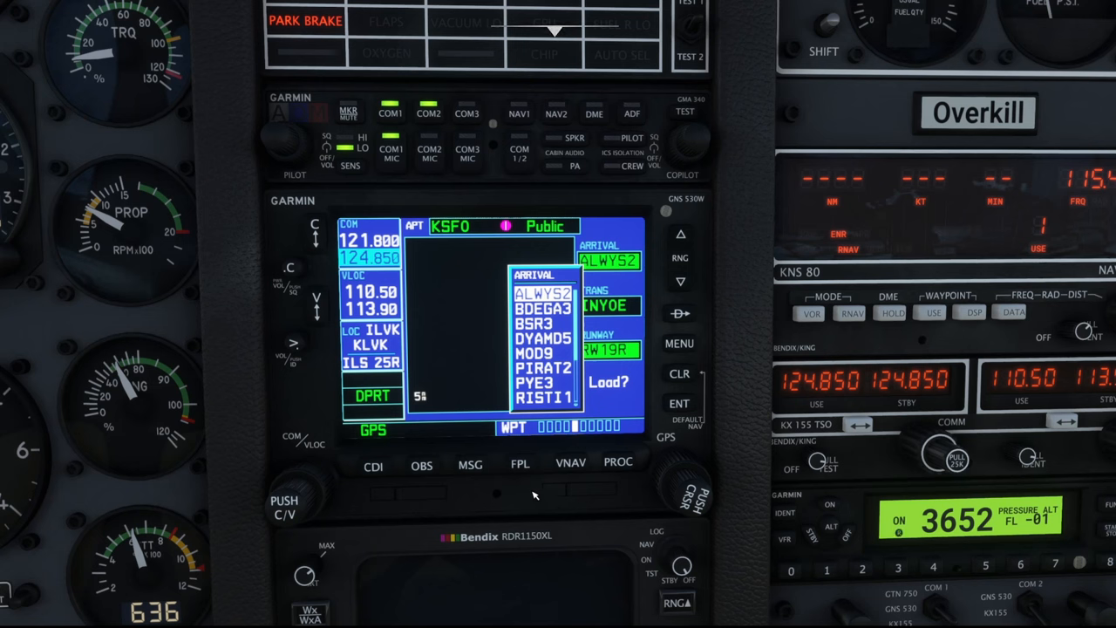
{"action": "mouse_move", "coordinate": [465, 205]}
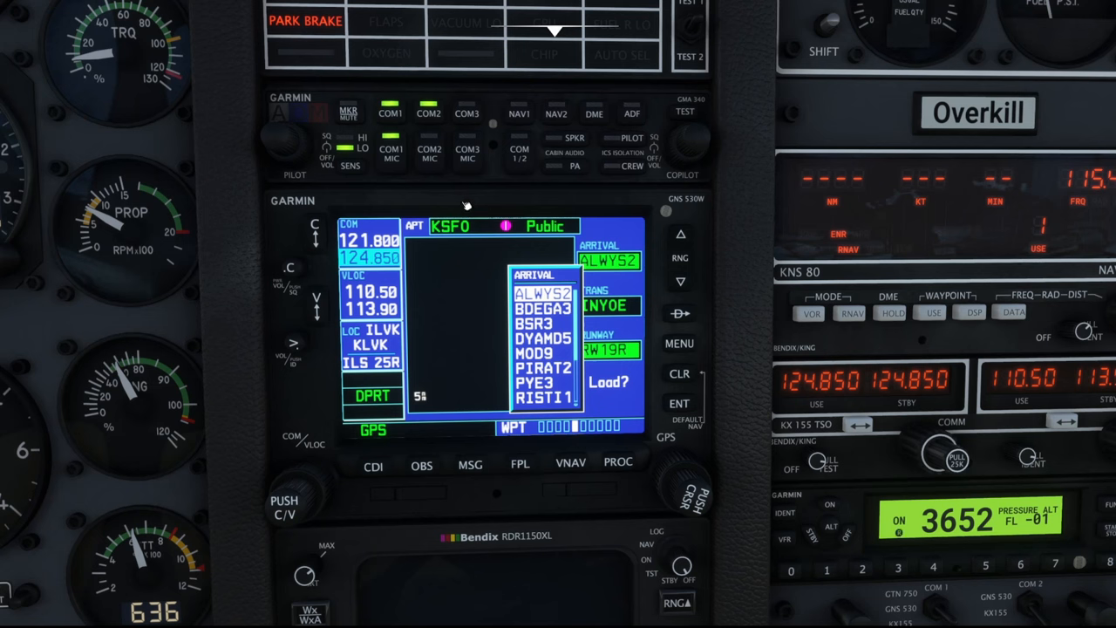
{"action": "mouse_move", "coordinate": [584, 280]}
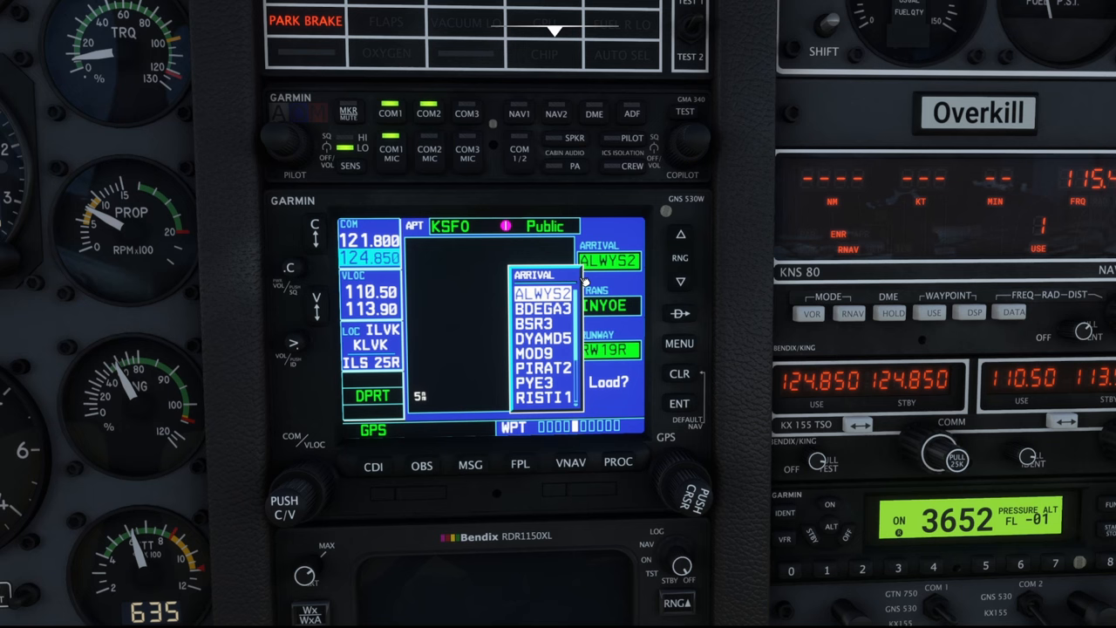
{"action": "mouse_move", "coordinate": [486, 407]}
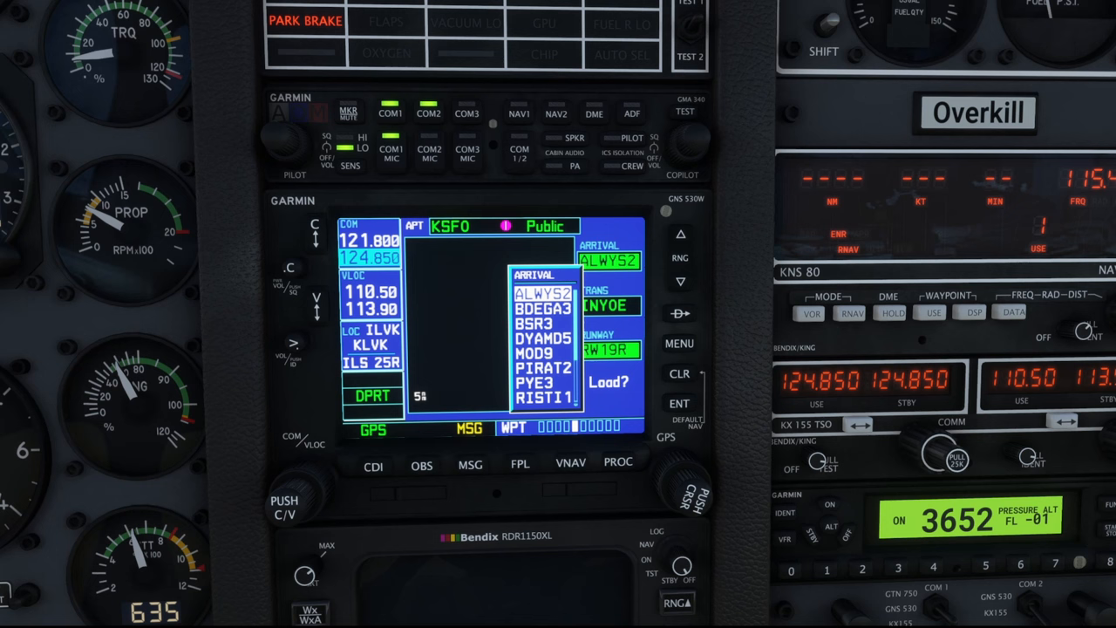
{"action": "left_click", "coordinate": [679, 343]}
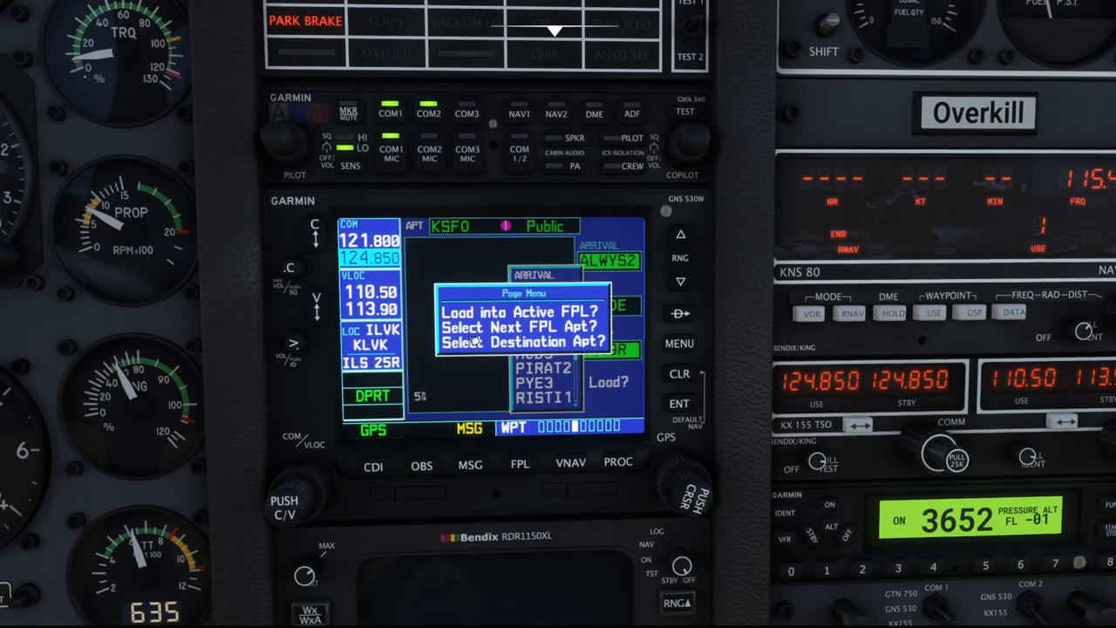
{"action": "mouse_move", "coordinate": [501, 340]}
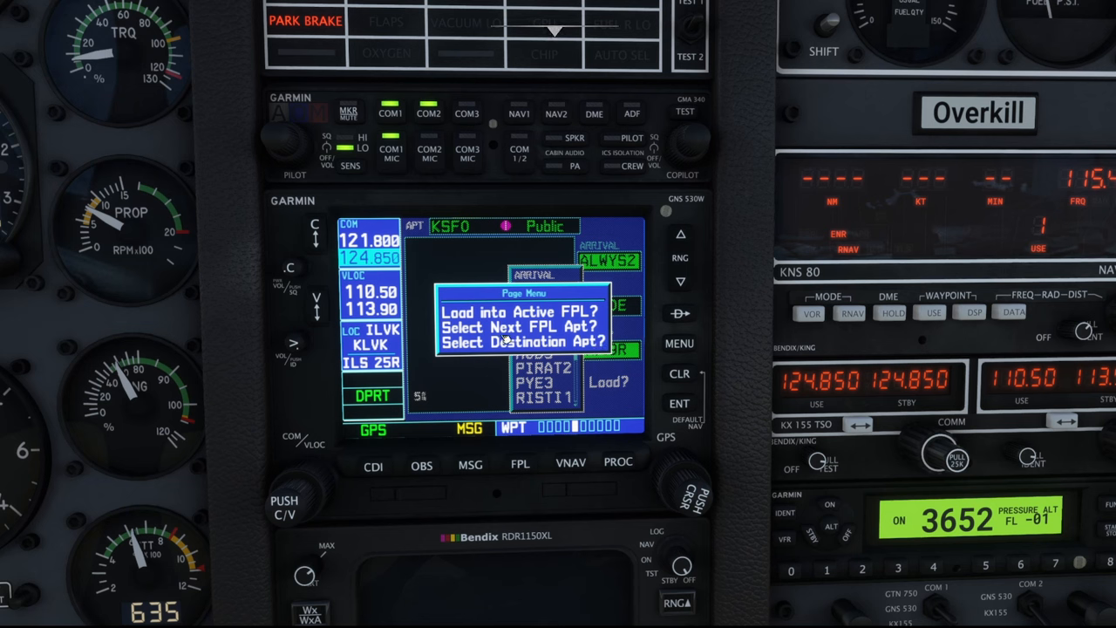
{"action": "mouse_move", "coordinate": [574, 390]}
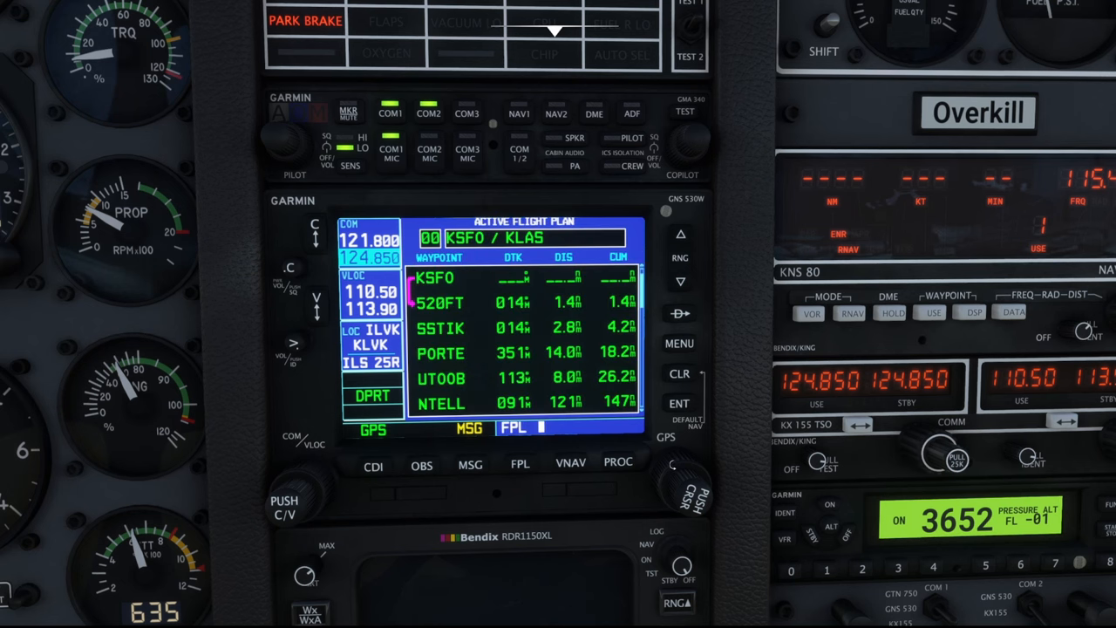
Step: Load the KLAS ILS 26L approach with the PRINO transition
{"action": "left_click", "coordinate": [679, 343]}
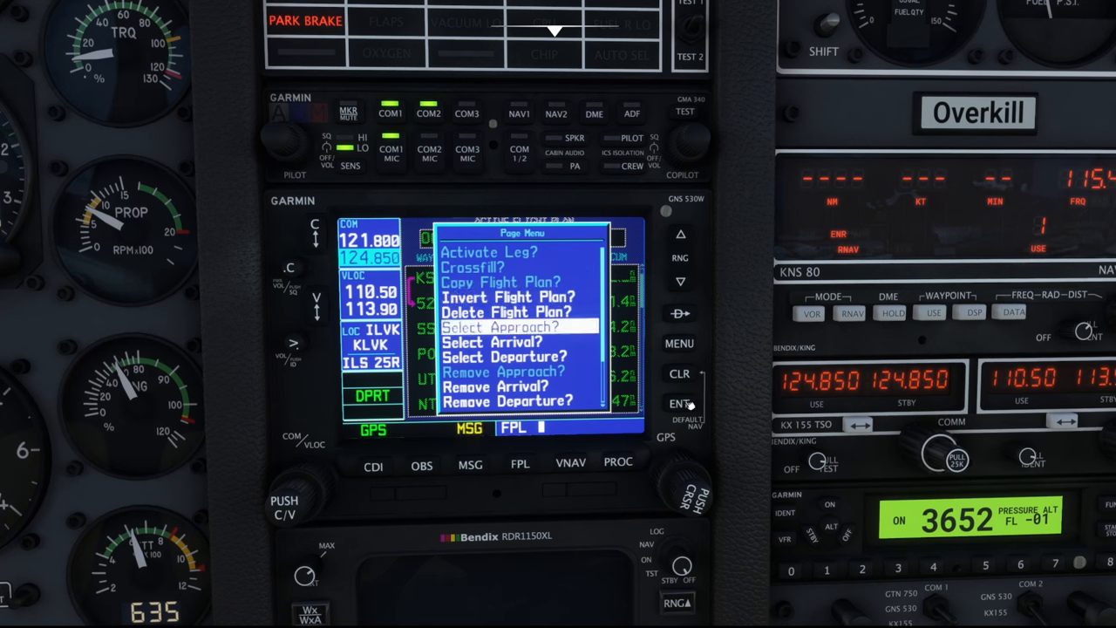
{"action": "left_click", "coordinate": [499, 326]}
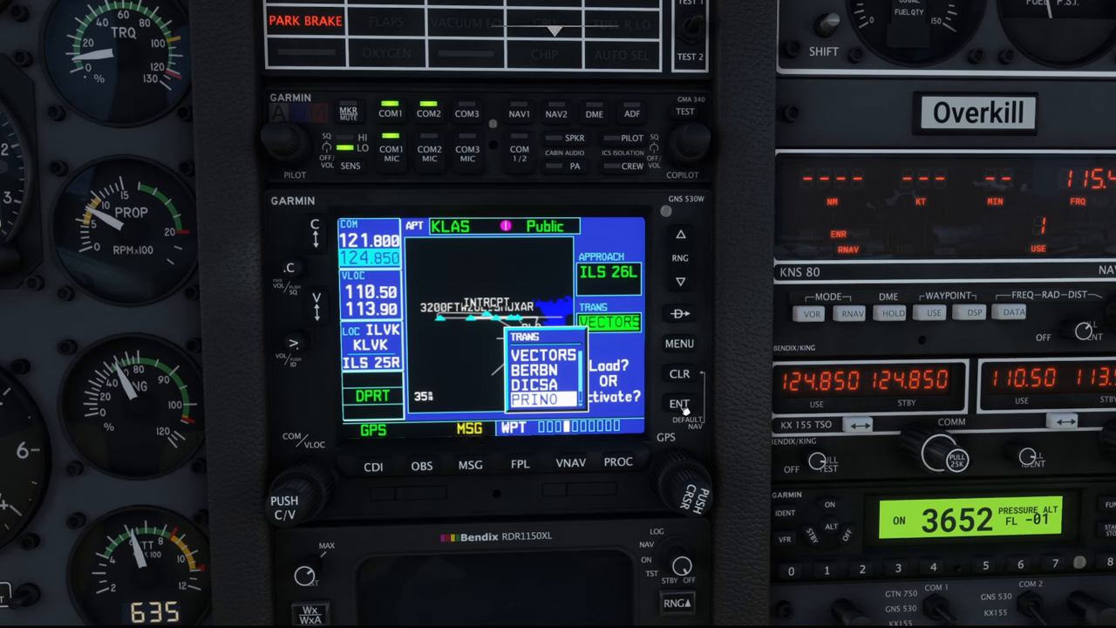
{"action": "left_click", "coordinate": [679, 403]}
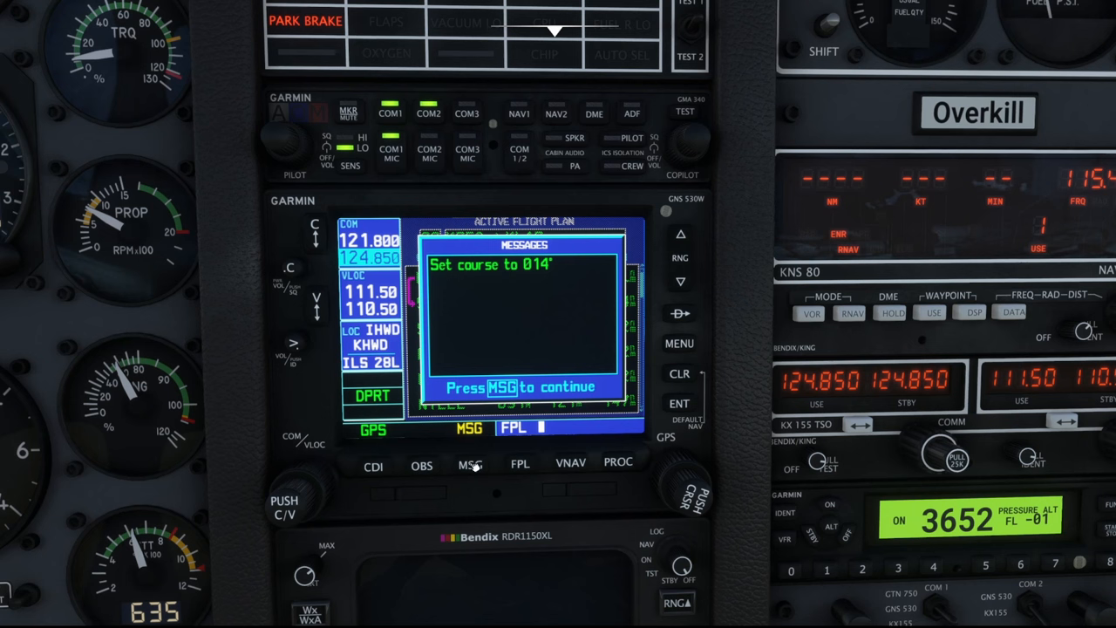
Step: Clear the set-course 014° message and scroll the approach through RW26L, BLD and the hold
{"action": "left_click", "coordinate": [469, 465]}
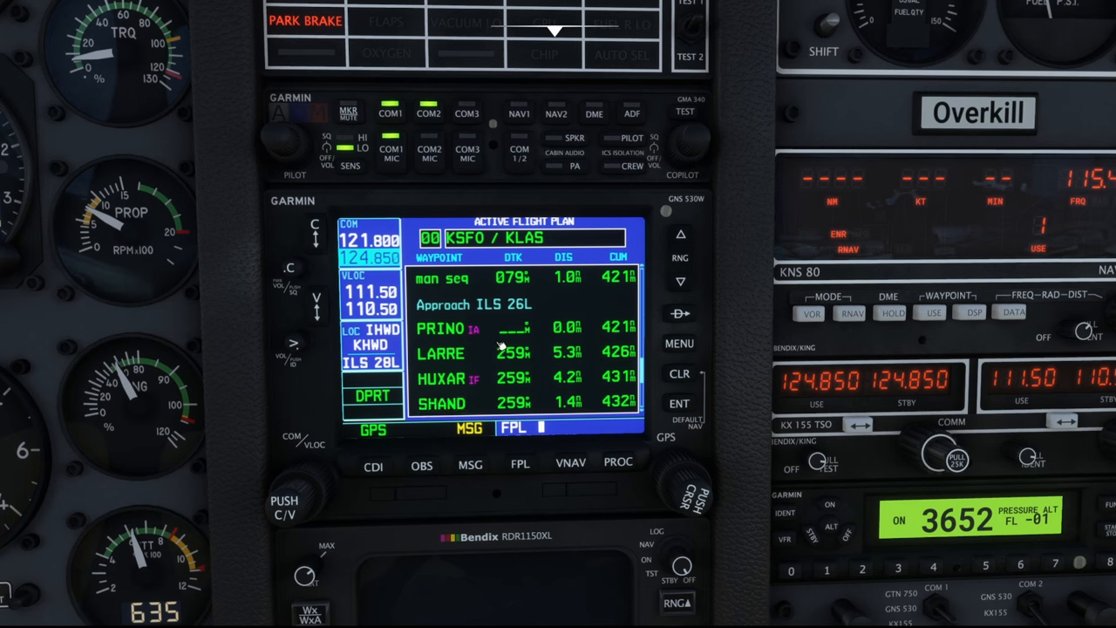
{"action": "mouse_move", "coordinate": [633, 440]}
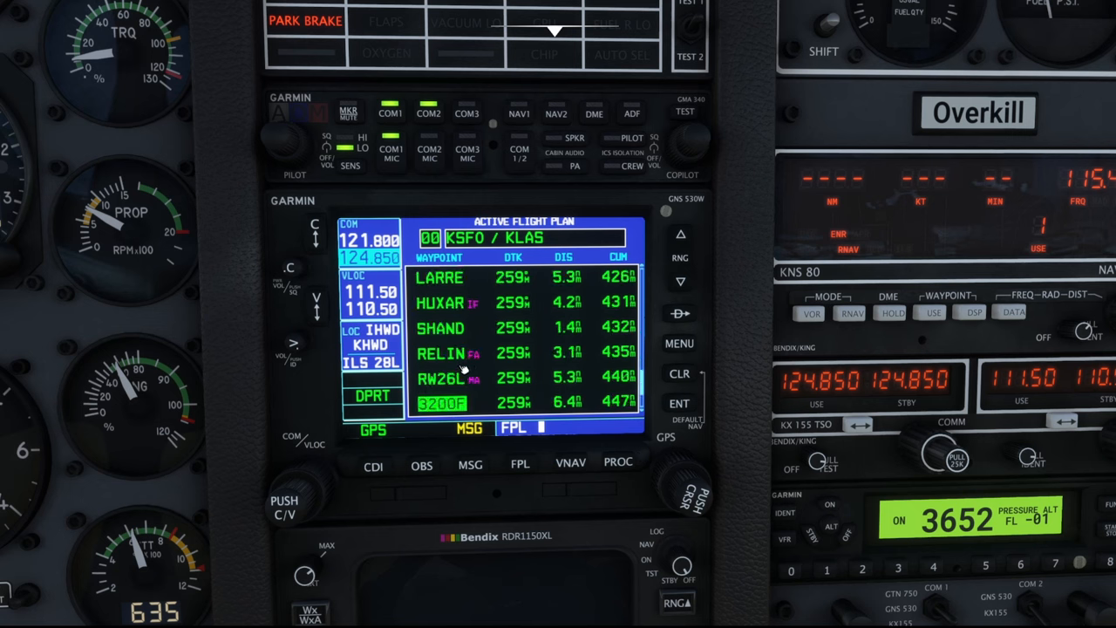
{"action": "scroll", "scroll_direction": "down", "scroll_amount": 3}
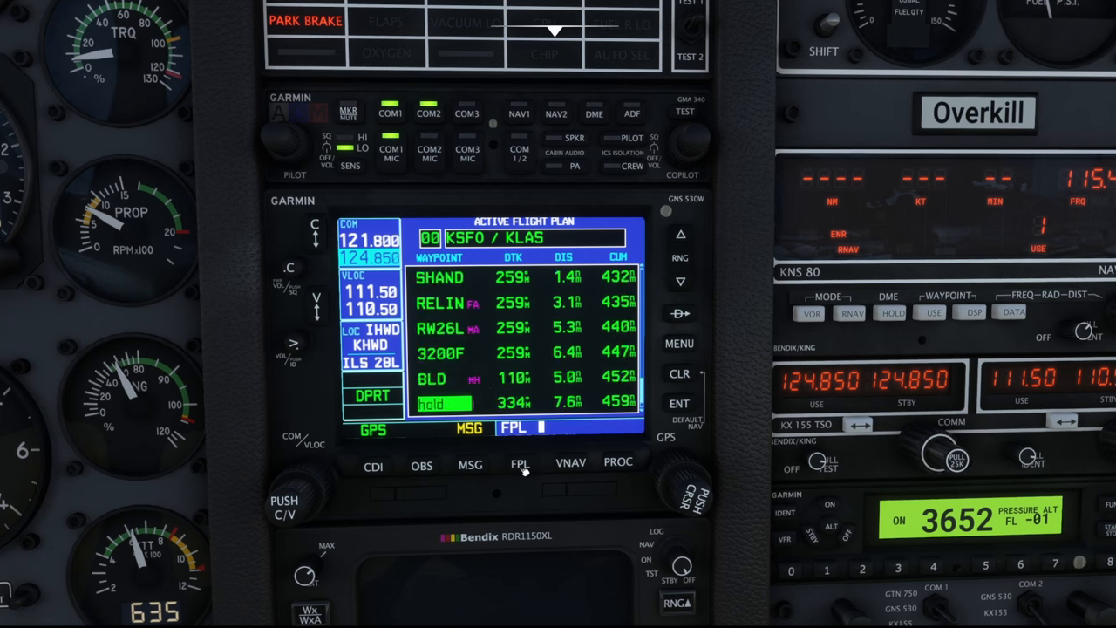
Step: Switch the GNS 530 to its moving map and zoom in on the route past PORTE and UTOOB
{"action": "left_click", "coordinate": [520, 462]}
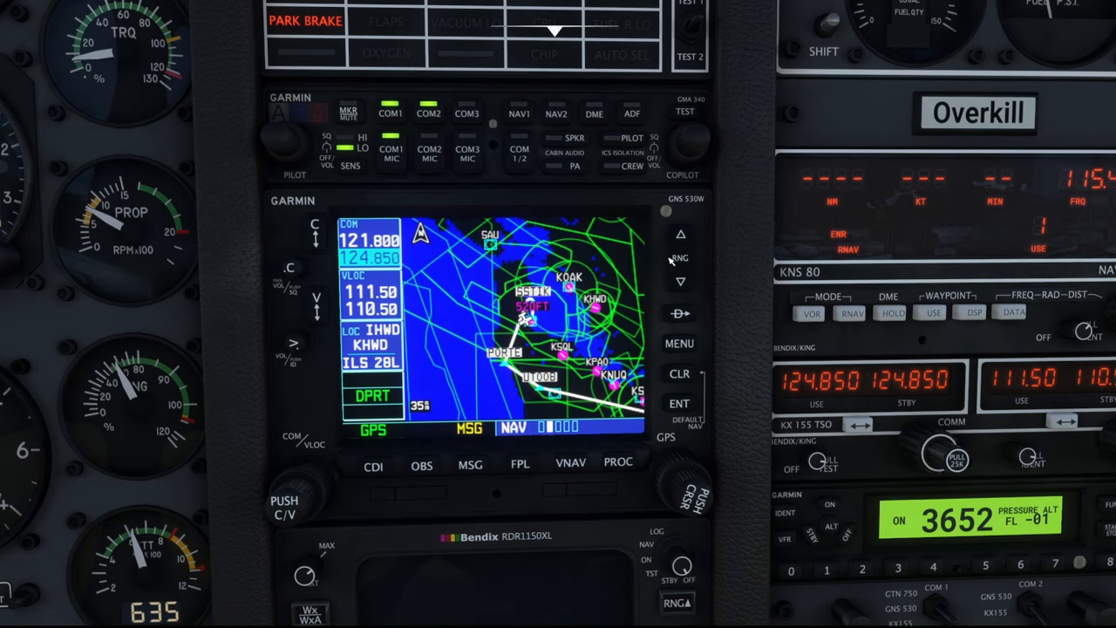
{"action": "left_click", "coordinate": [680, 234]}
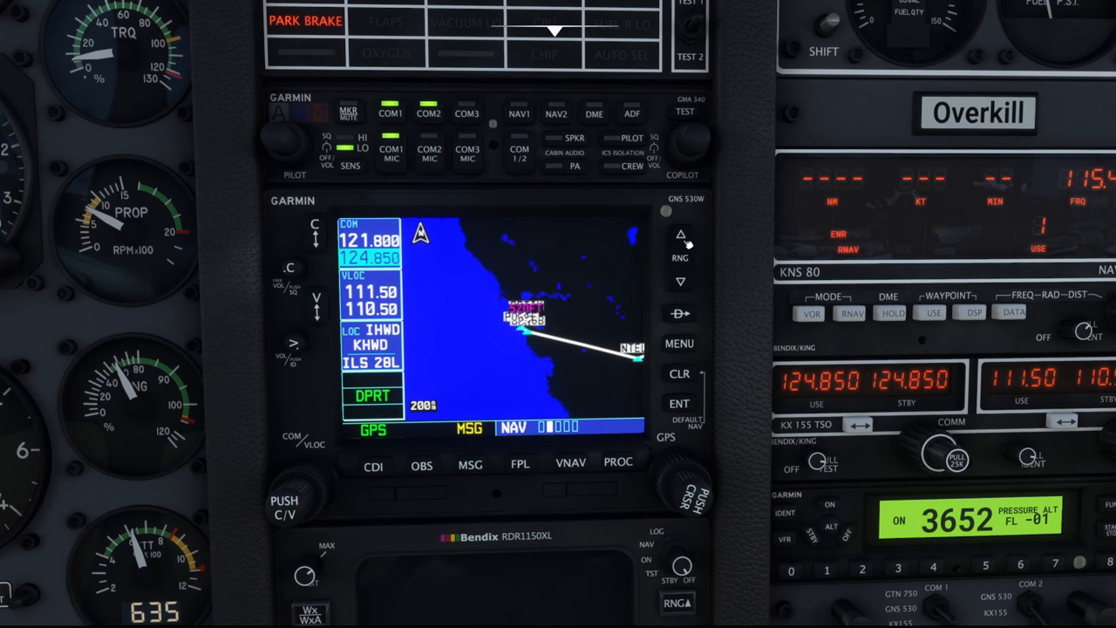
{"action": "left_click", "coordinate": [680, 281]}
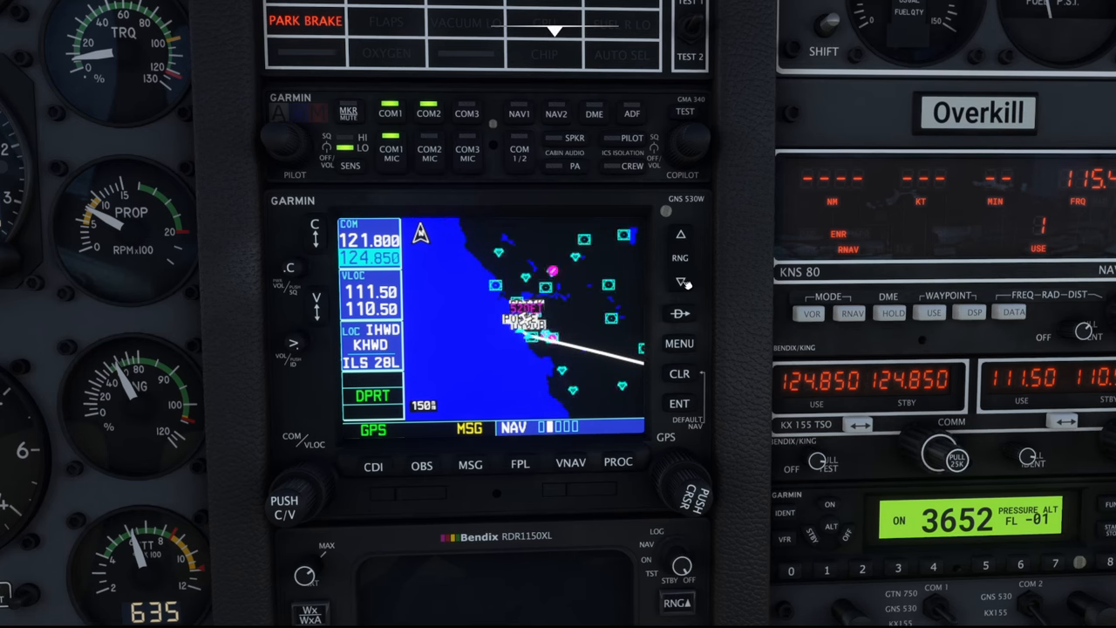
{"action": "left_click", "coordinate": [680, 283]}
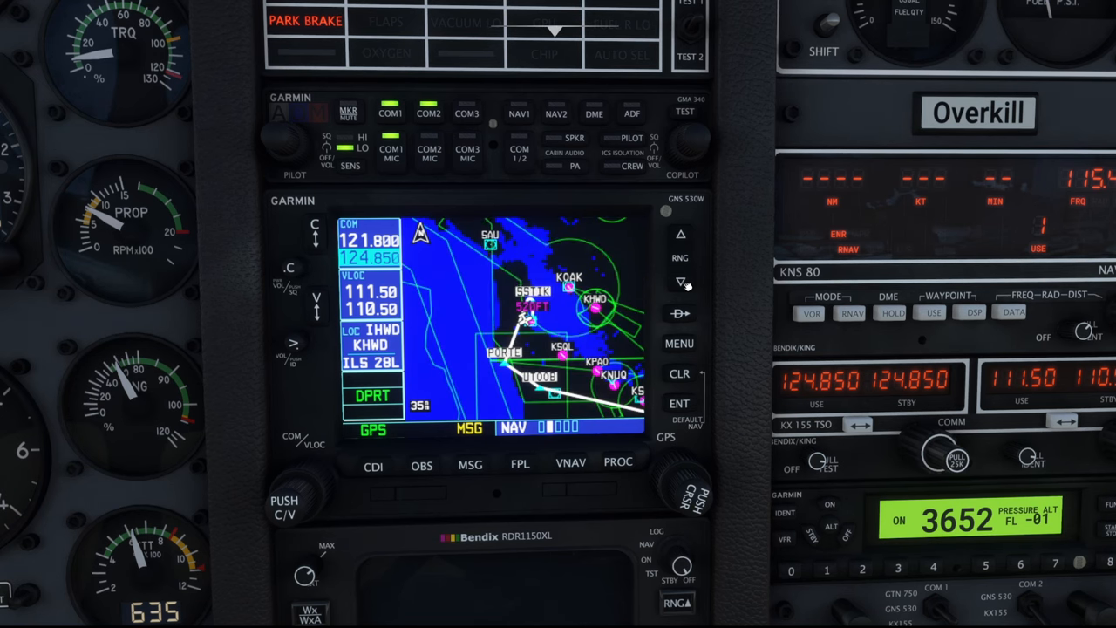
{"action": "left_click", "coordinate": [680, 281]}
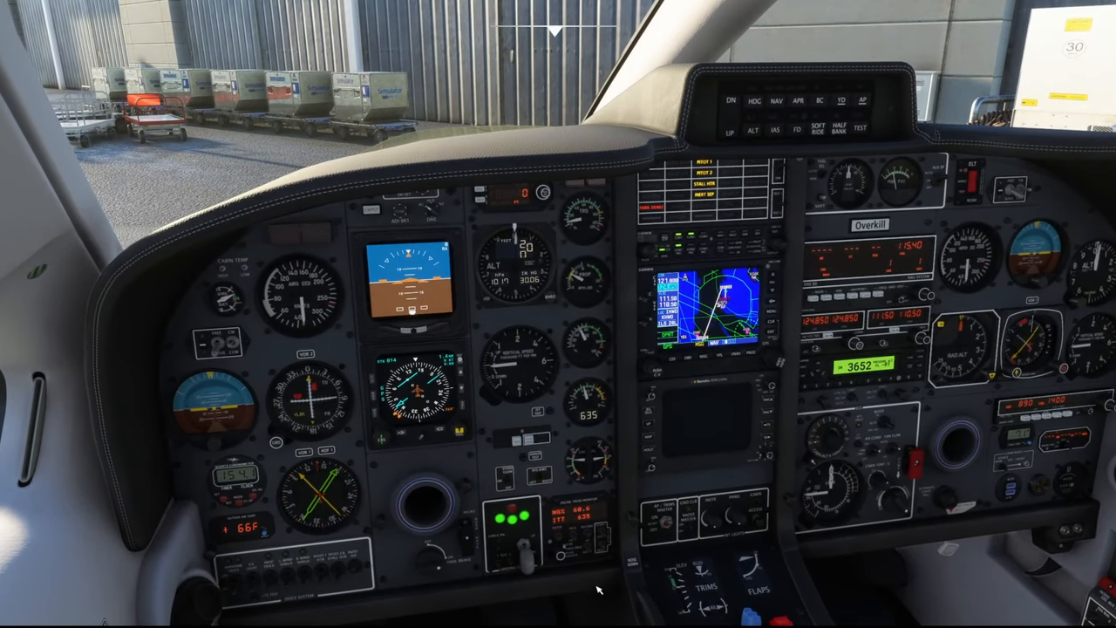
{"action": "mouse_move", "coordinate": [455, 476]}
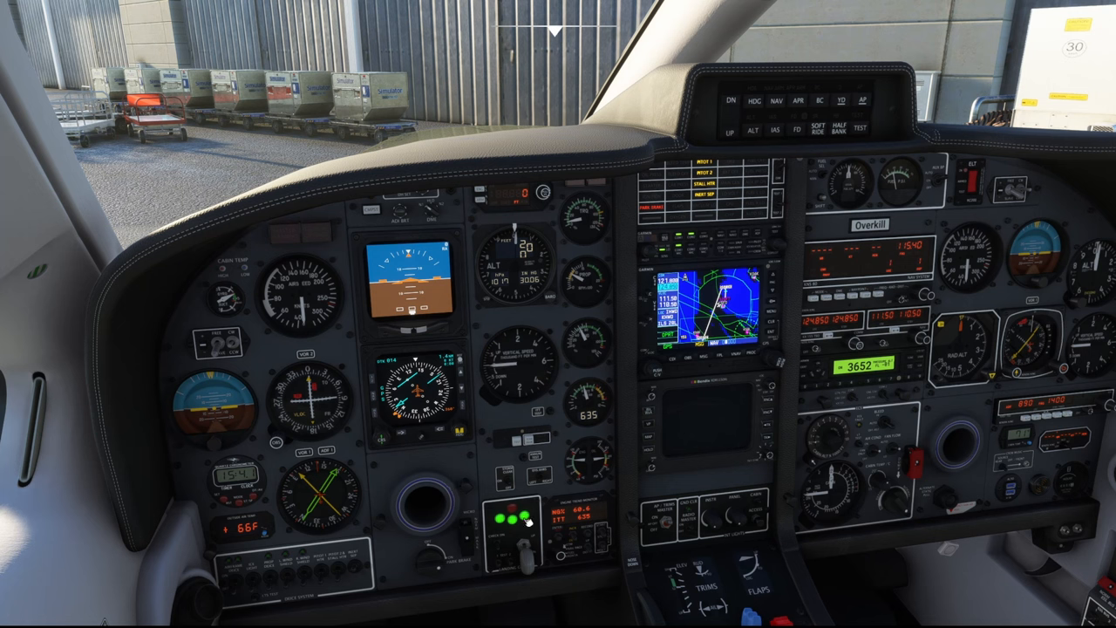
{"action": "mouse_move", "coordinate": [479, 191]}
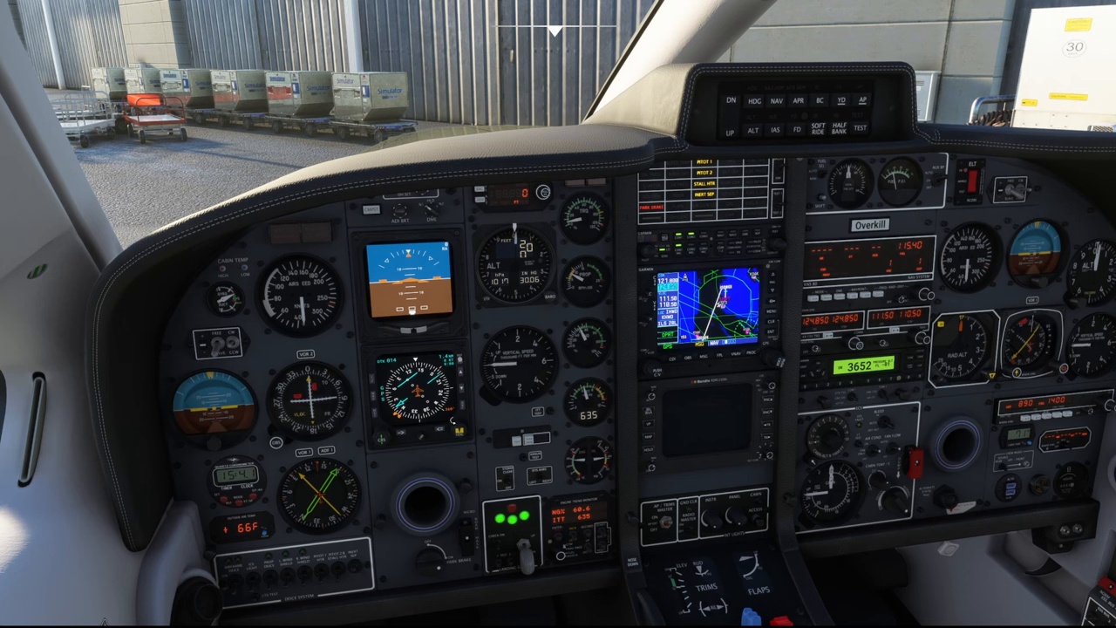
{"action": "mouse_move", "coordinate": [429, 475]}
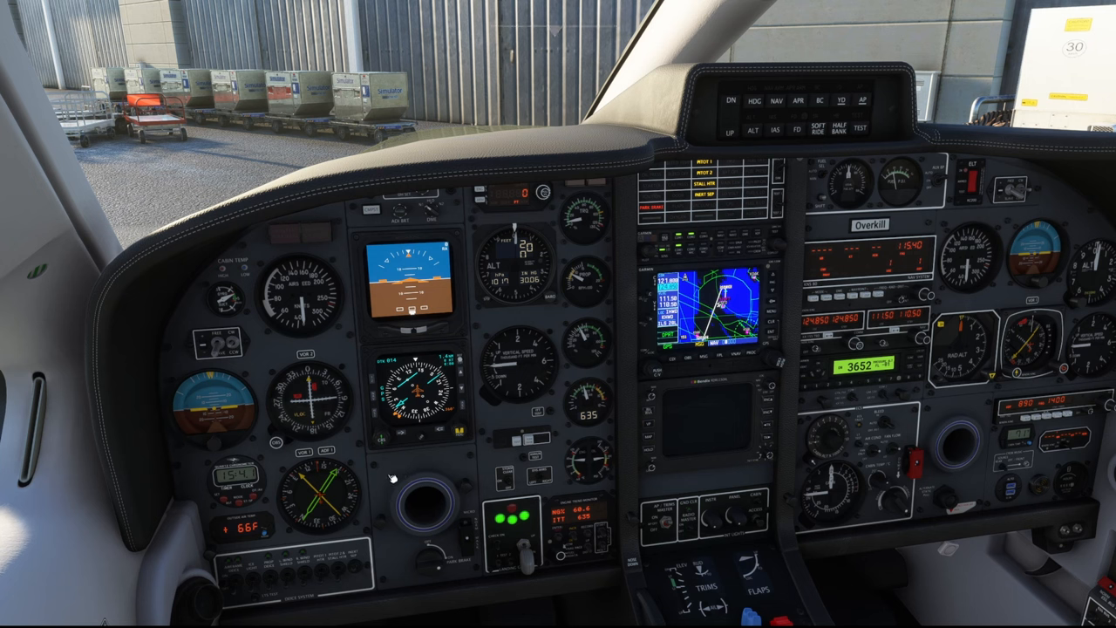
{"action": "mouse_move", "coordinate": [381, 482]}
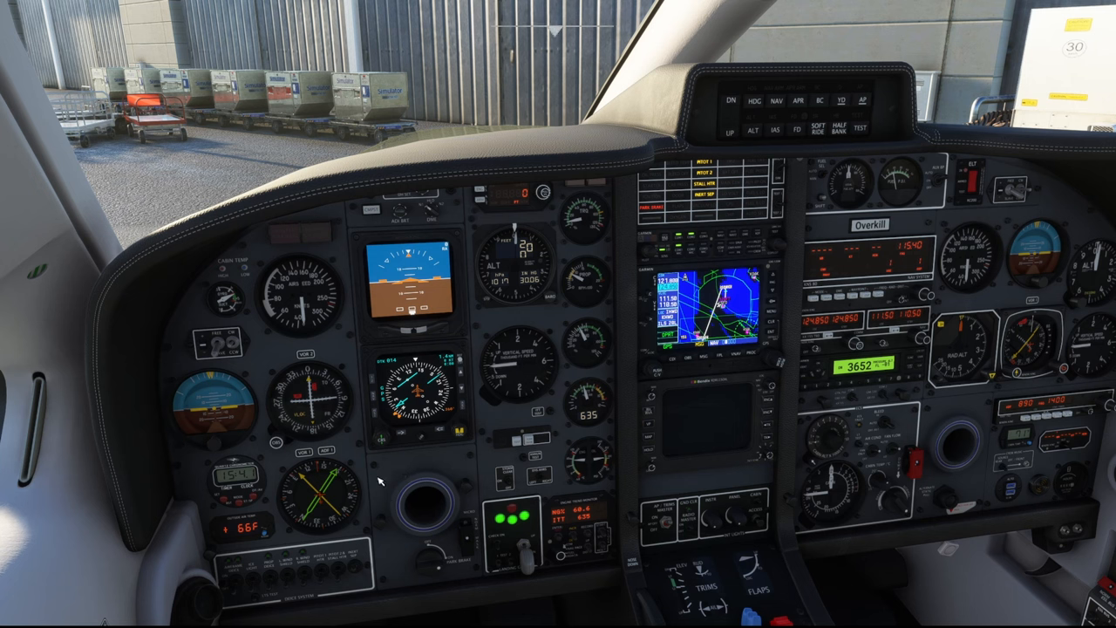